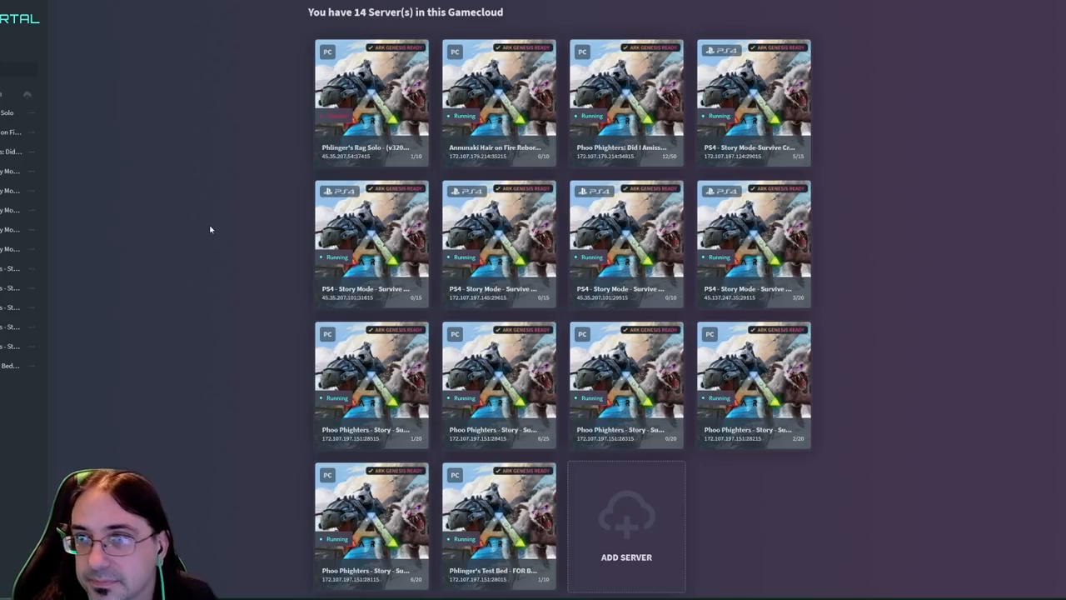
Step: Bring up the Phlinger's Rag Solo server's settings page from the Gamecloud server list
left_click(370, 100)
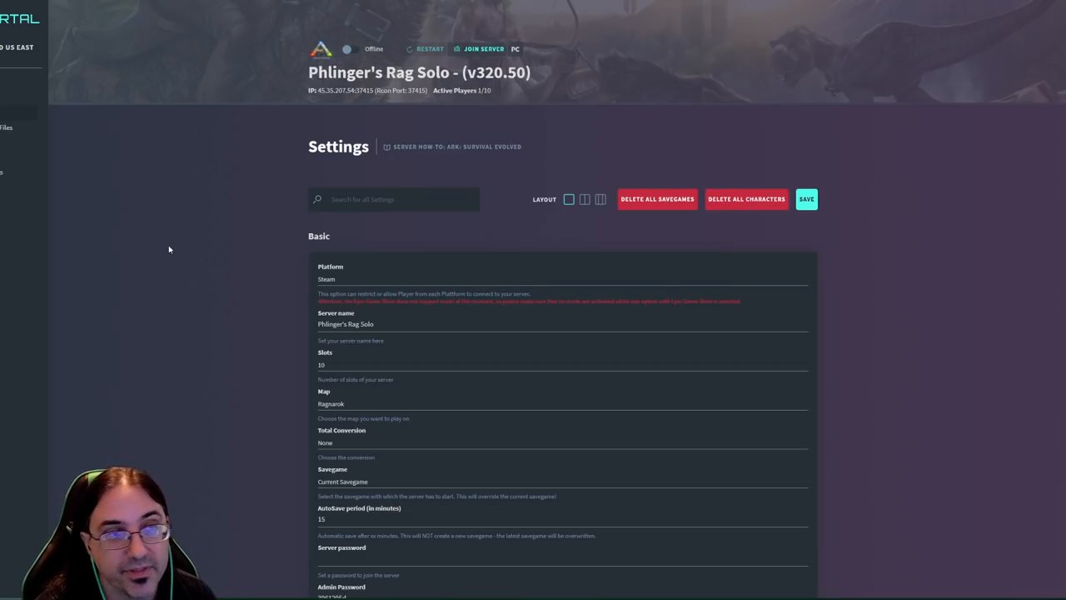
scroll("down", 3)
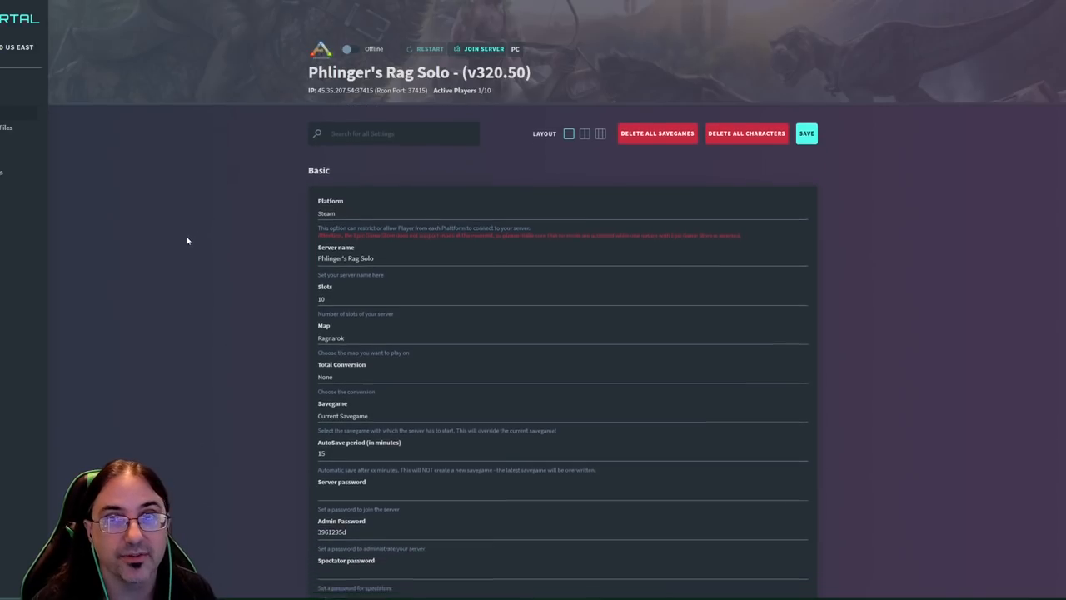
scroll("down", 3)
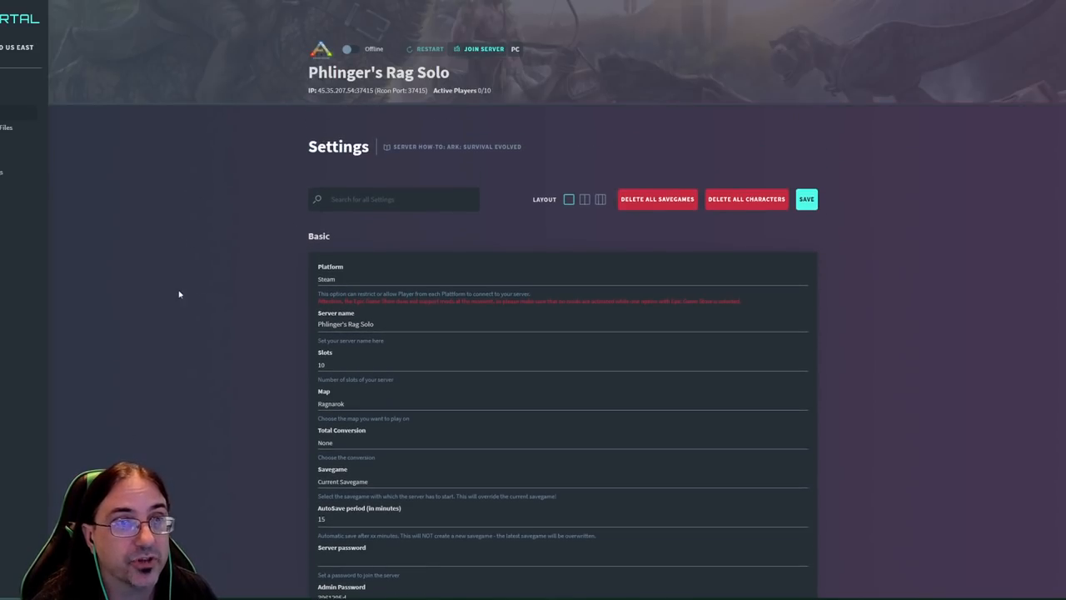
scroll("down", 3)
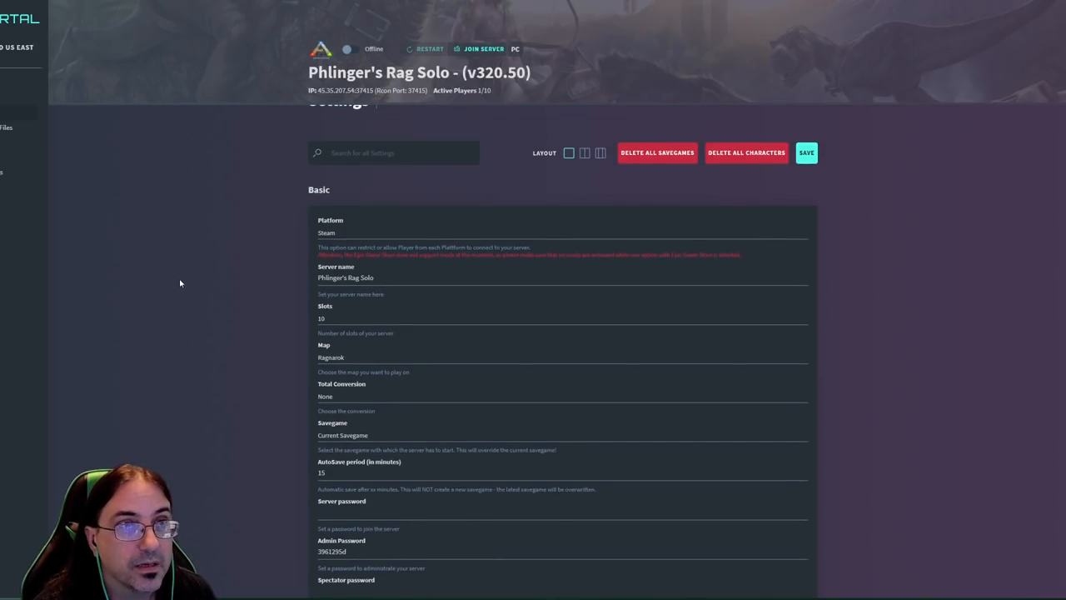
mouse_move(153, 243)
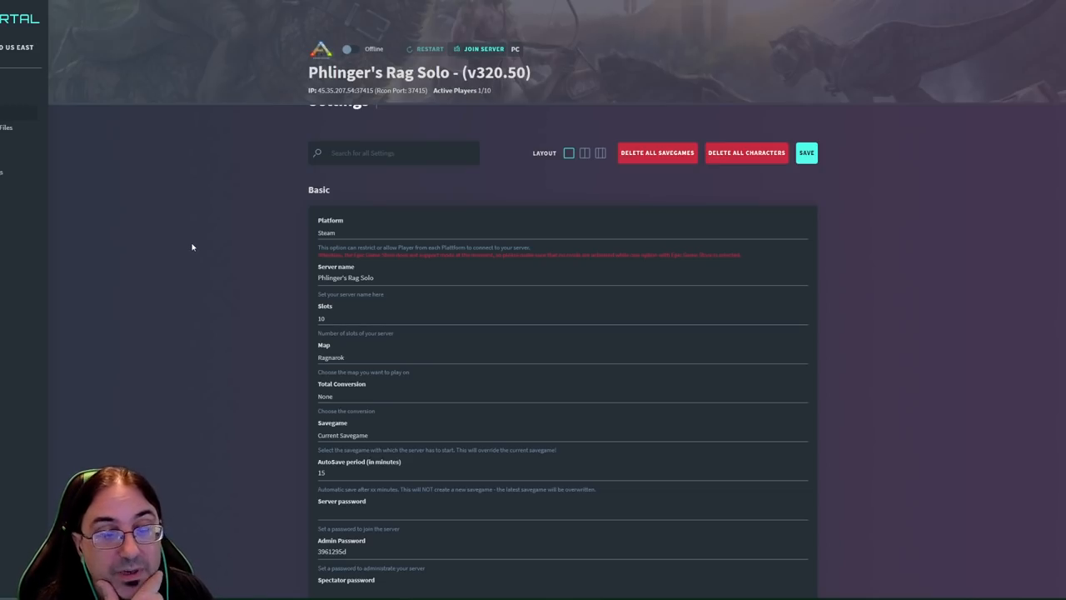
scroll("down", 3)
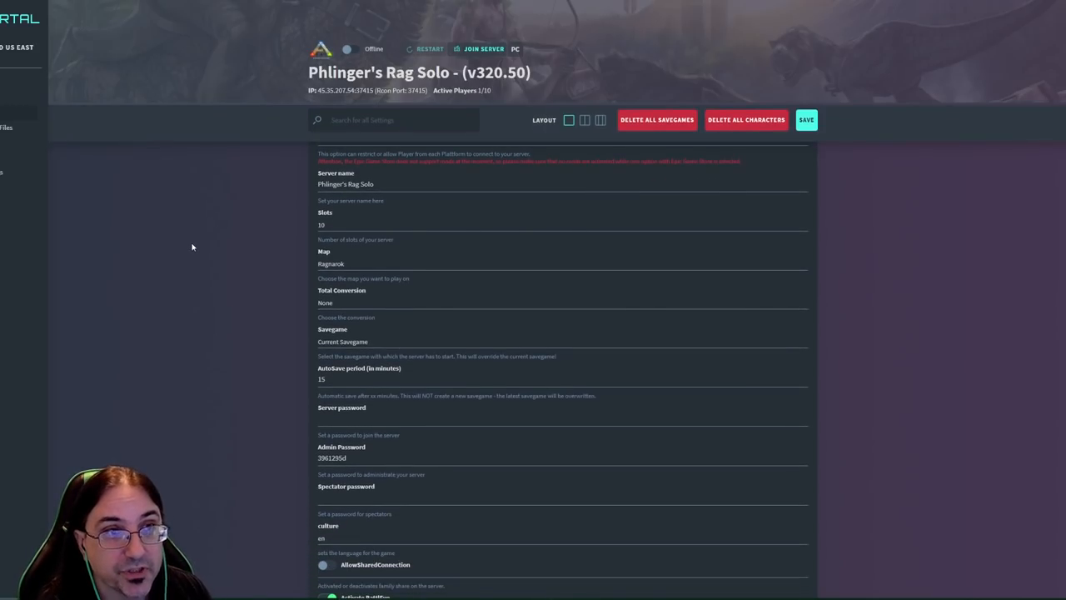
scroll("down", 3)
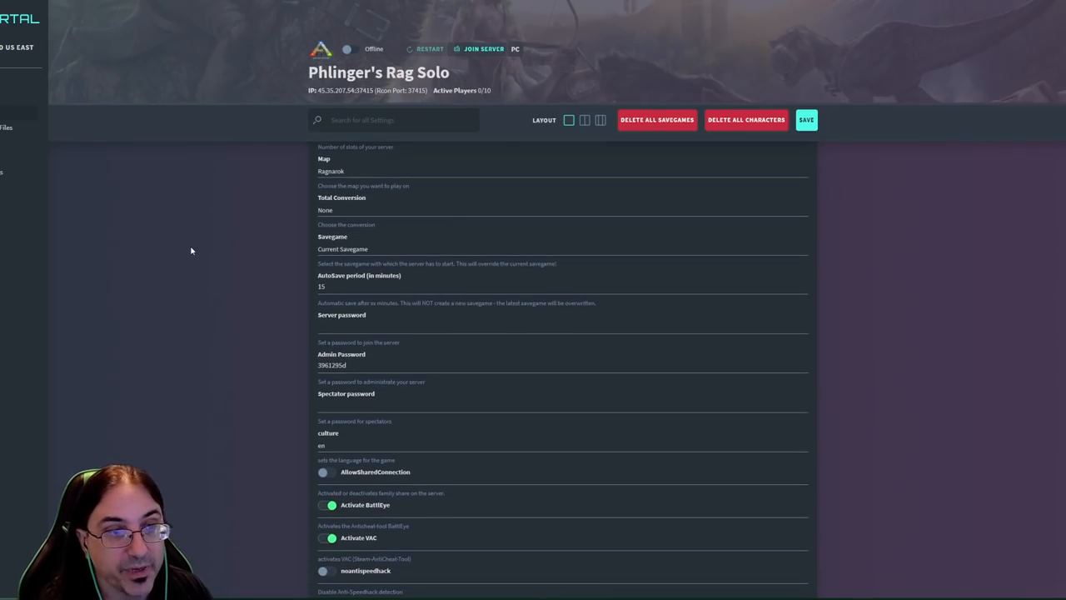
scroll("down", 3)
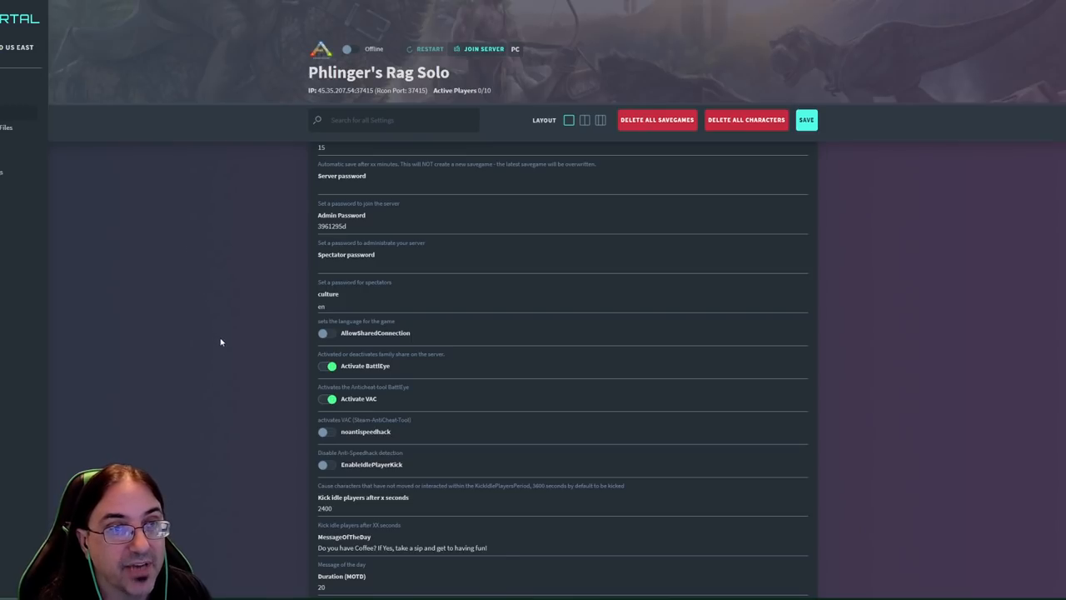
mouse_move(229, 405)
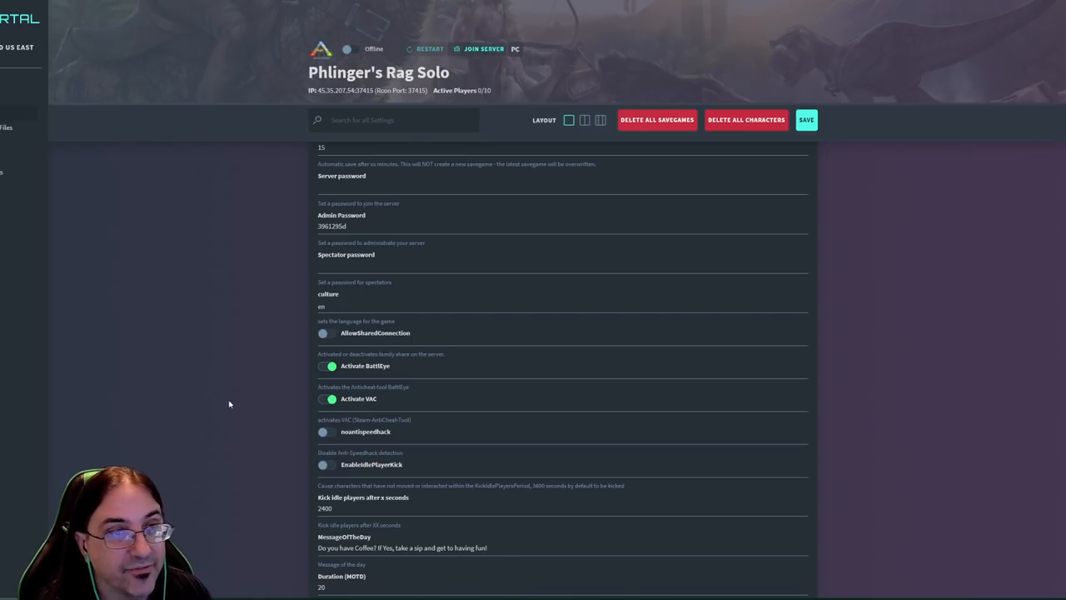
scroll("down", 3)
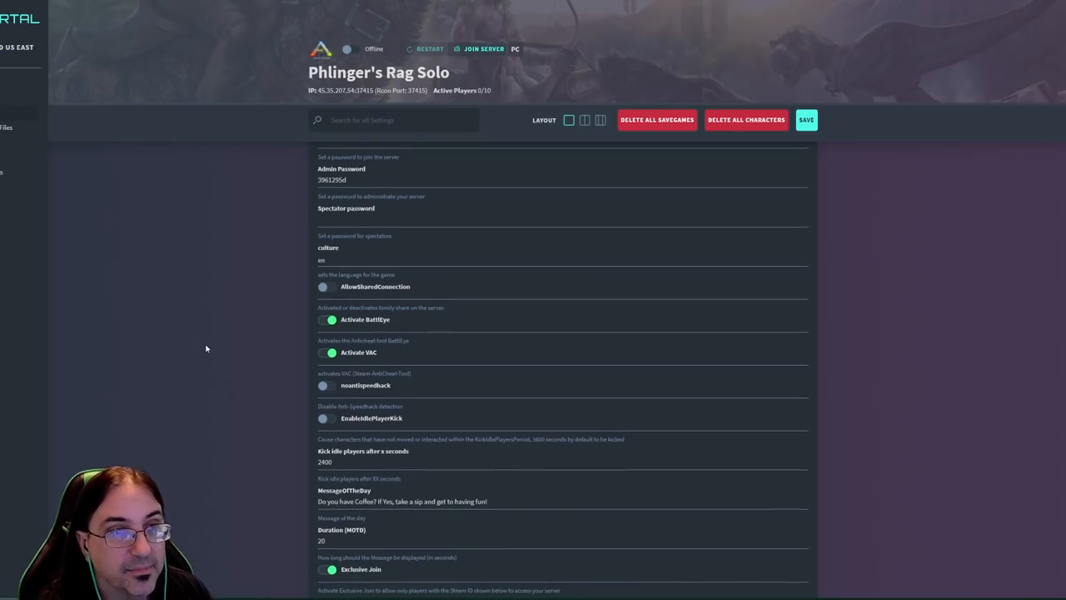
mouse_move(209, 350)
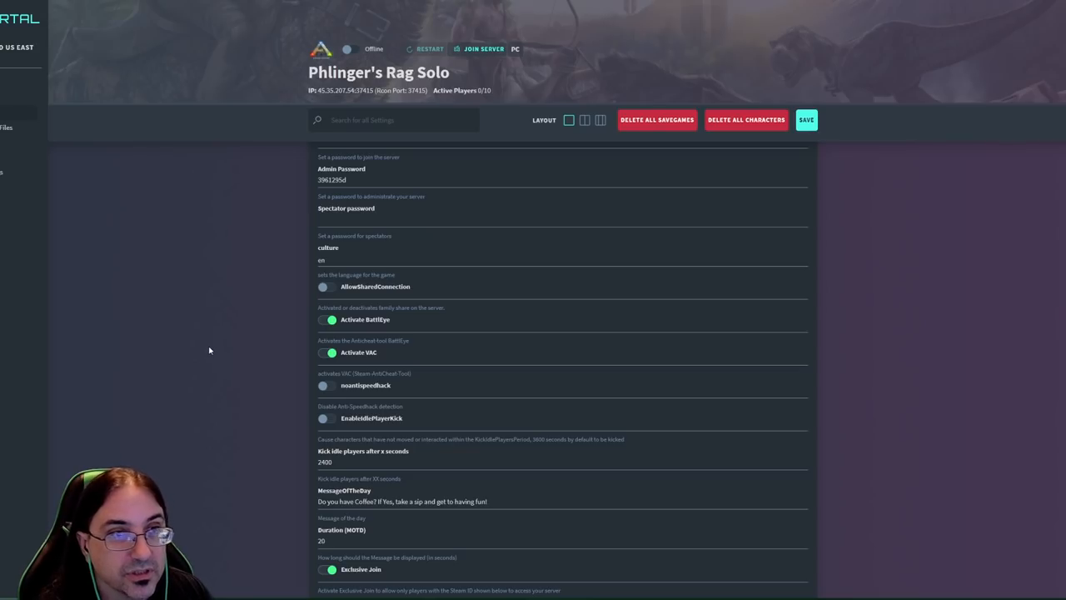
scroll("down", 3)
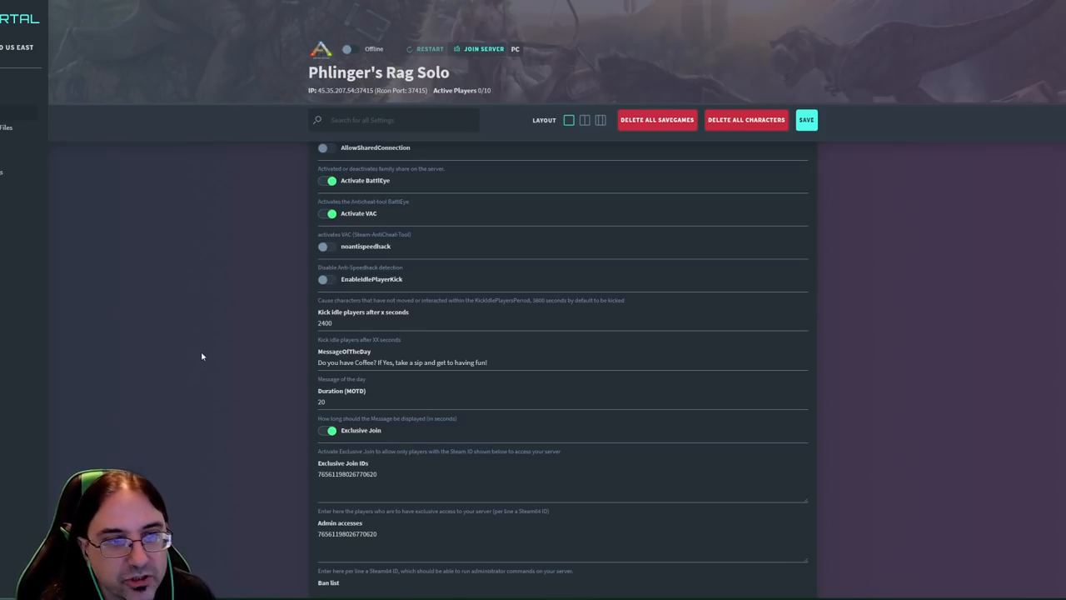
scroll("down", 3)
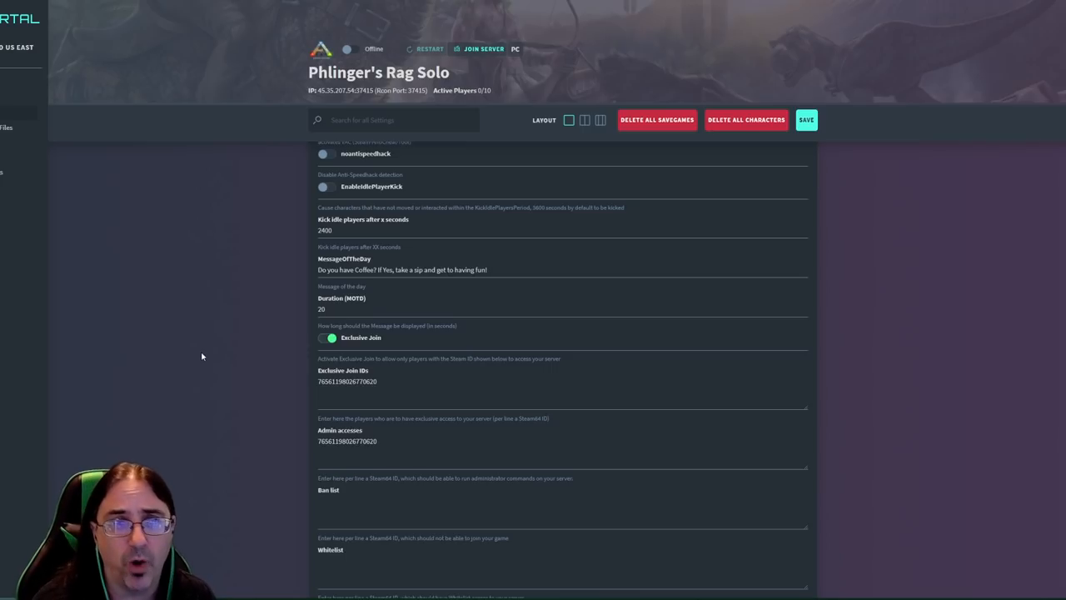
scroll("down", 3)
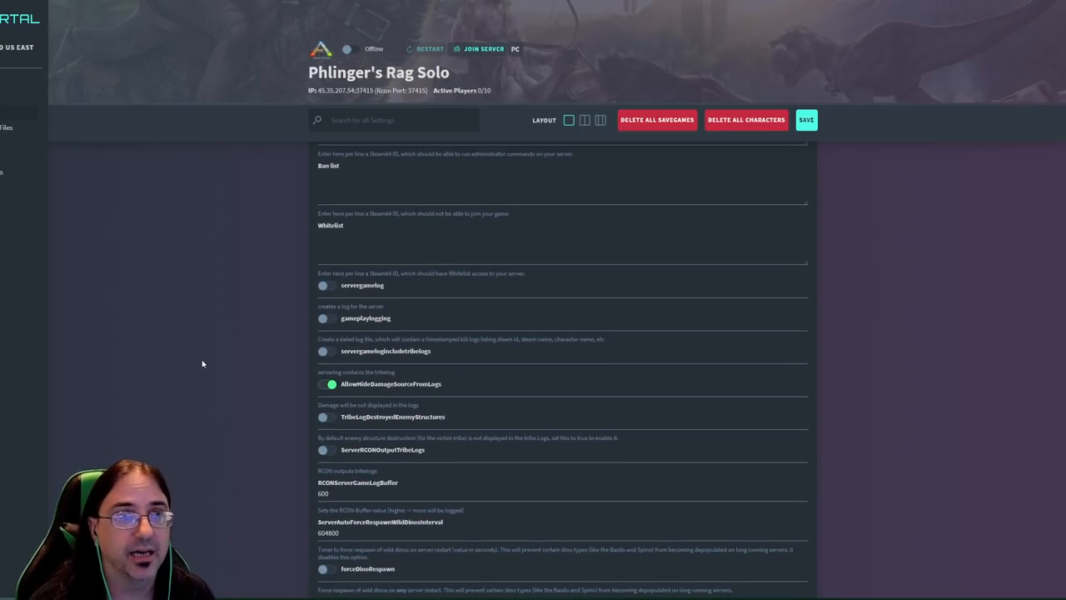
mouse_move(205, 373)
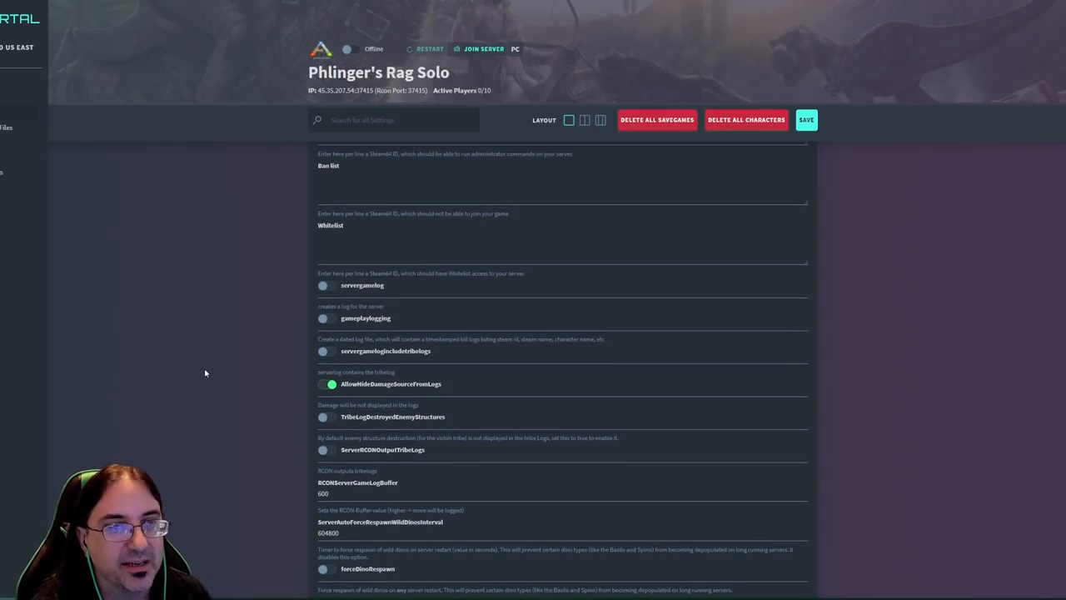
scroll("down", 3)
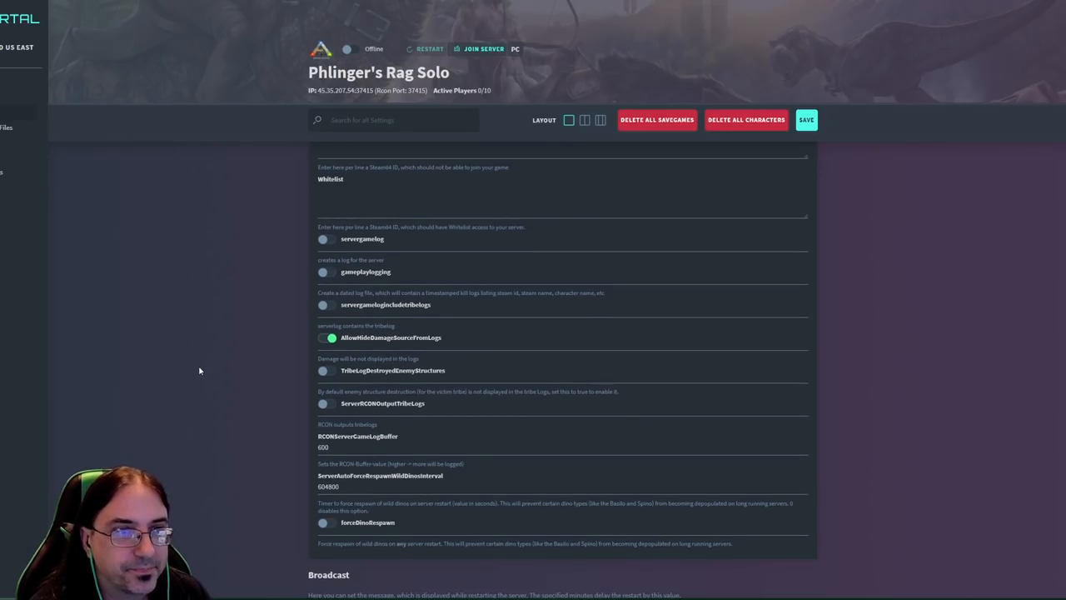
scroll("down", 3)
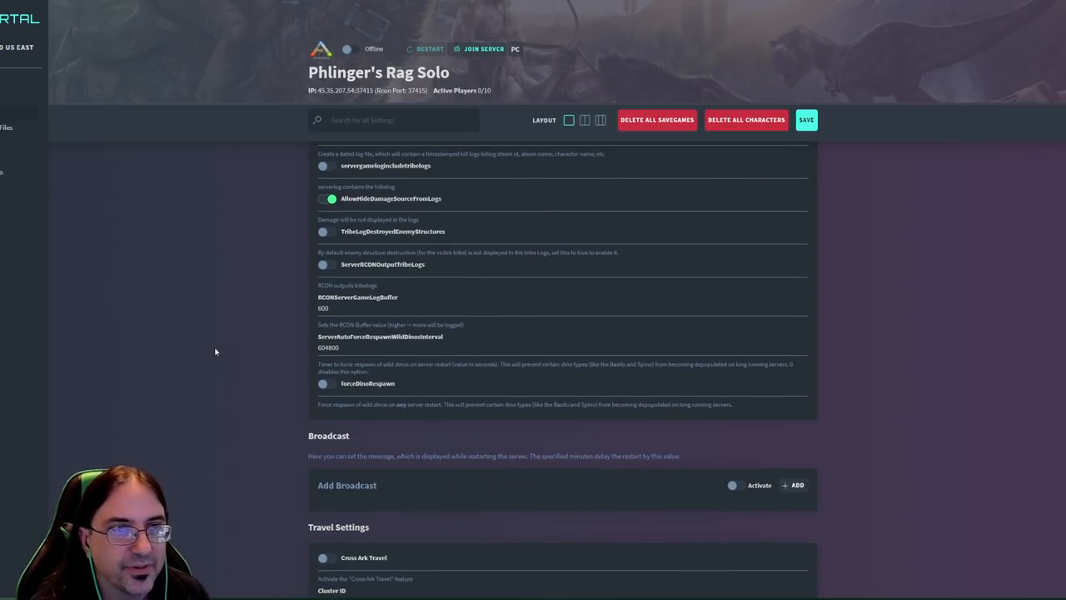
scroll("down", 3)
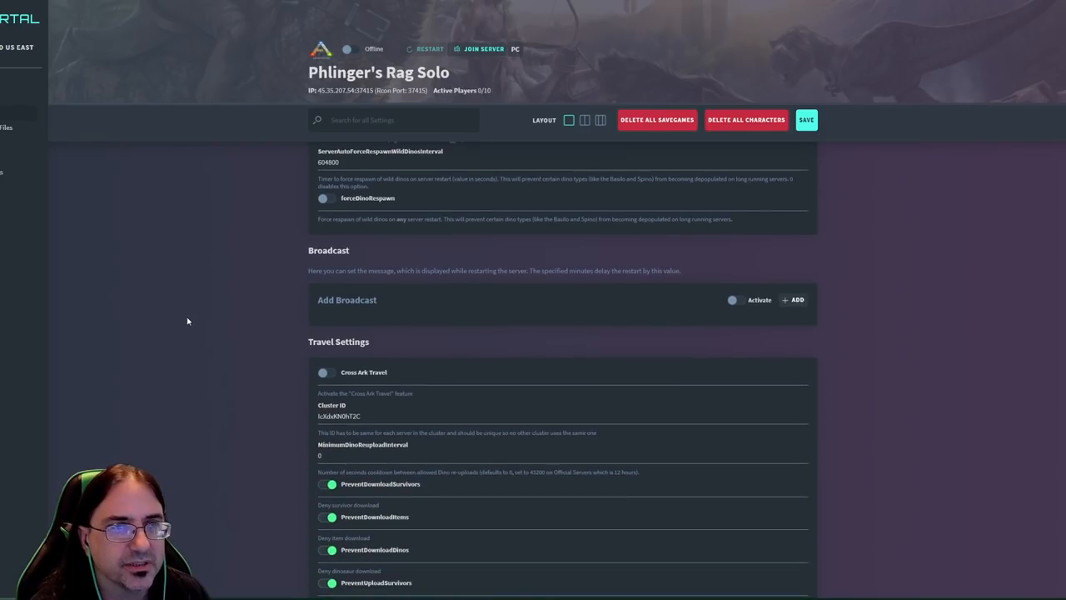
scroll("down", 3)
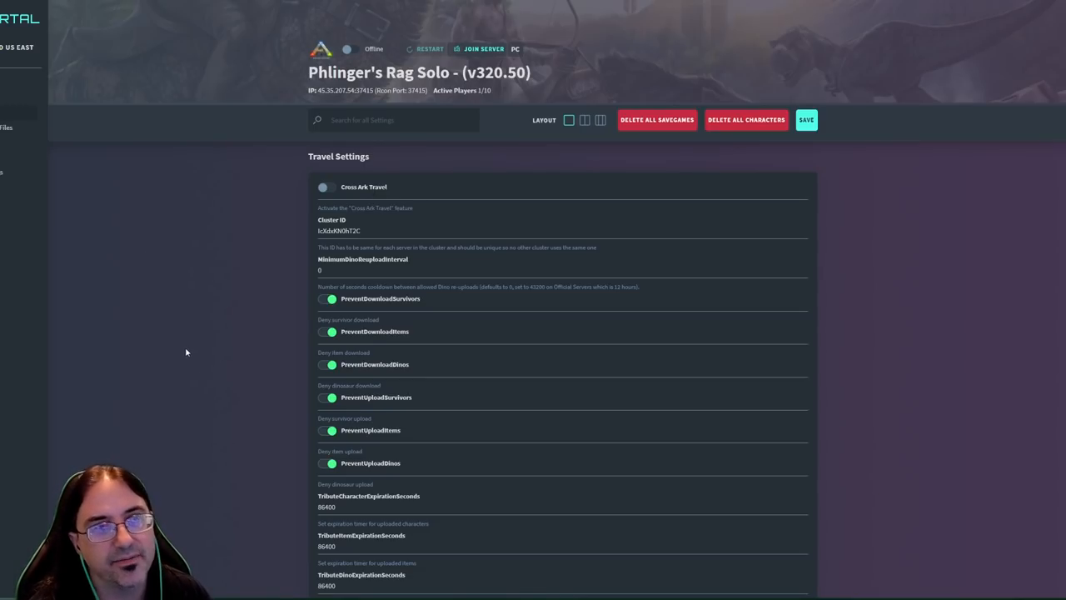
scroll("down", 3)
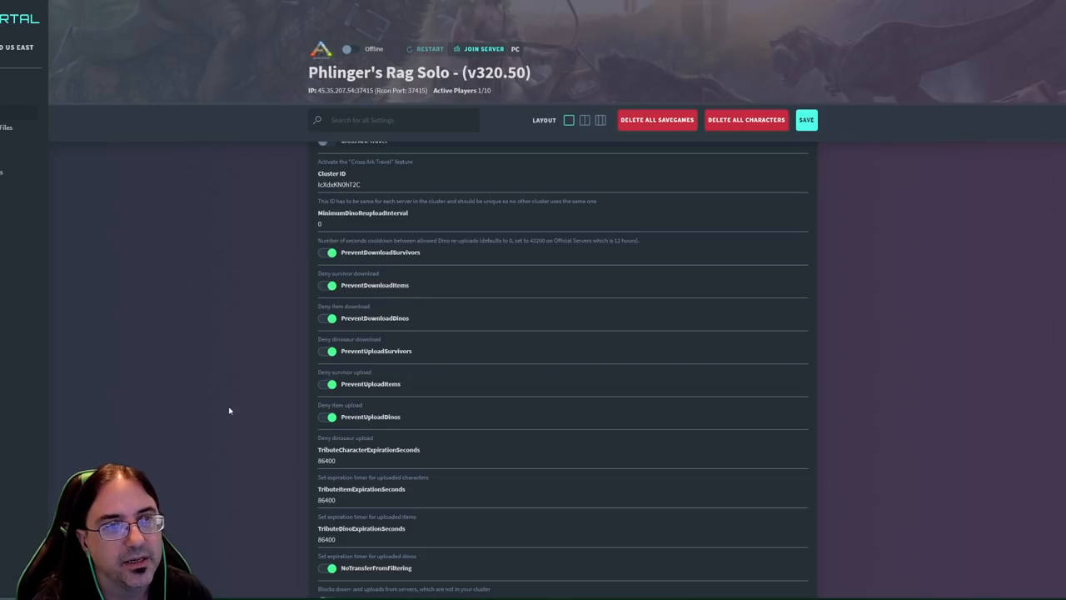
mouse_move(173, 317)
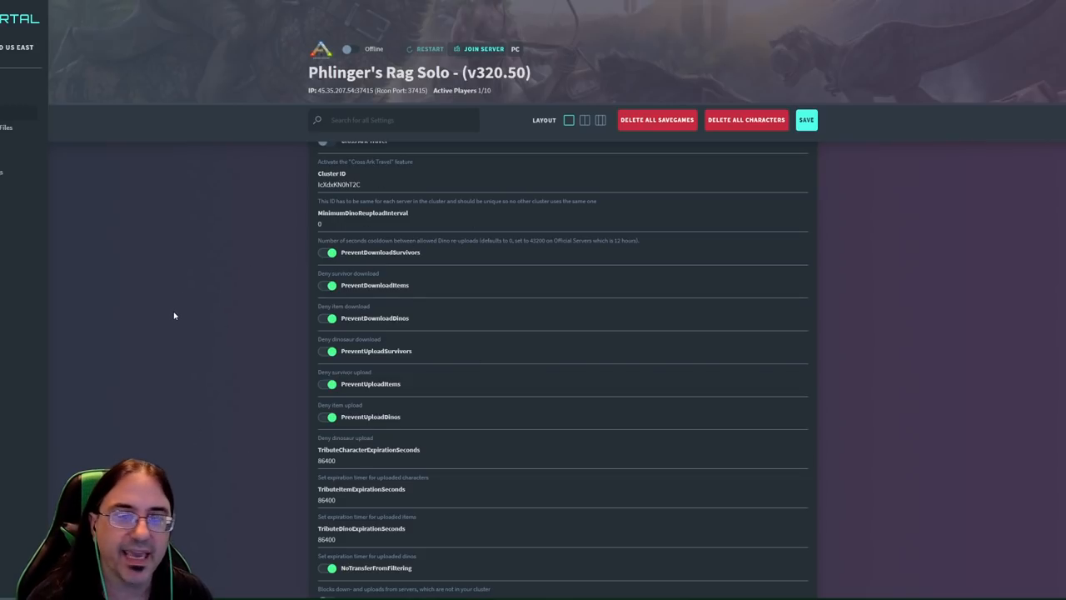
mouse_move(200, 347)
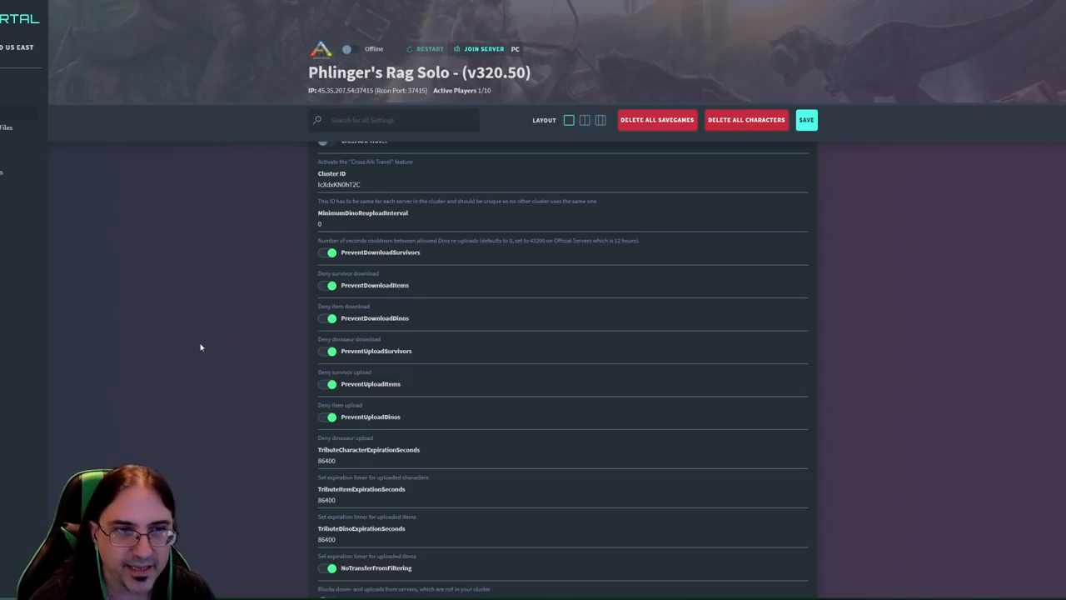
scroll("down", 3)
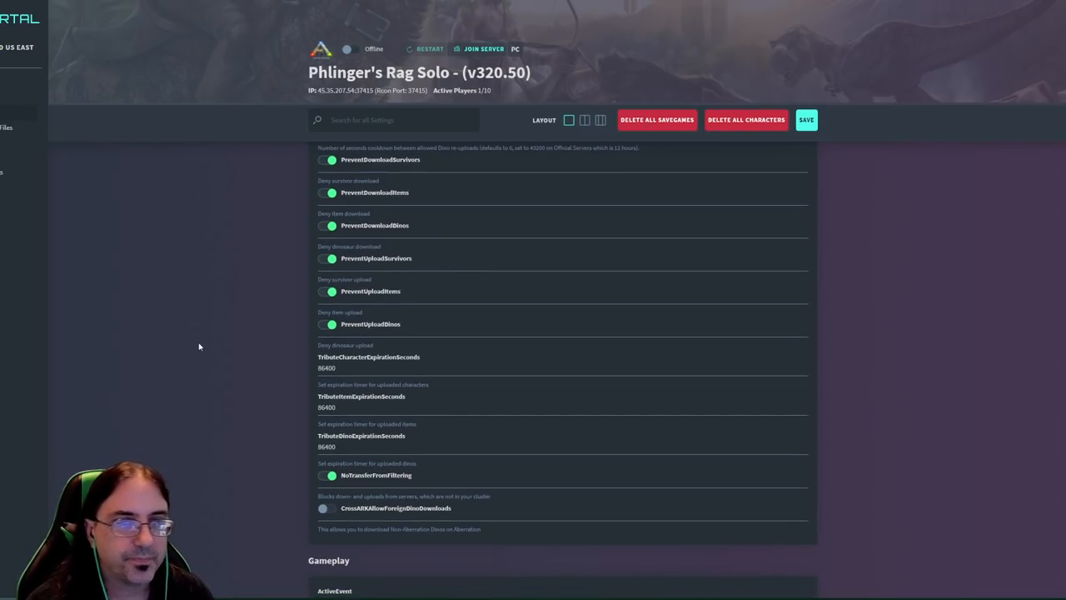
scroll("down", 3)
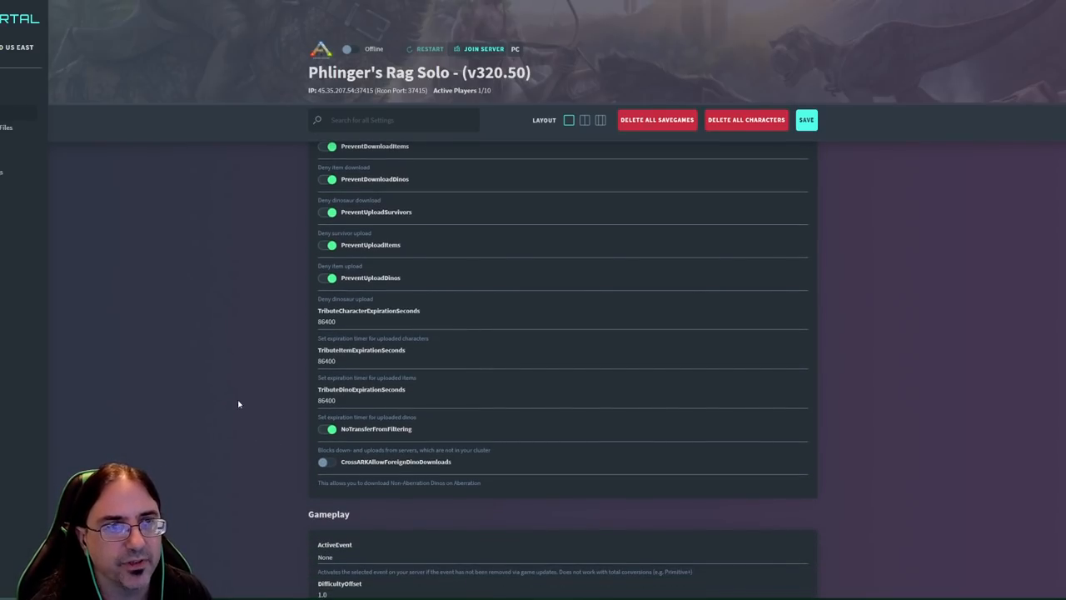
mouse_move(180, 398)
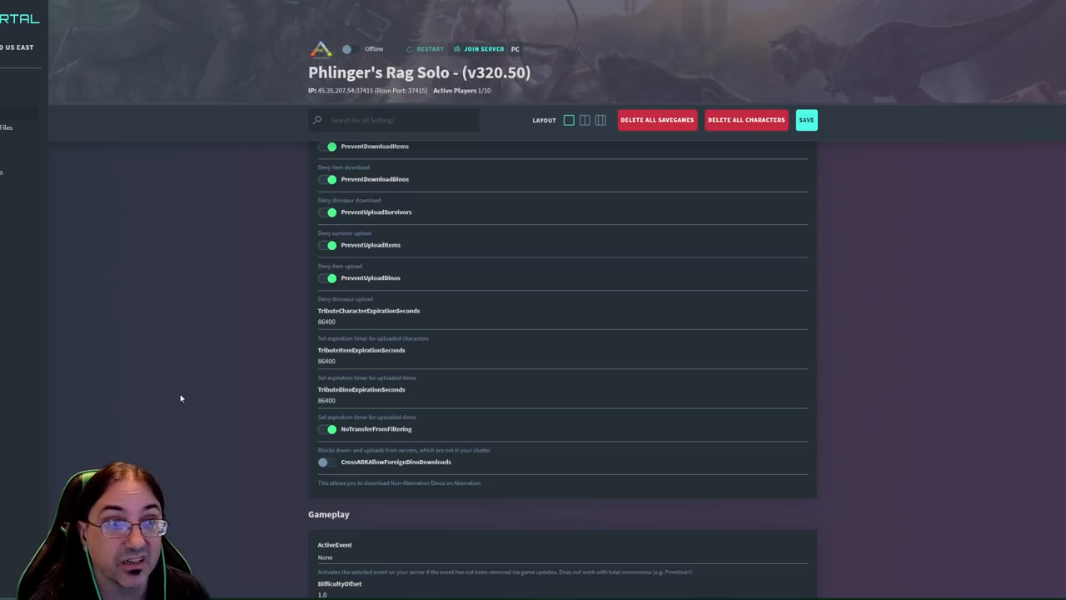
mouse_move(189, 393)
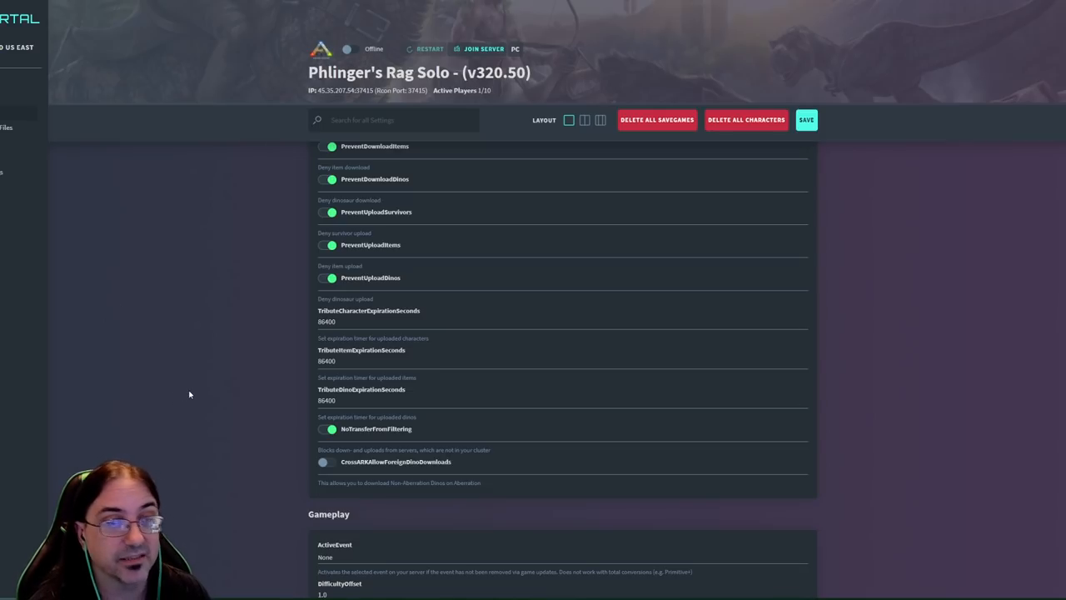
scroll("down", 3)
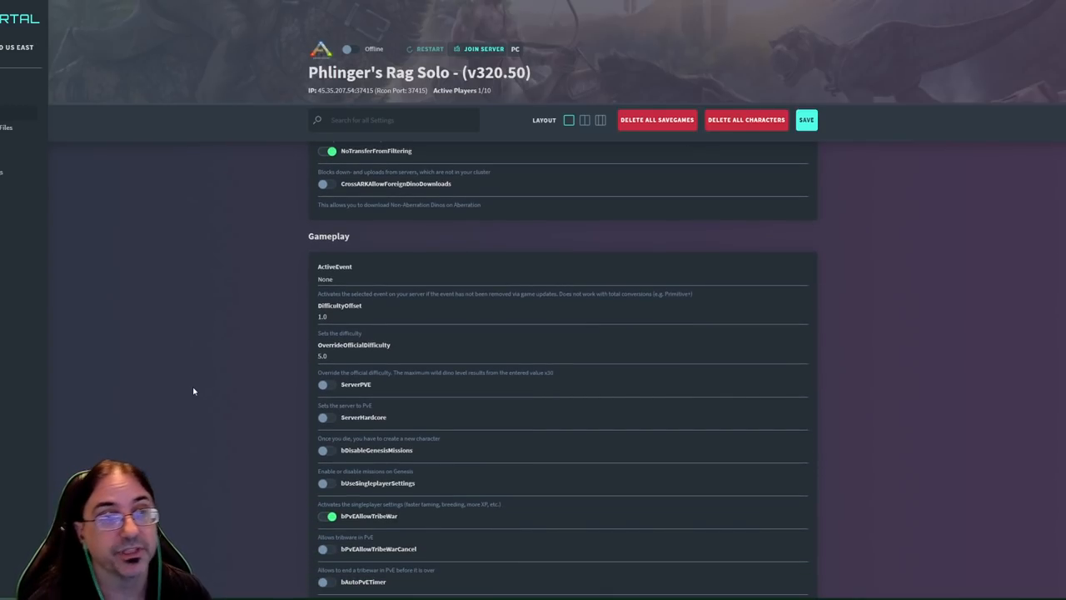
scroll("down", 3)
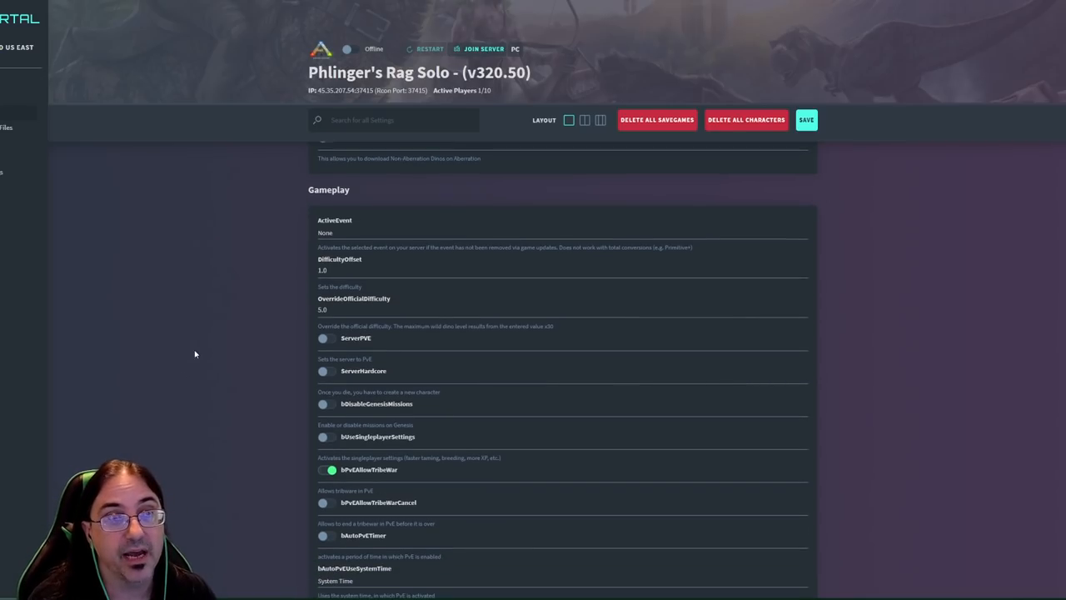
mouse_move(174, 334)
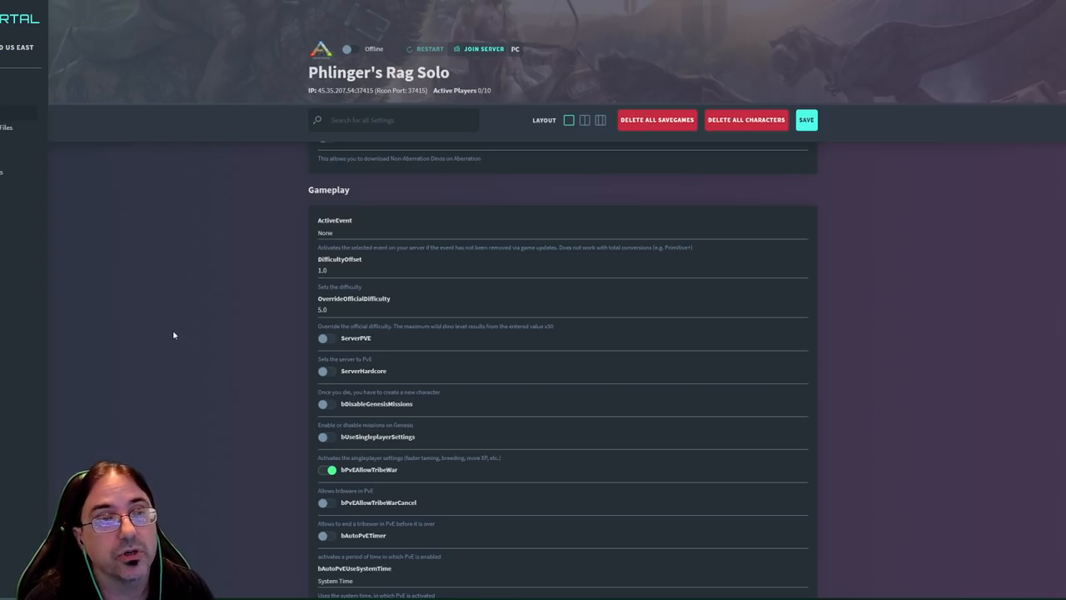
scroll("down", 3)
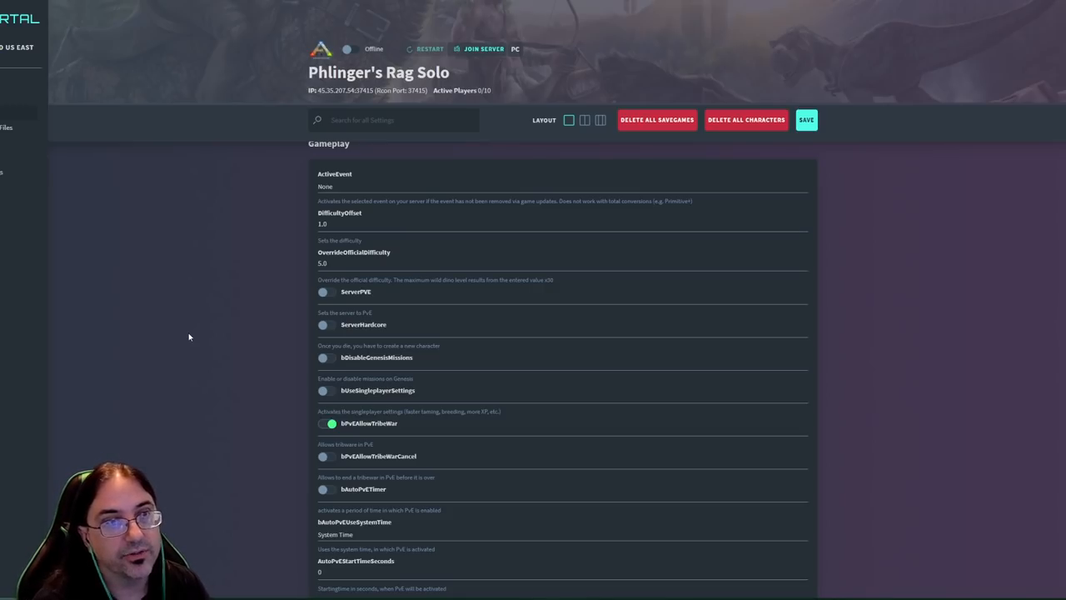
scroll("down", 3)
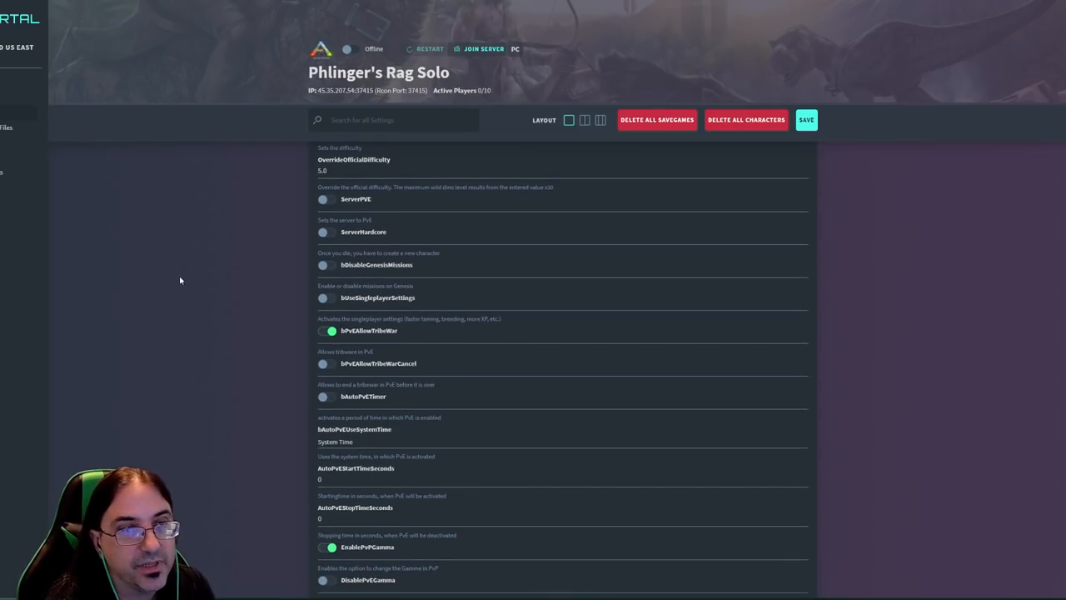
scroll("down", 3)
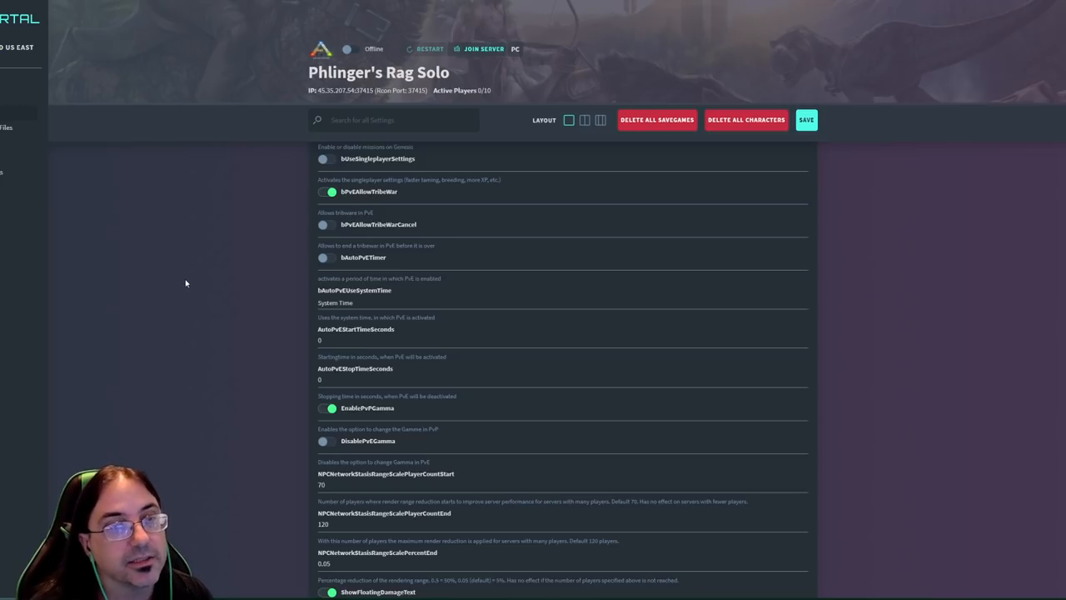
scroll("down", 3)
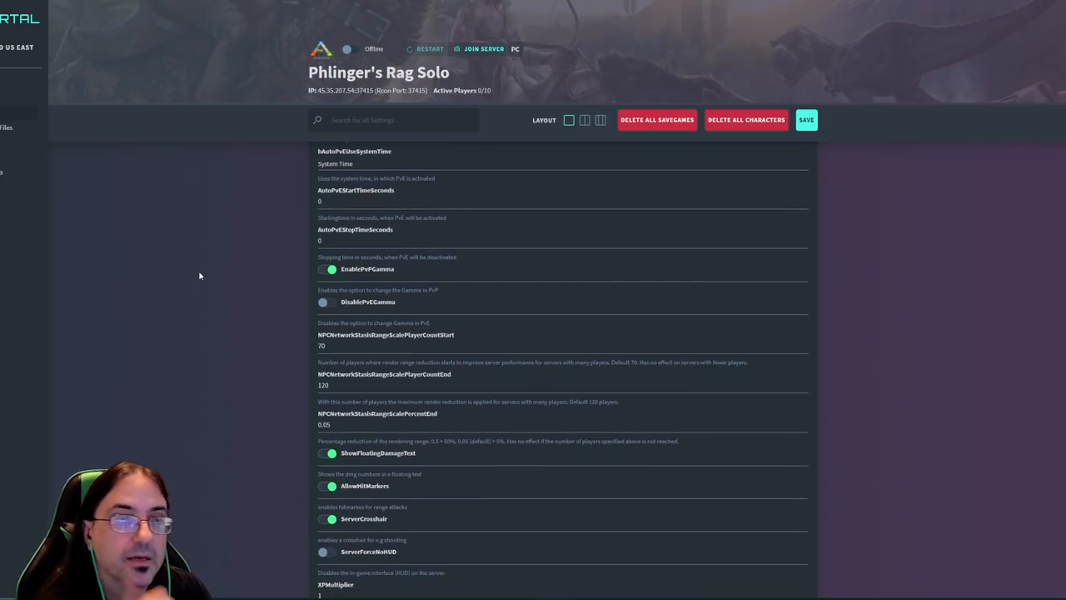
scroll("down", 3)
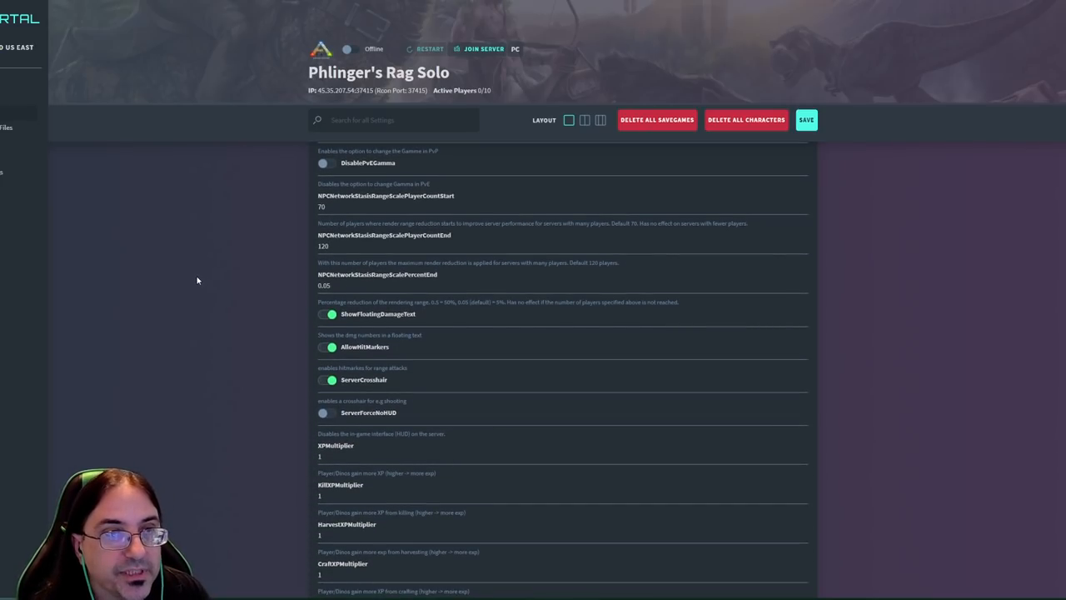
scroll("down", 3)
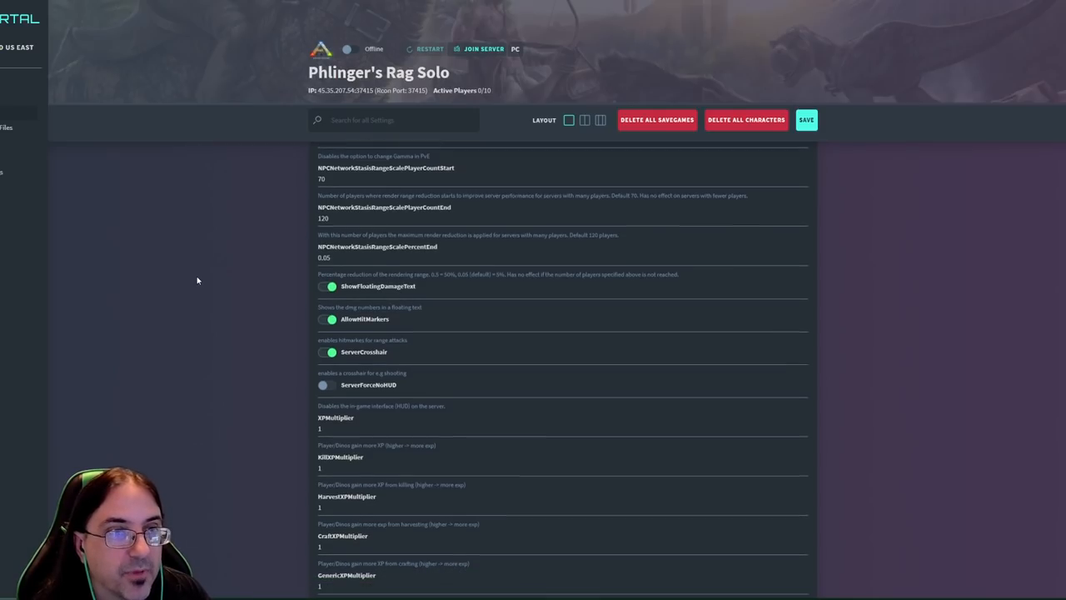
scroll("down", 3)
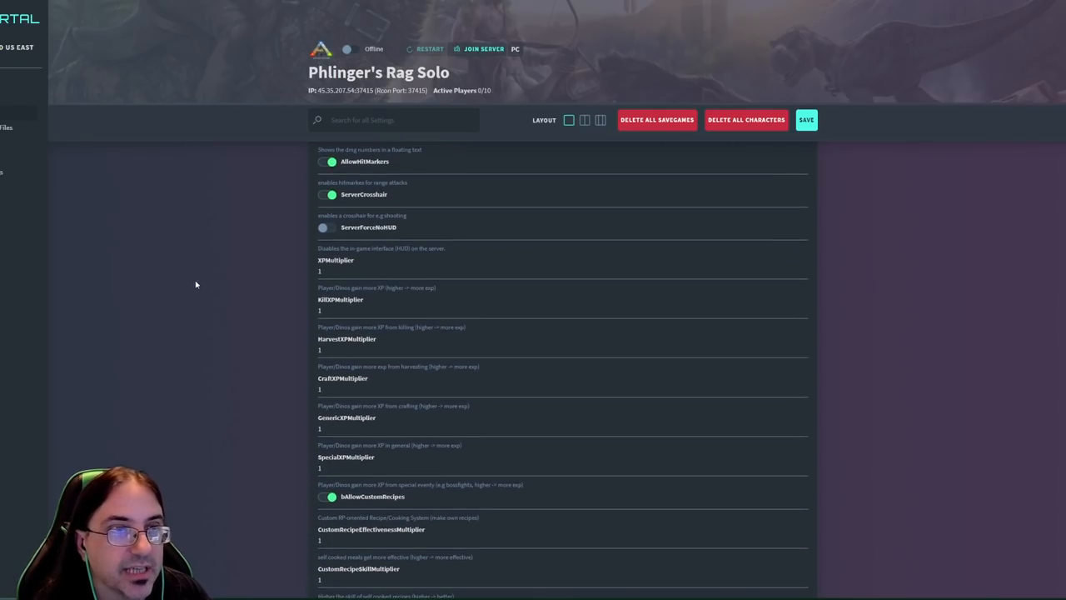
mouse_move(305, 478)
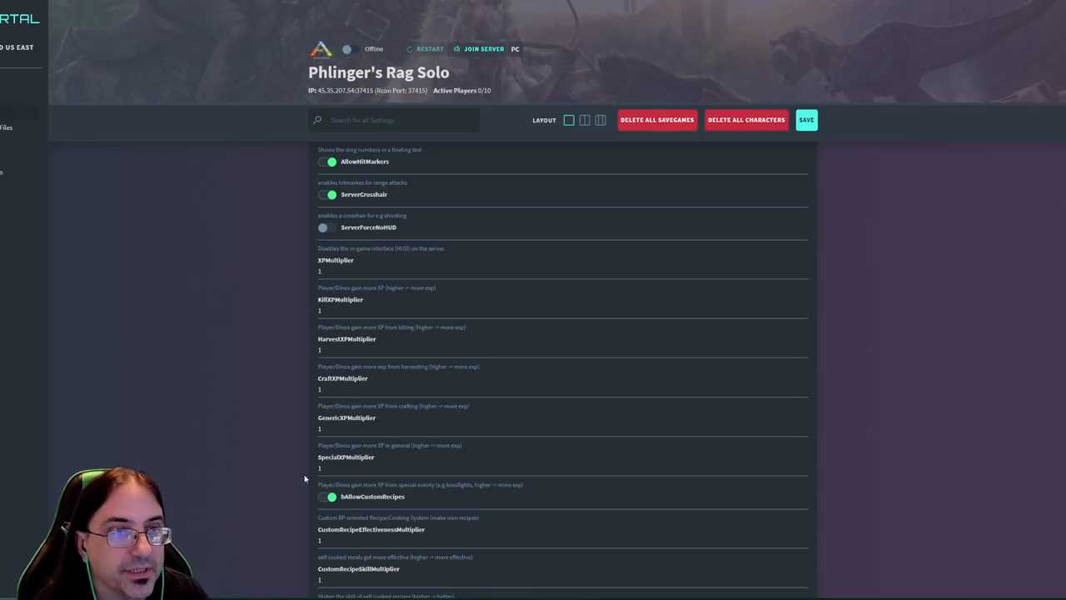
scroll("down", 3)
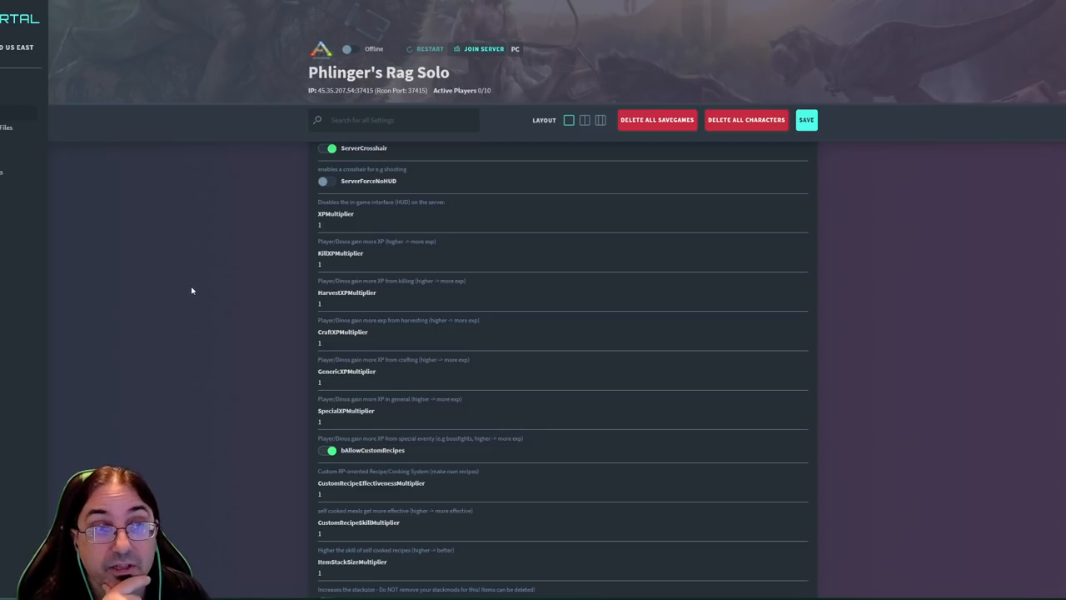
mouse_move(200, 298)
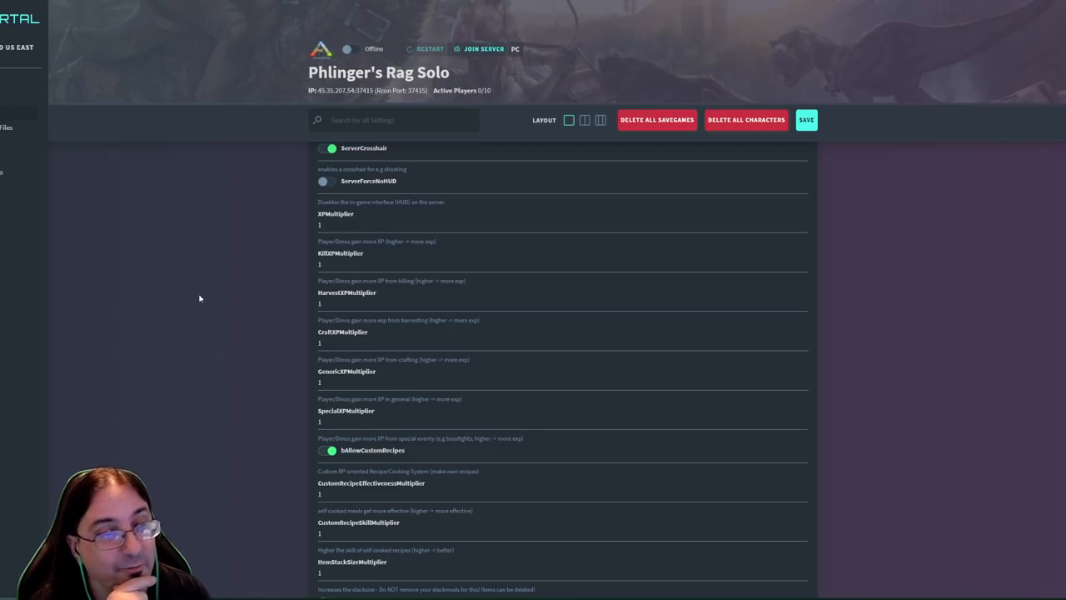
scroll("down", 3)
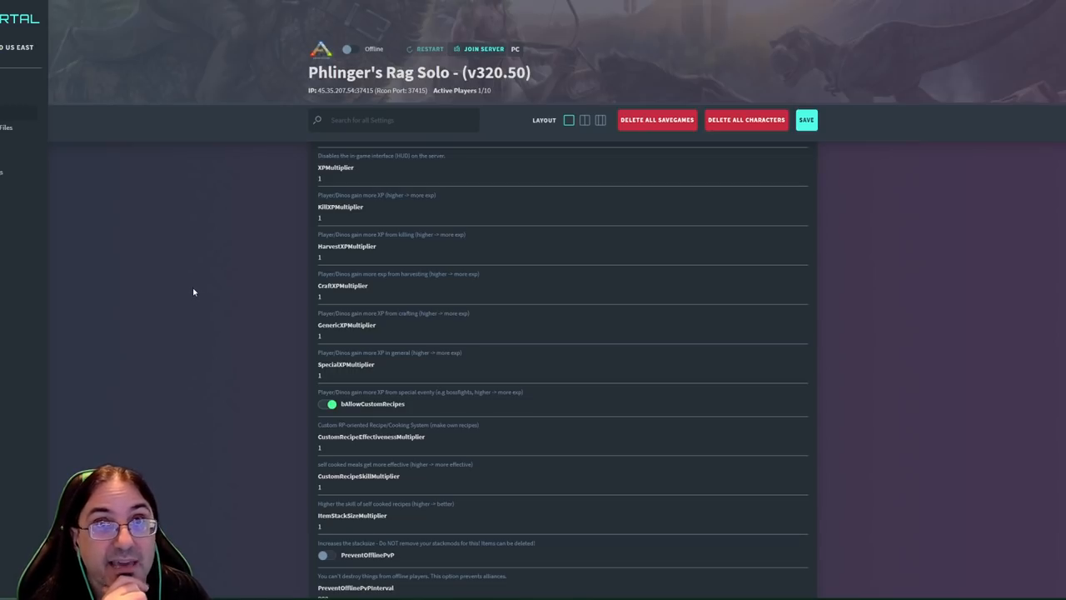
scroll("down", 3)
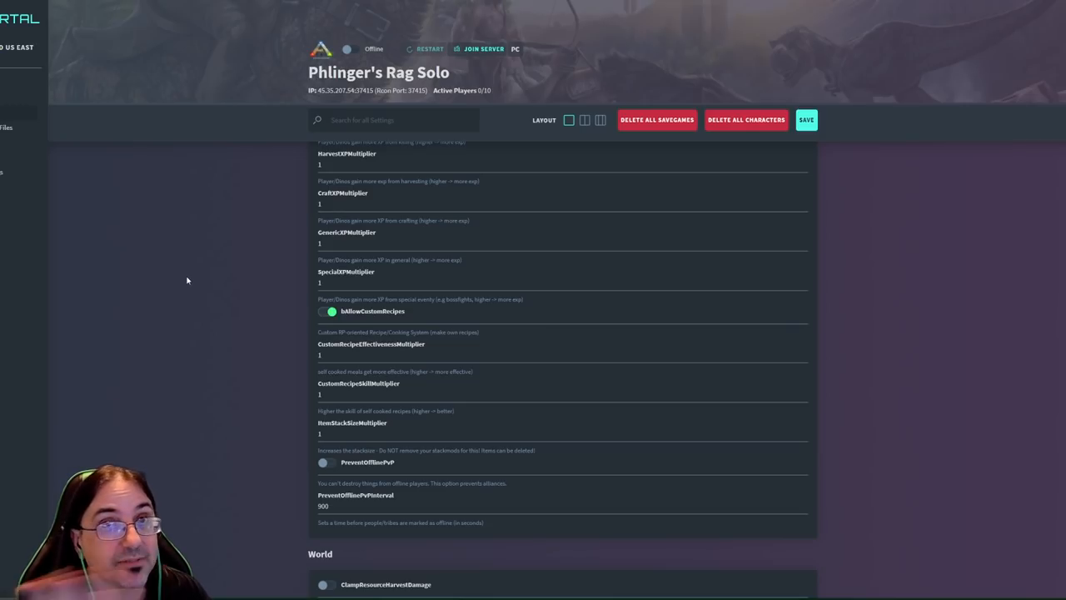
mouse_move(183, 280)
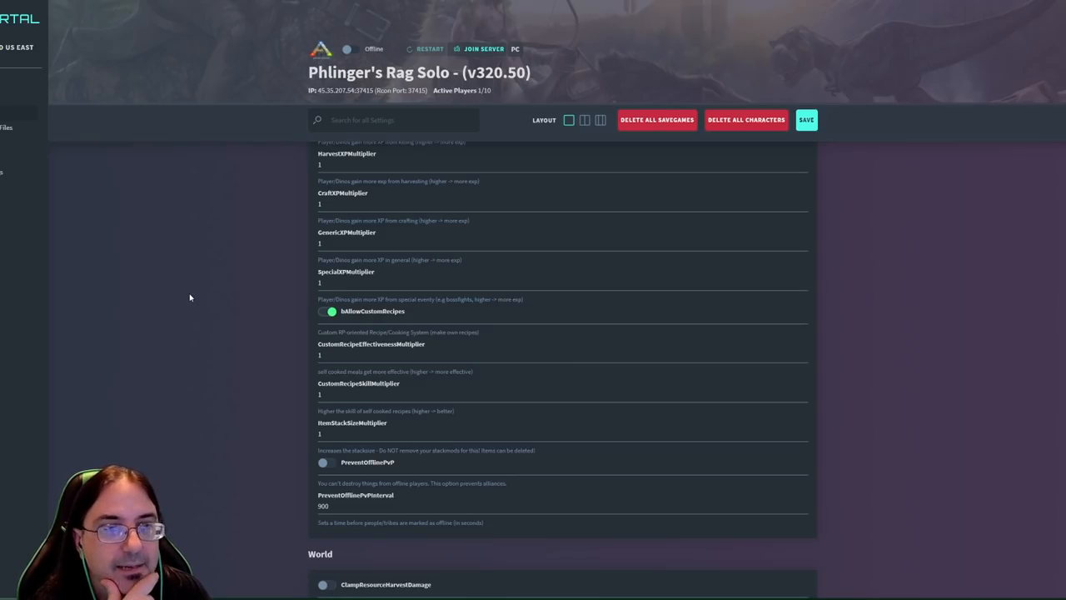
scroll("down", 3)
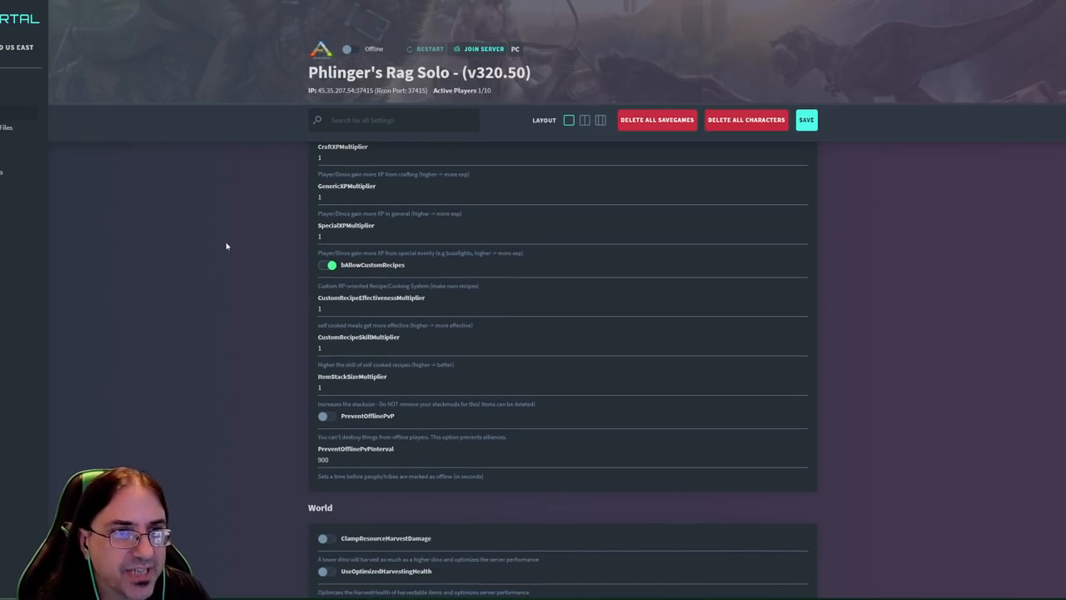
mouse_move(310, 331)
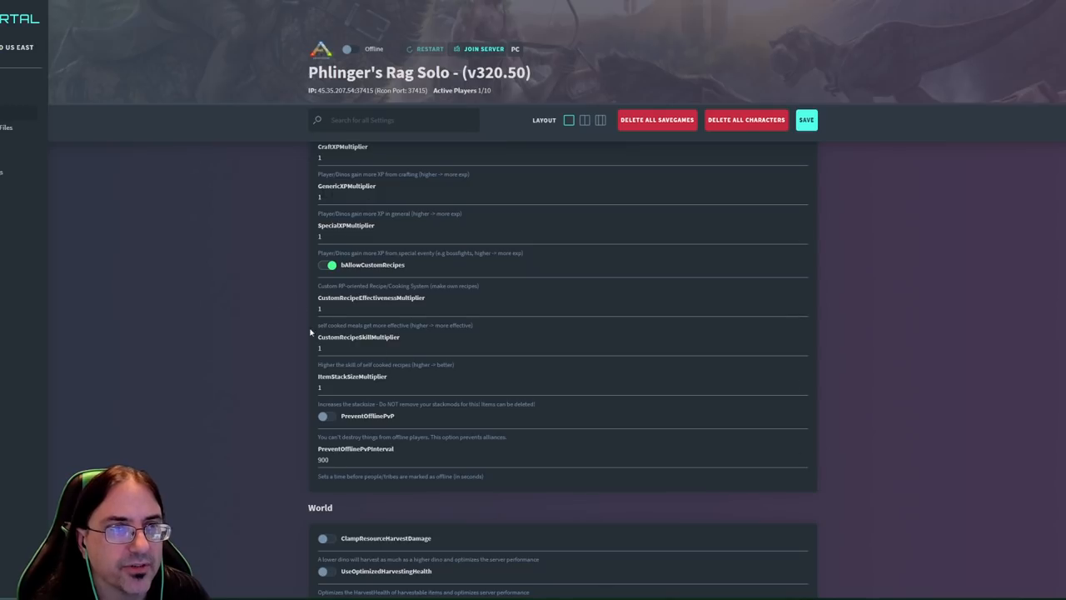
scroll("down", 3)
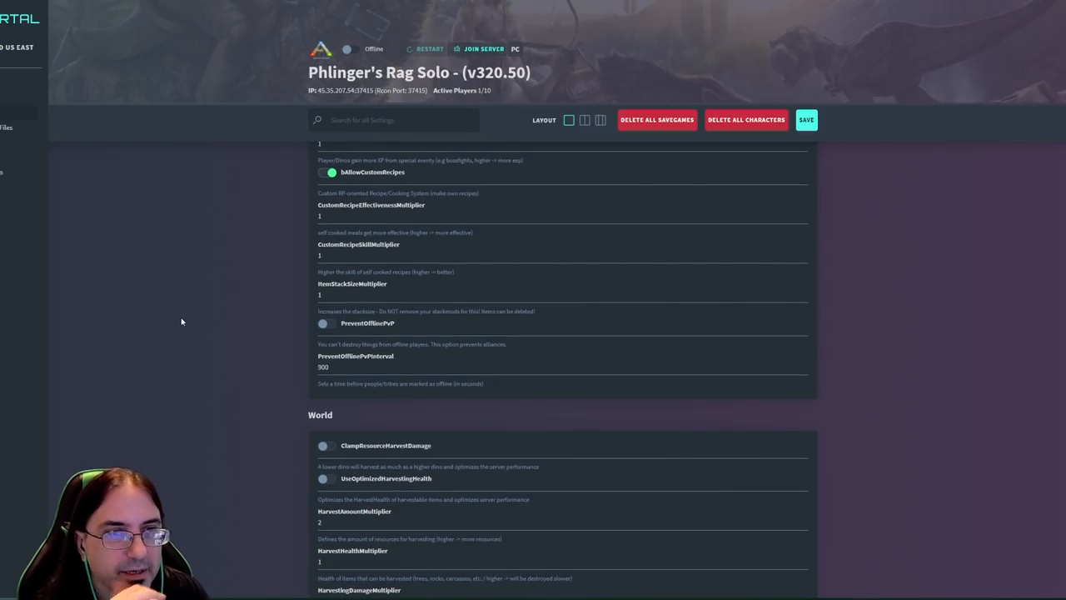
scroll("down", 3)
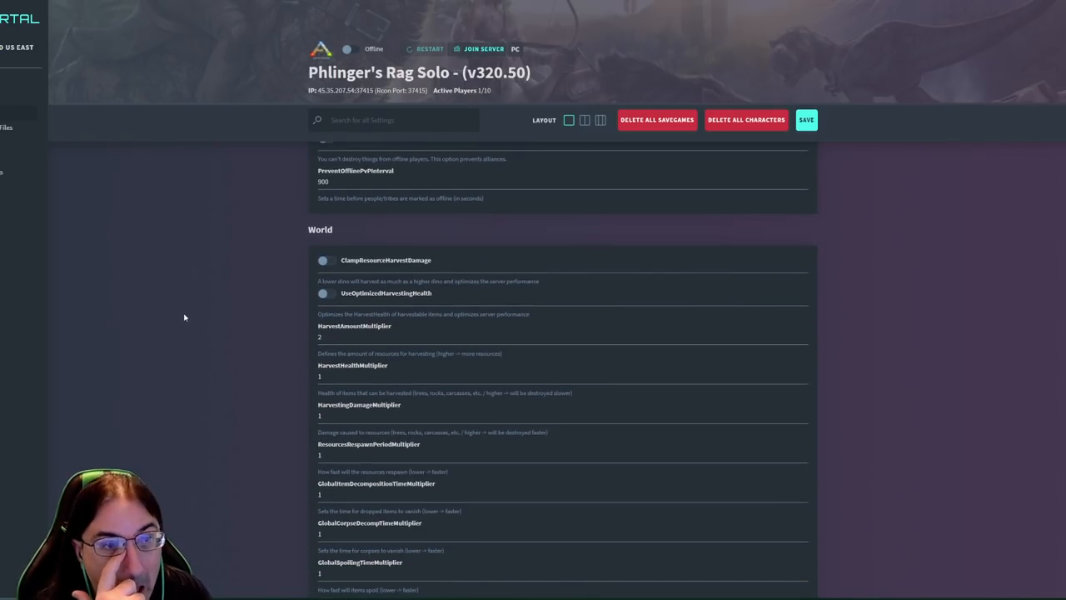
mouse_move(173, 300)
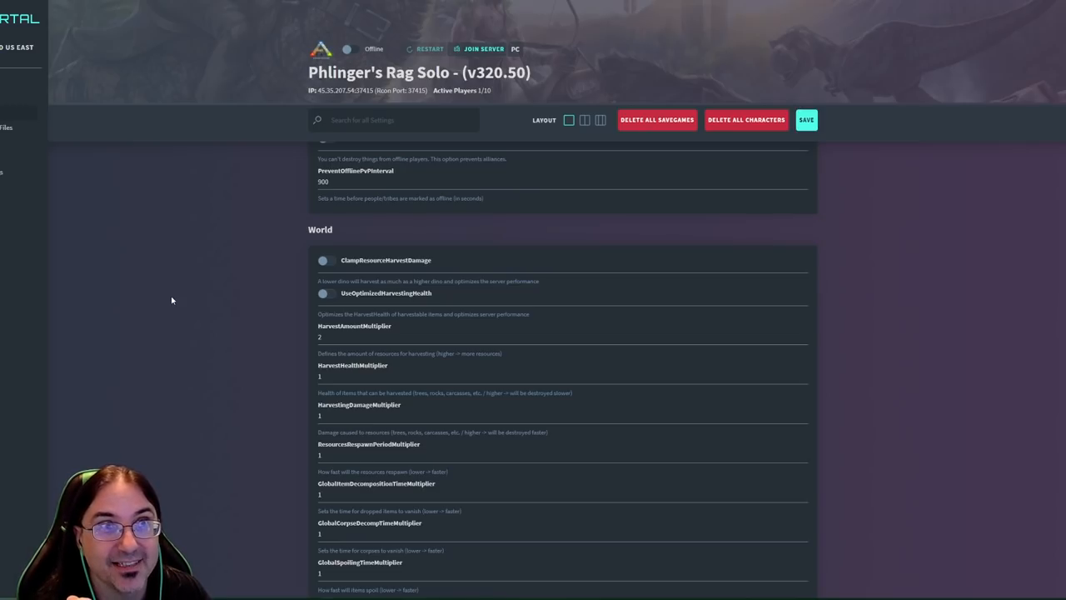
mouse_move(380, 268)
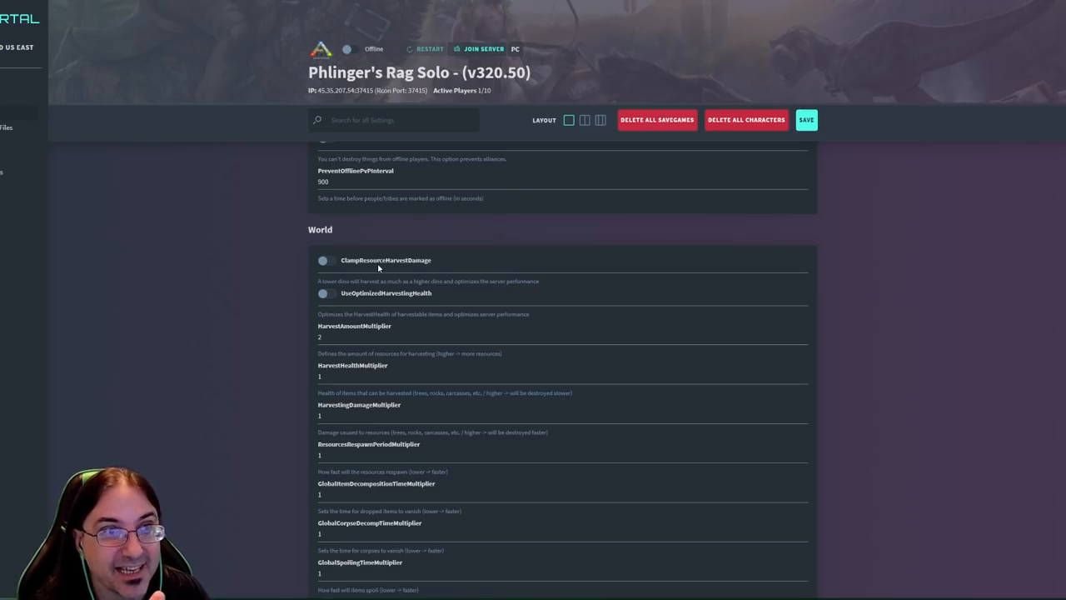
mouse_move(197, 303)
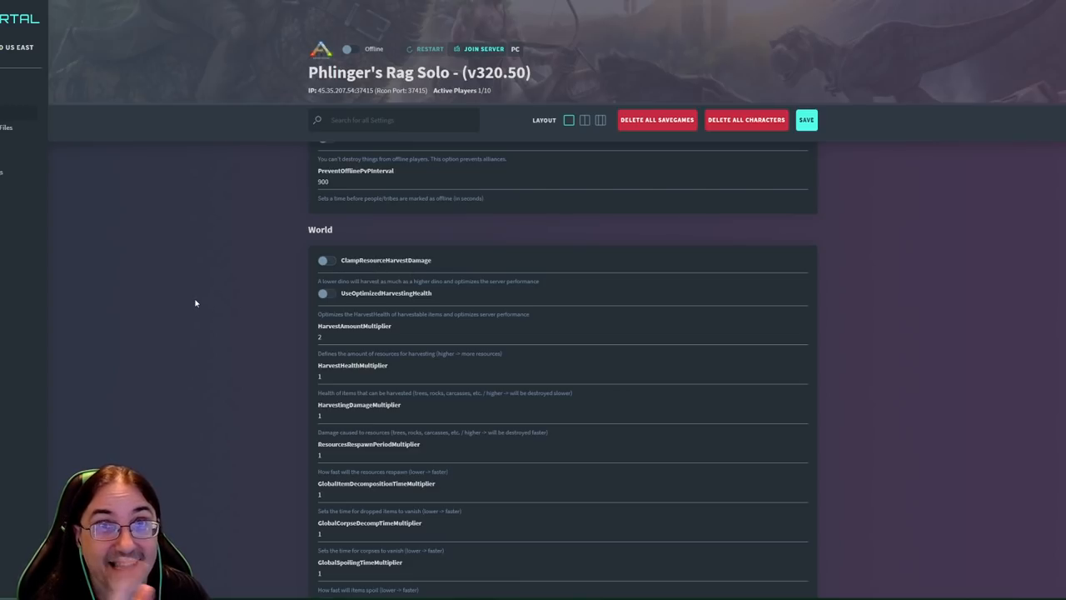
mouse_move(190, 311)
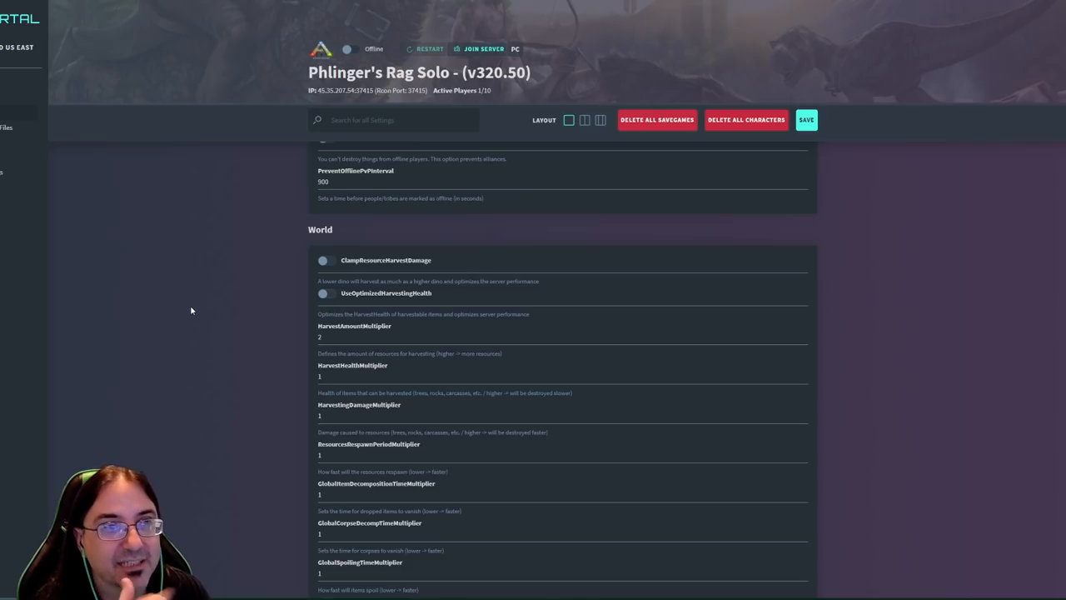
scroll("down", 3)
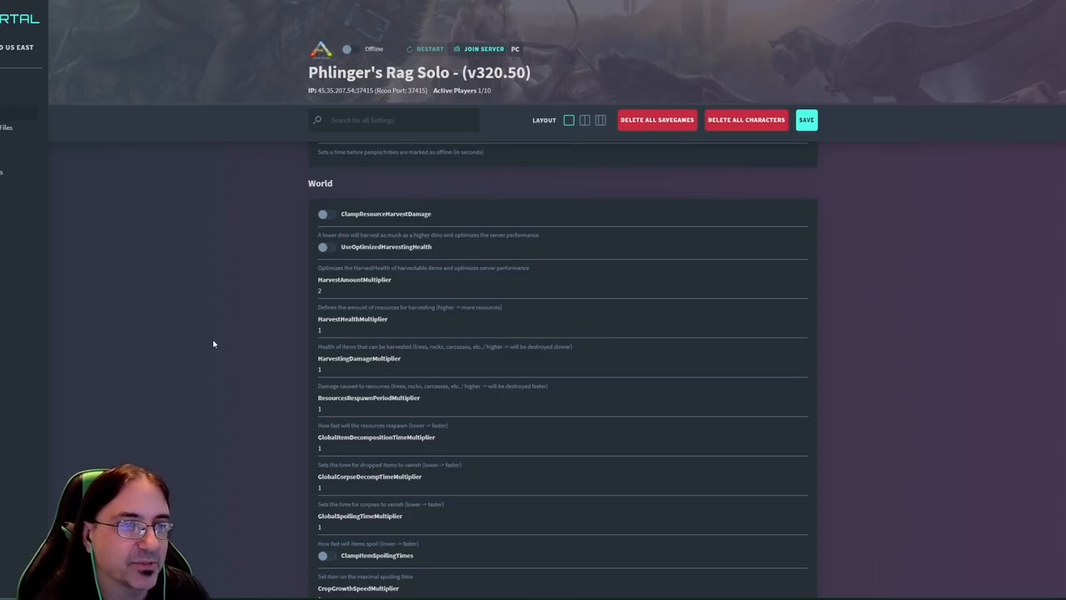
mouse_move(197, 298)
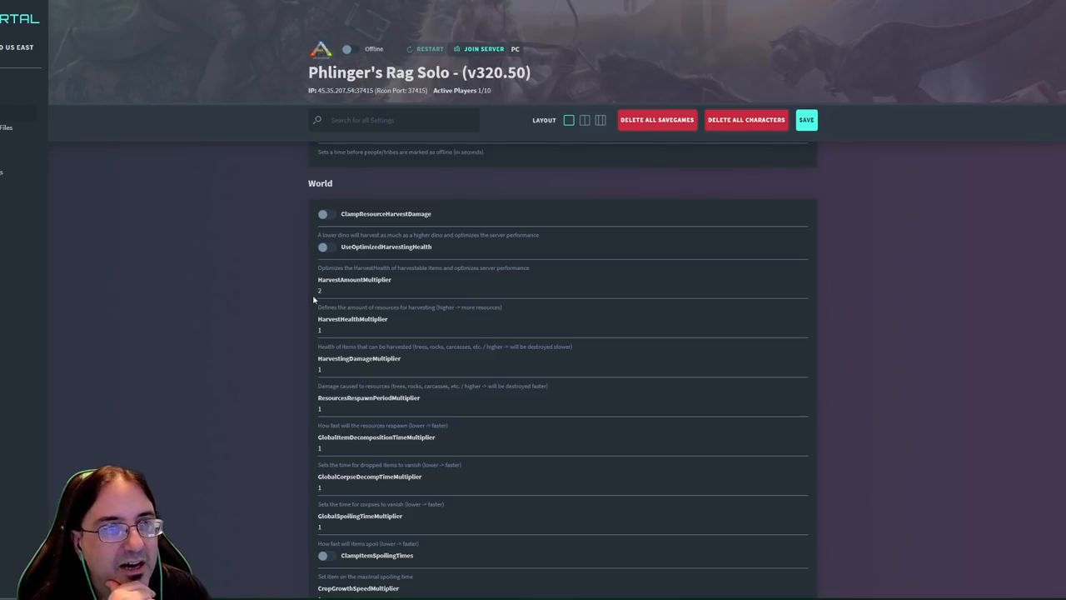
mouse_move(213, 308)
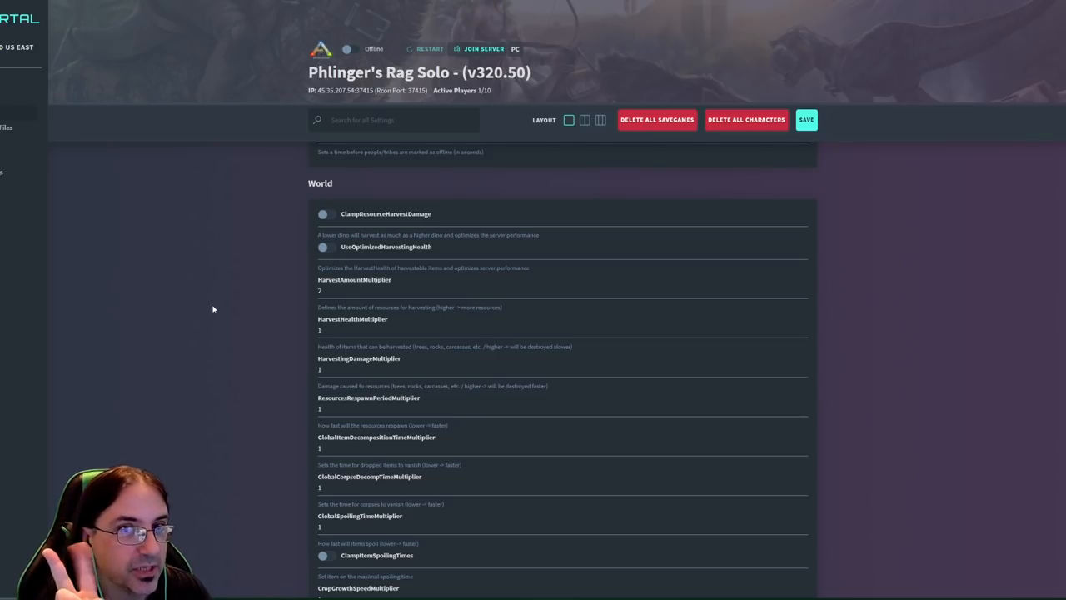
mouse_move(198, 316)
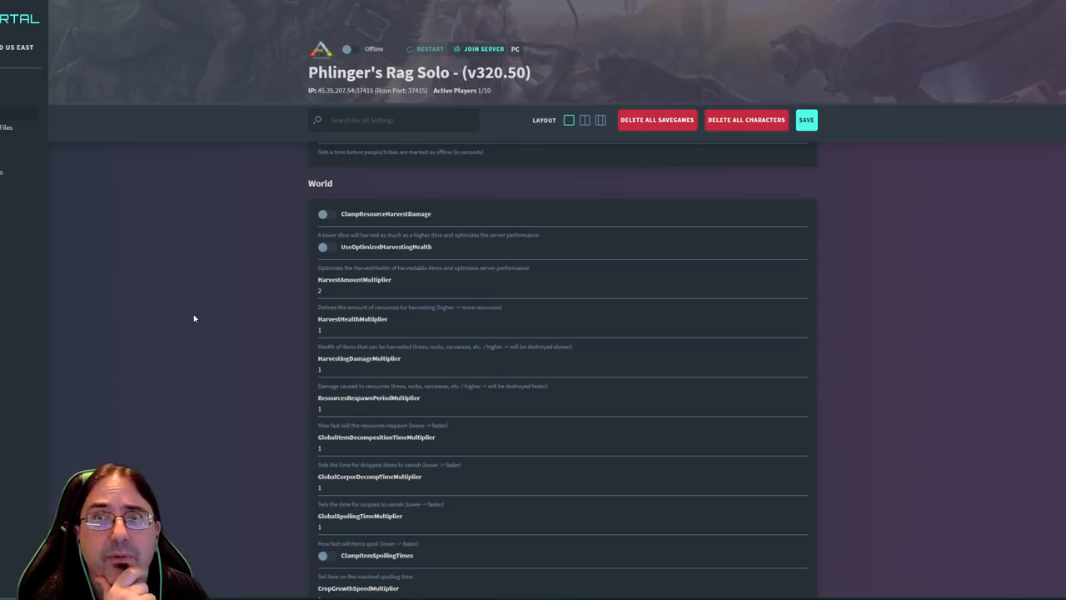
scroll("down", 3)
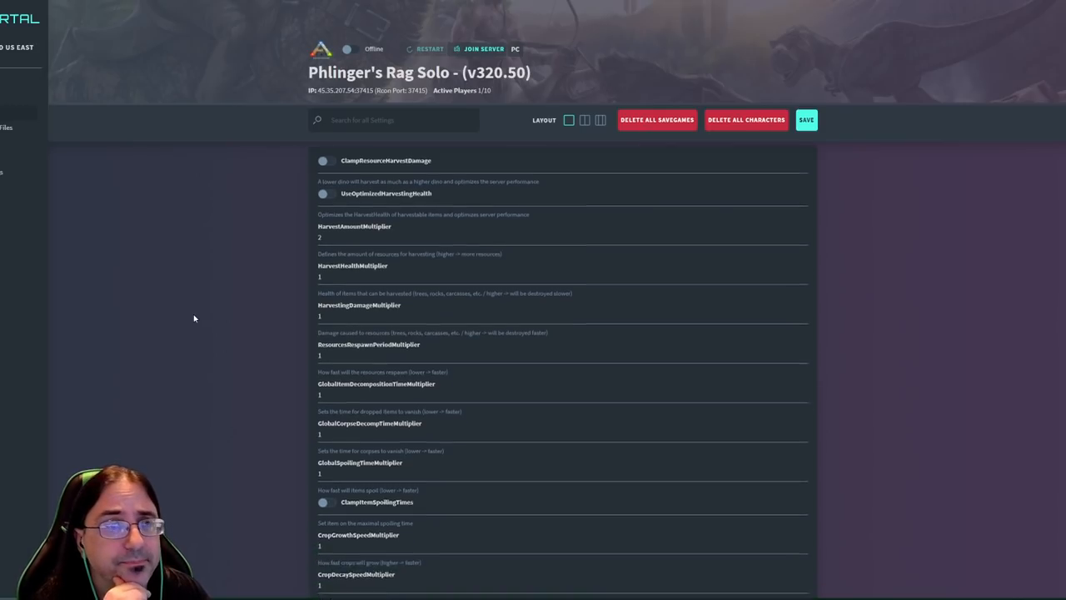
scroll("down", 3)
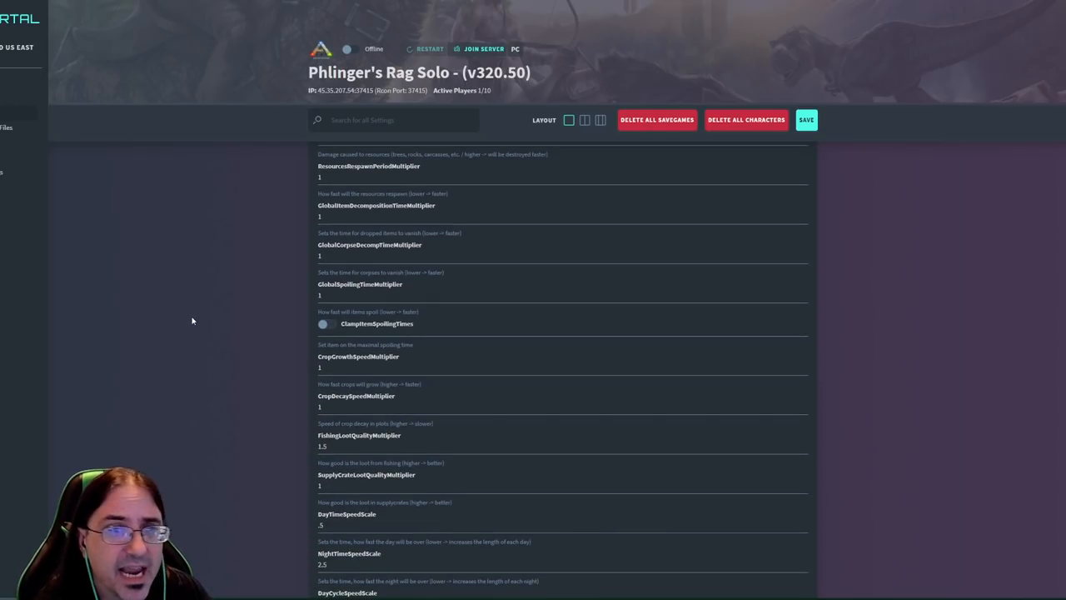
scroll("down", 3)
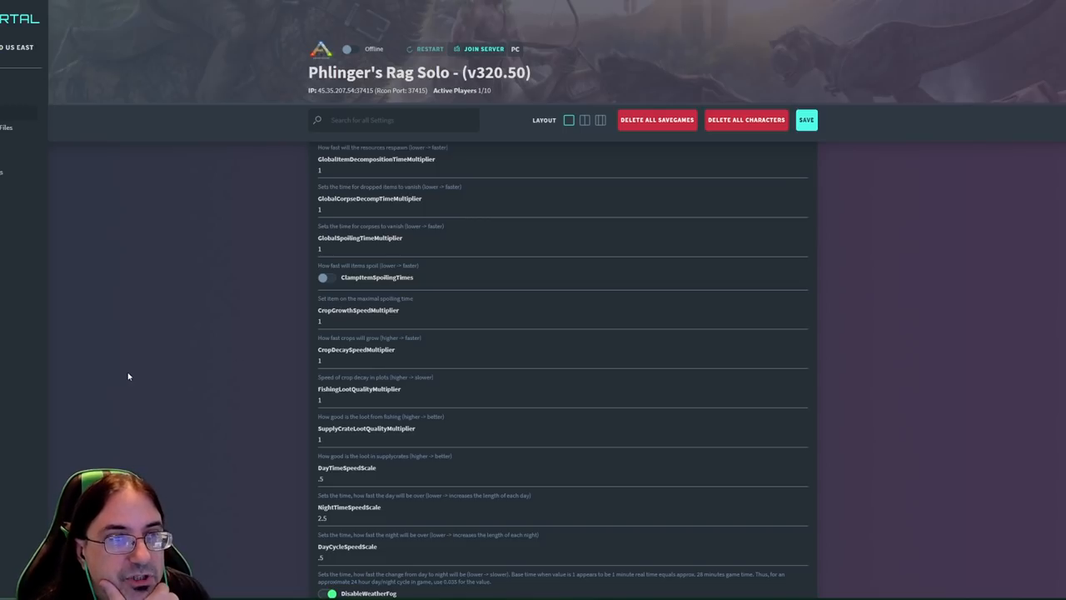
scroll("down", 3)
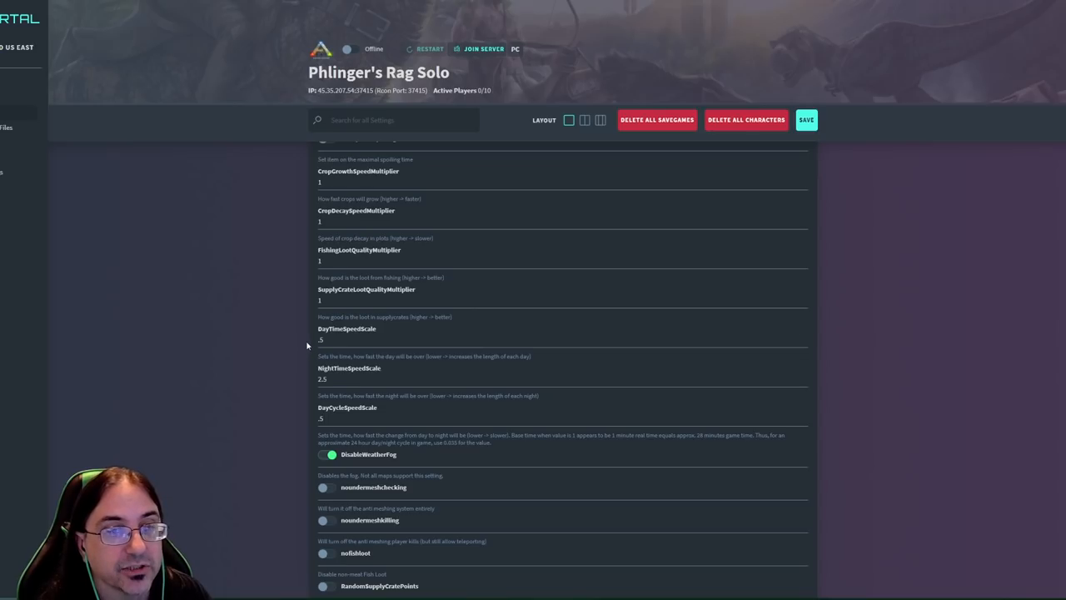
mouse_move(202, 336)
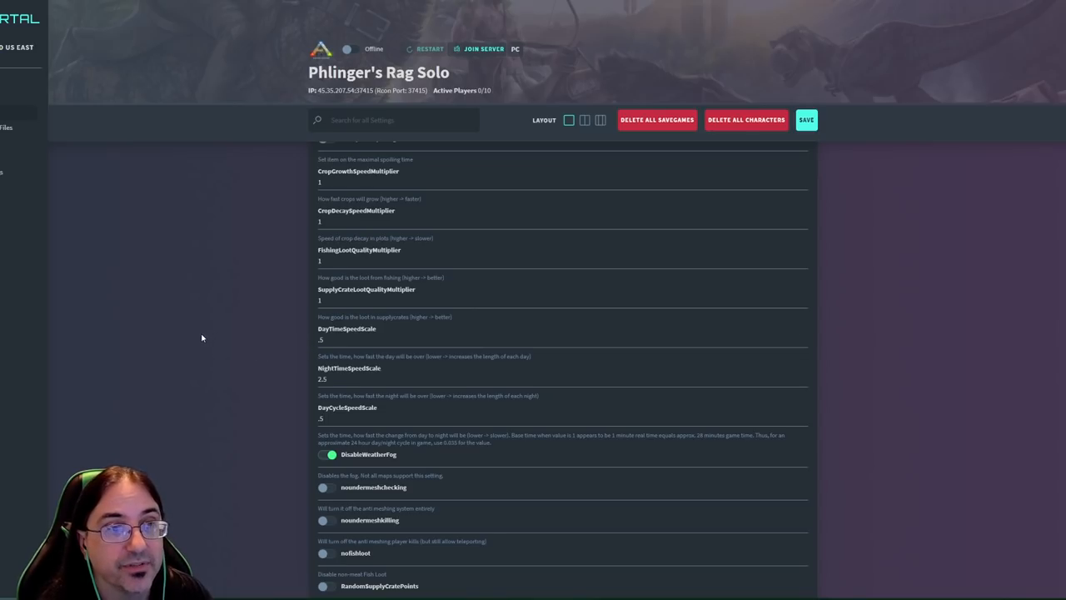
mouse_move(273, 377)
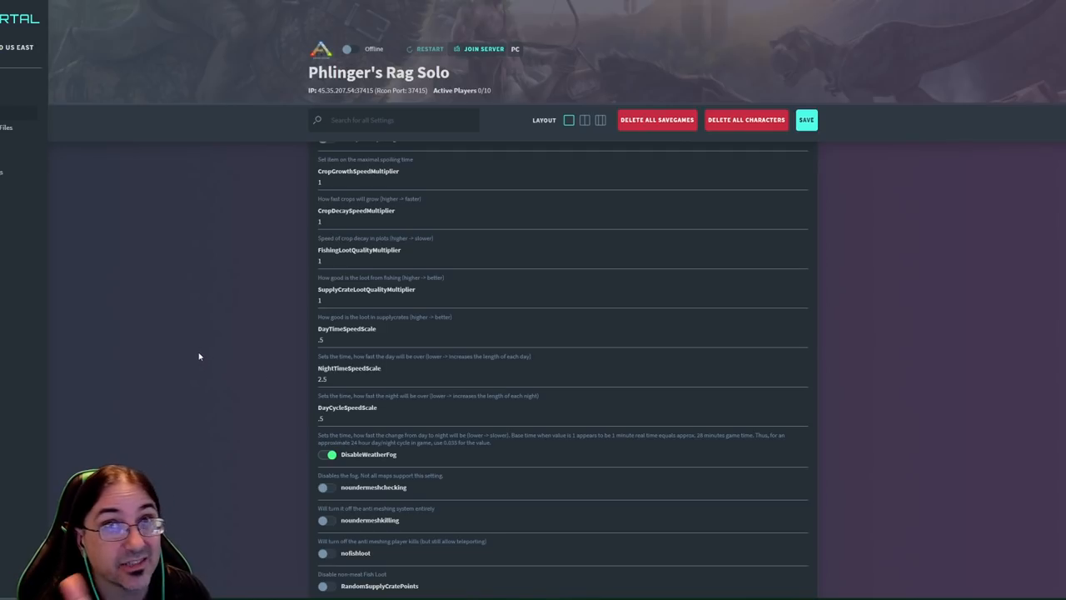
scroll("down", 3)
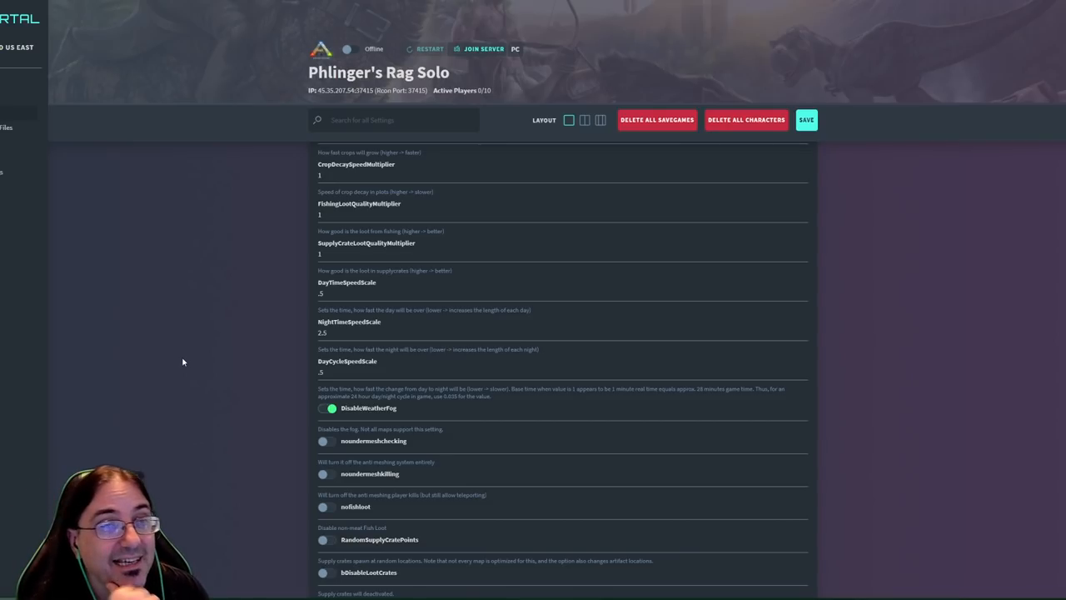
mouse_move(200, 323)
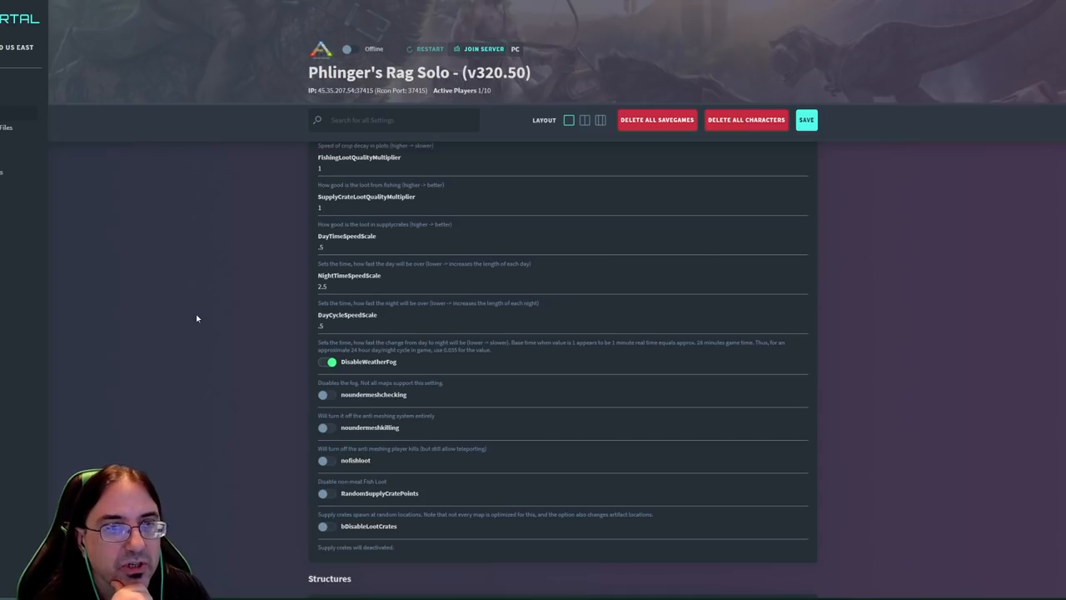
scroll("down", 3)
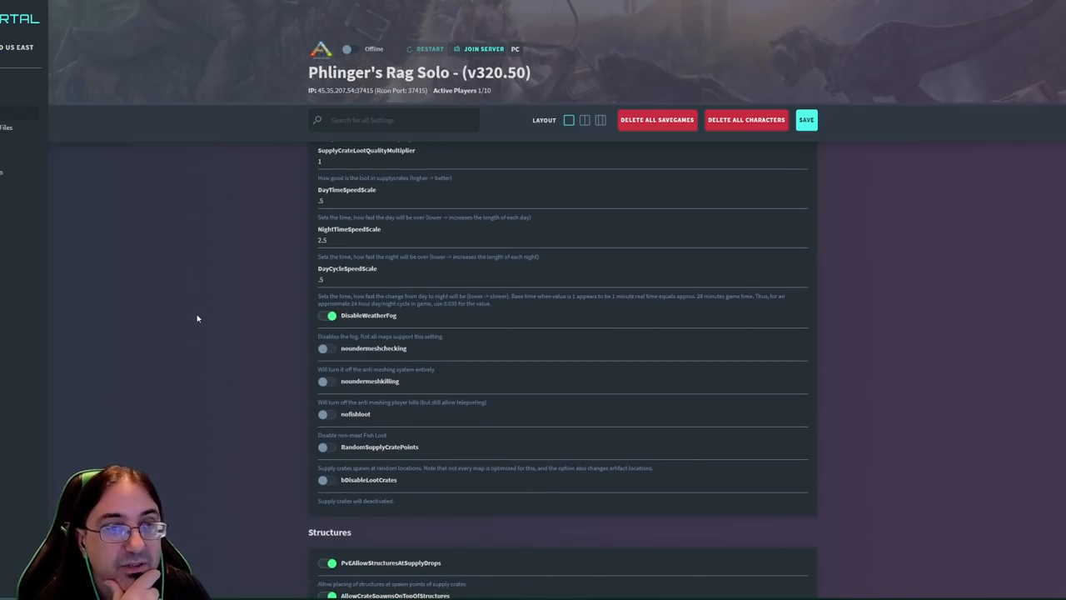
scroll("down", 3)
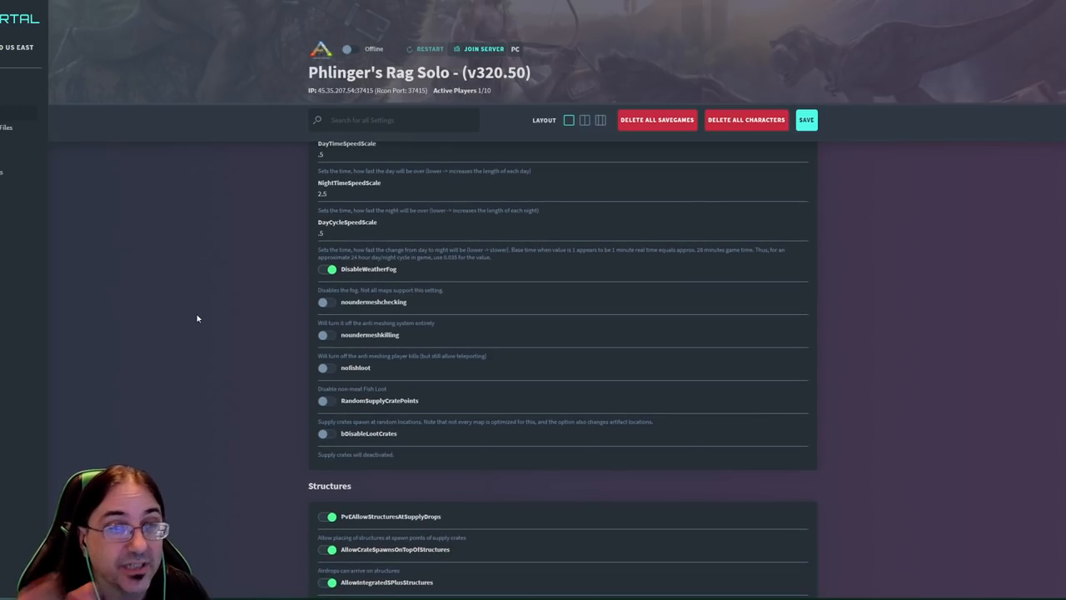
scroll("down", 3)
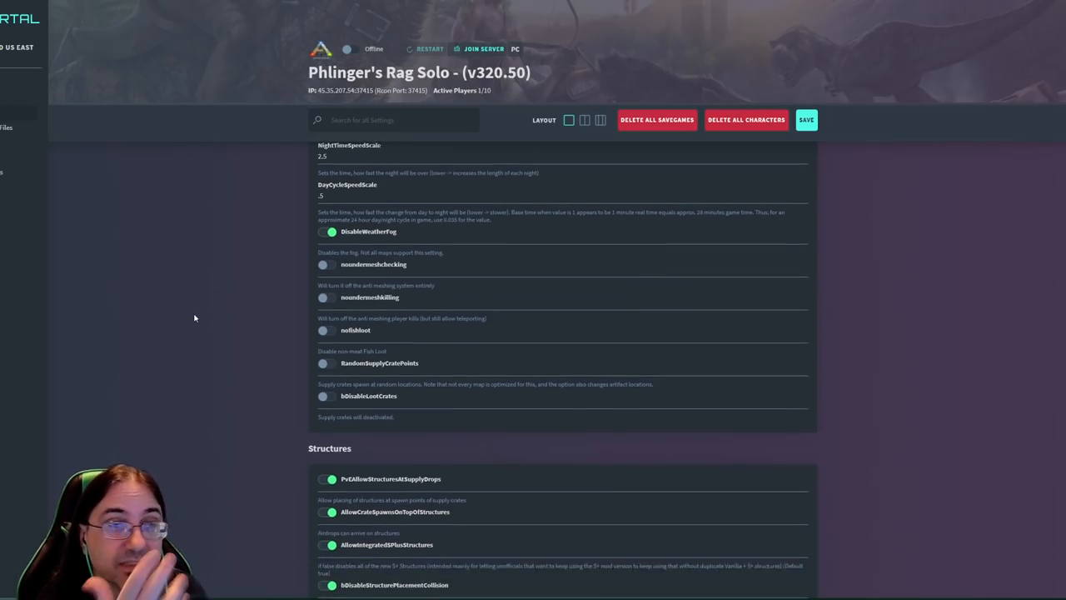
scroll("down", 3)
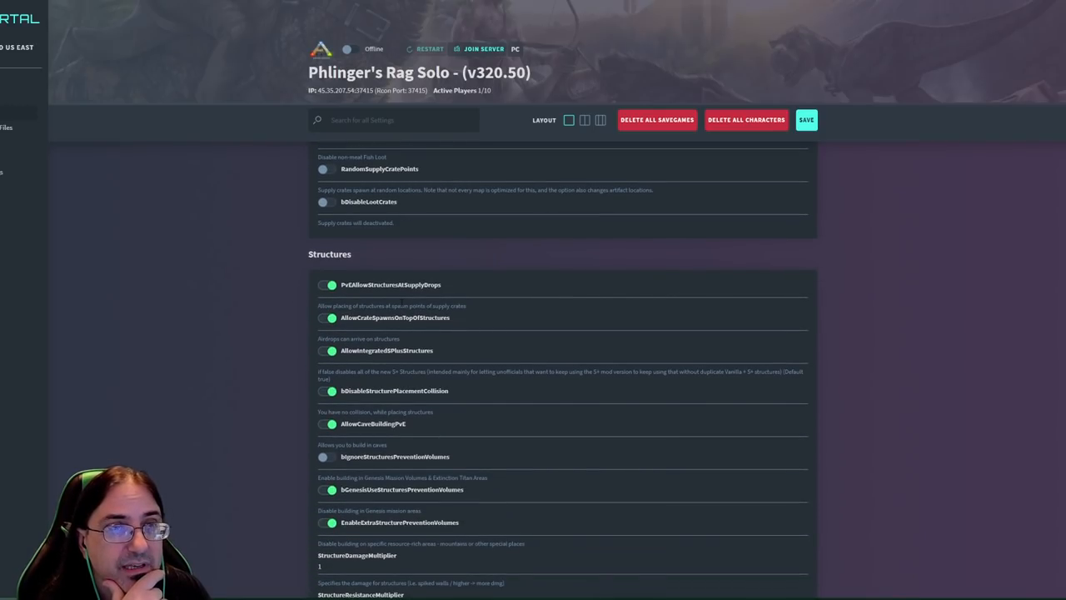
mouse_move(210, 304)
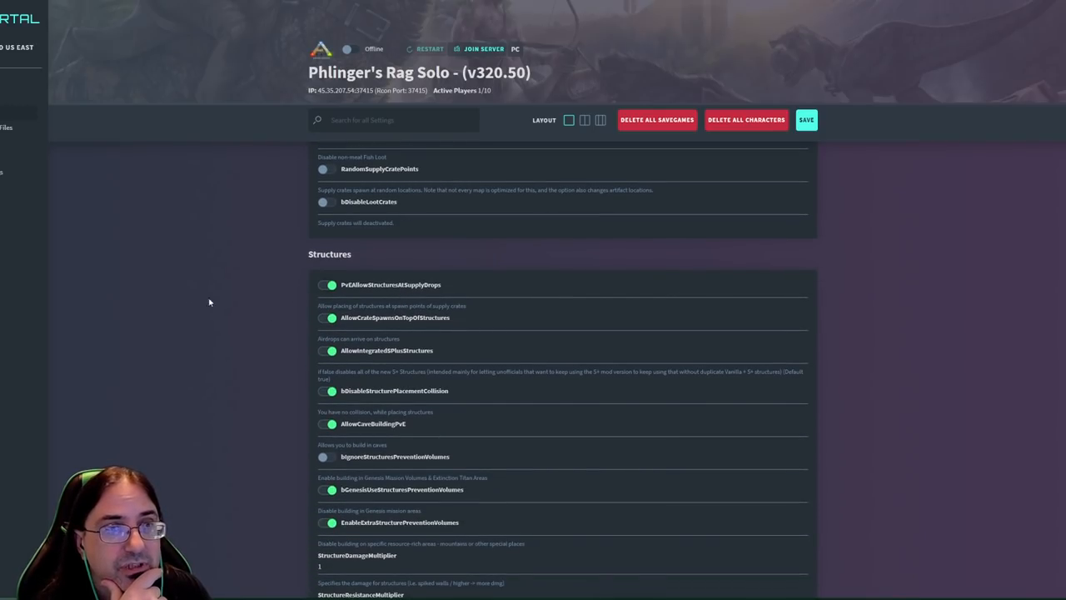
scroll("down", 3)
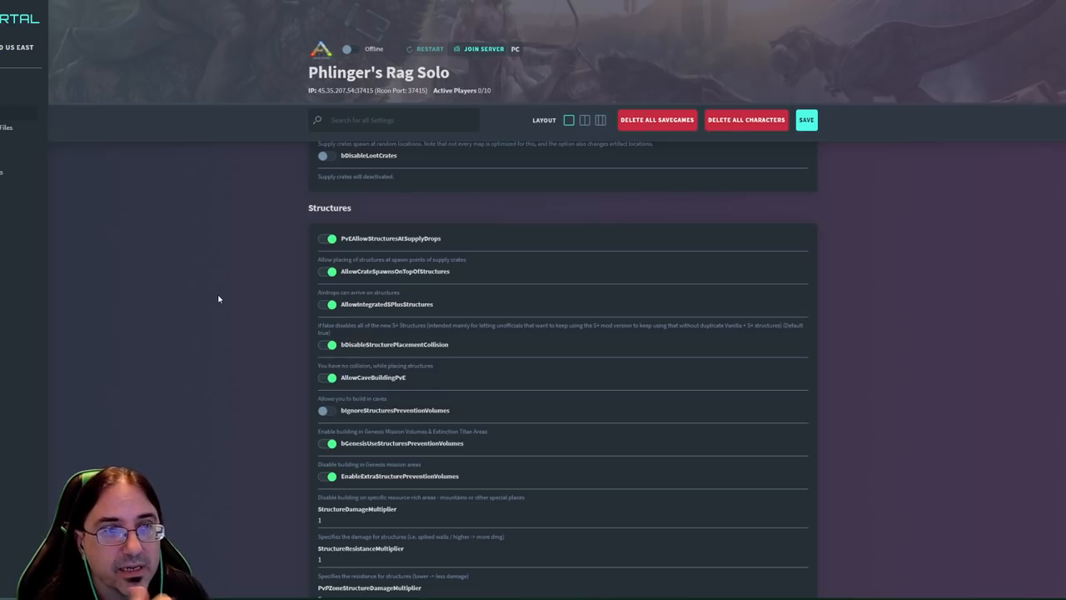
mouse_move(210, 300)
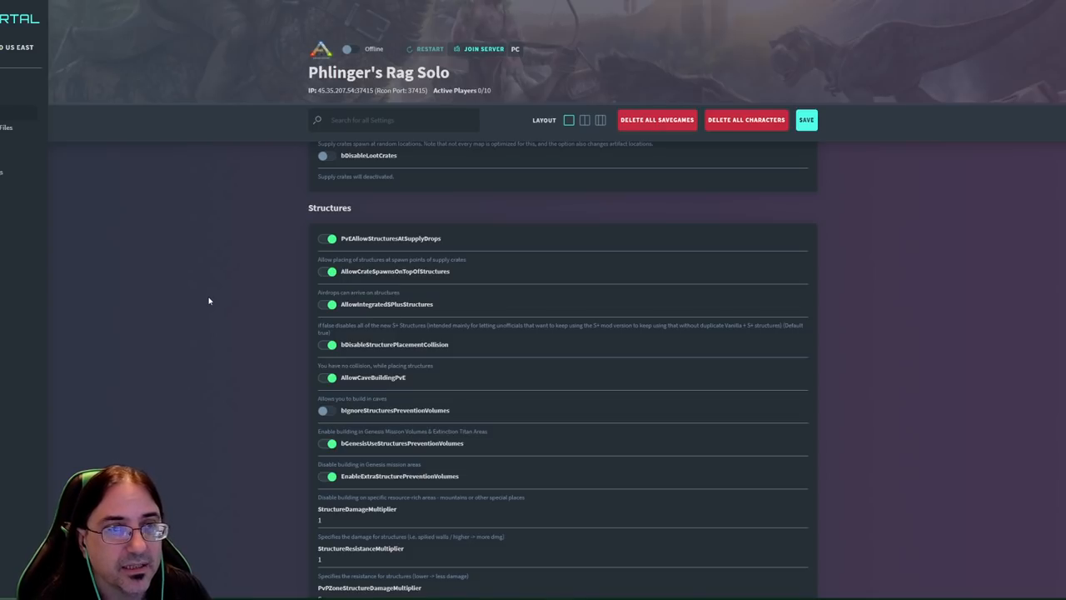
scroll("down", 3)
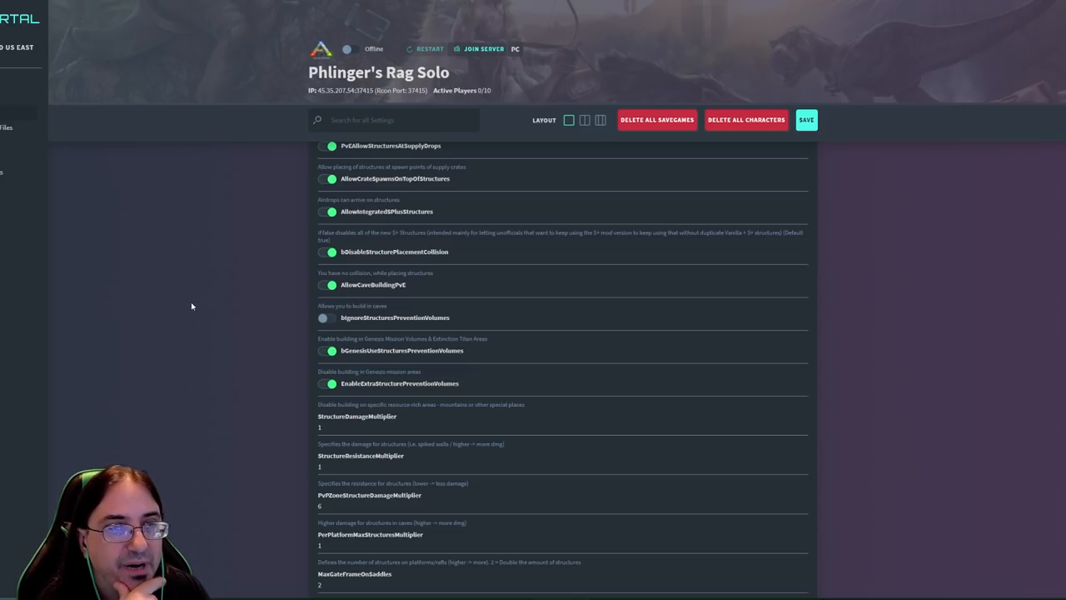
scroll("down", 3)
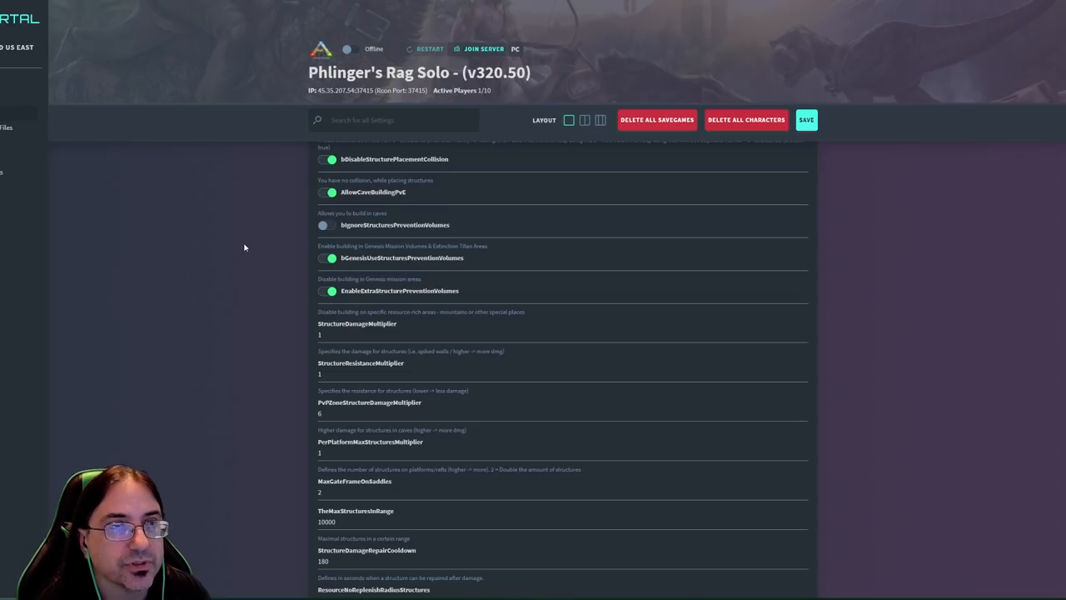
scroll("down", 3)
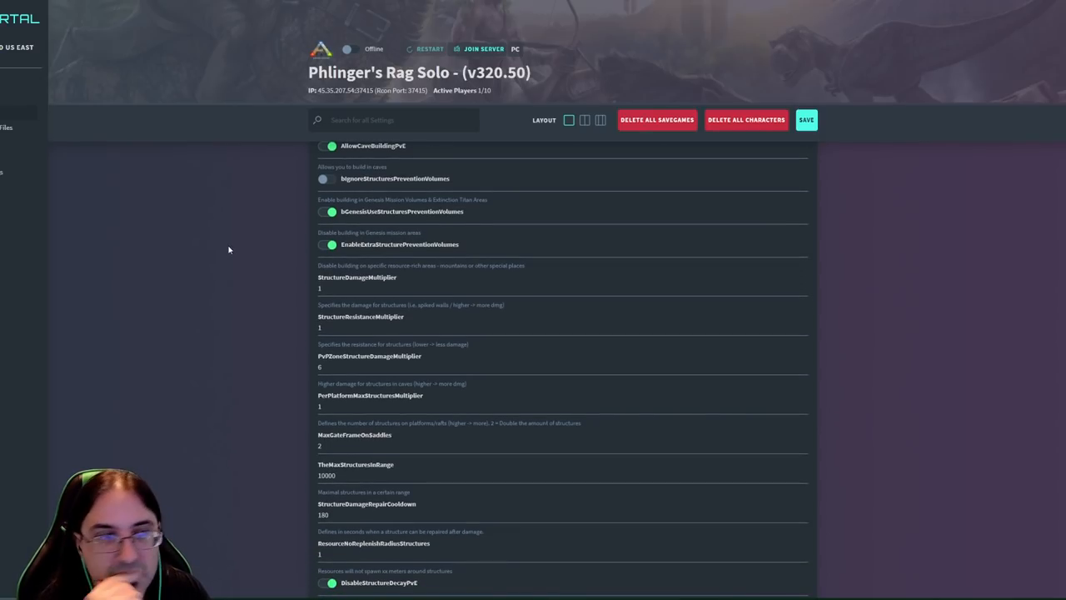
scroll("down", 3)
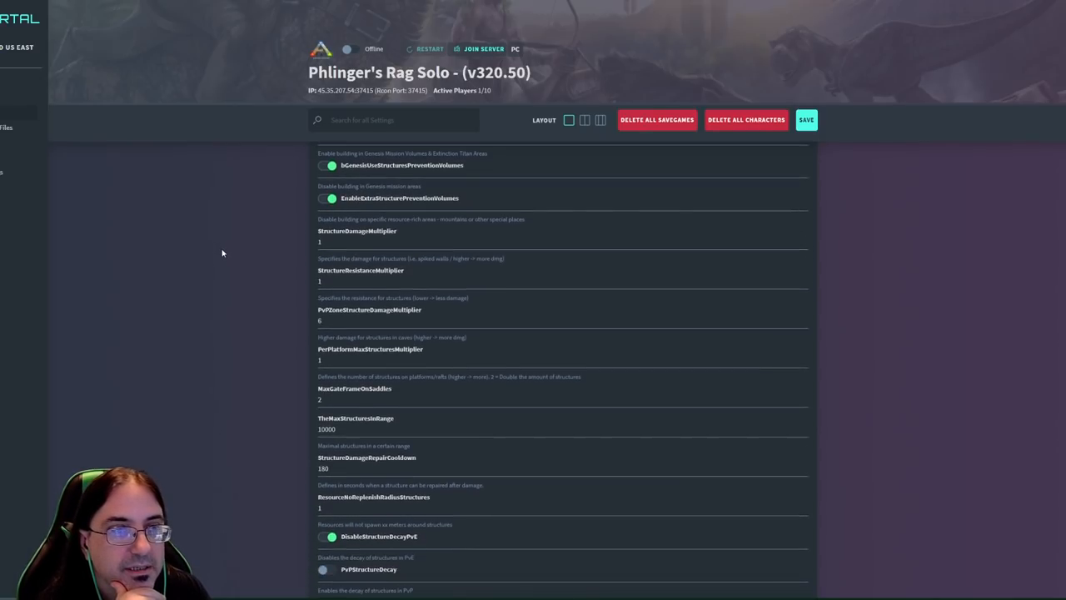
scroll("down", 3)
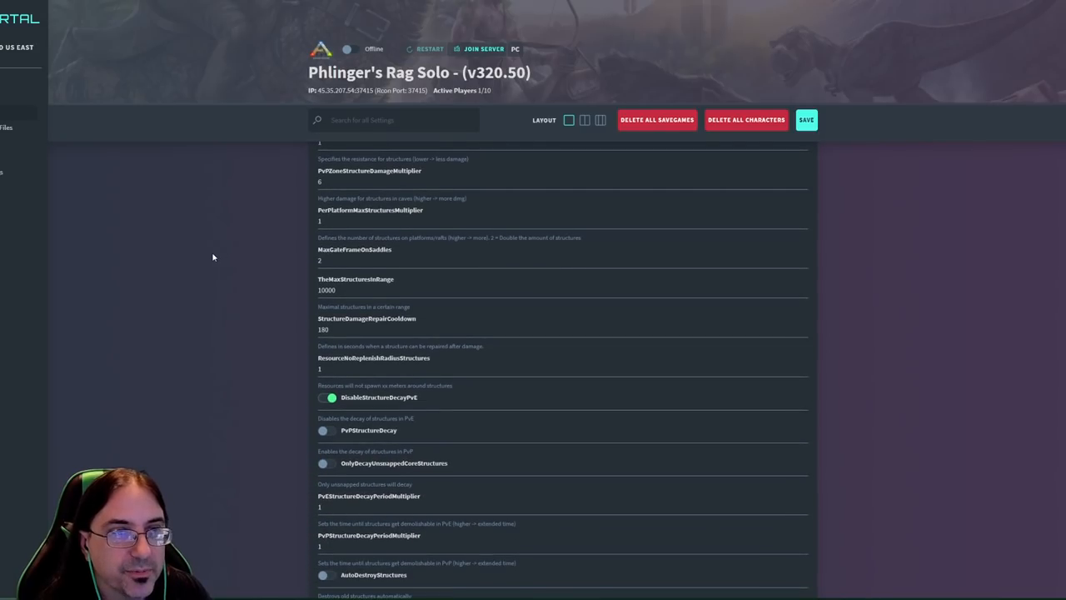
scroll("down", 3)
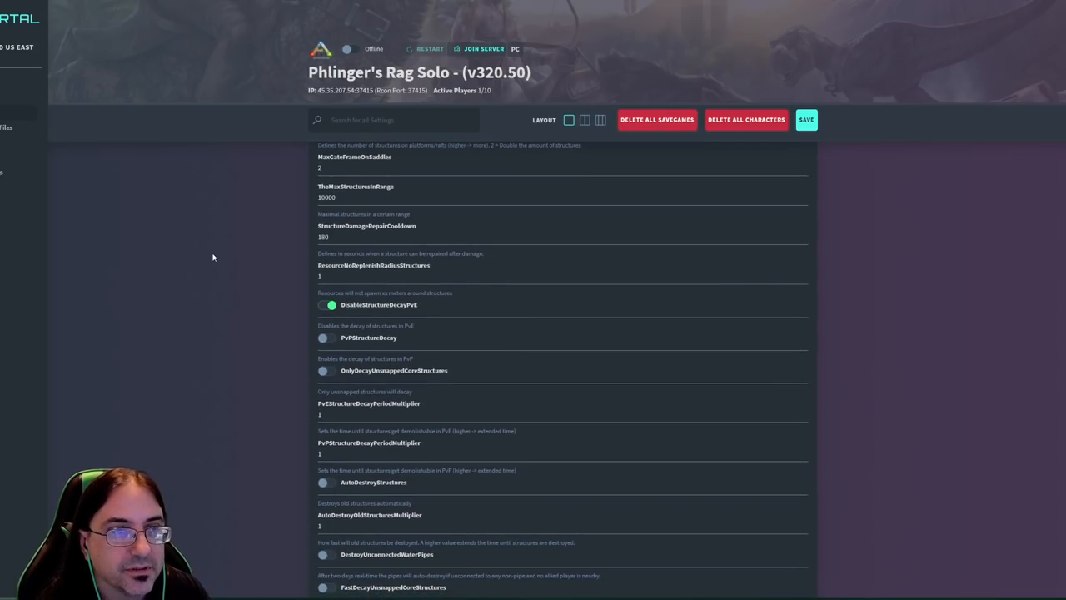
scroll("down", 3)
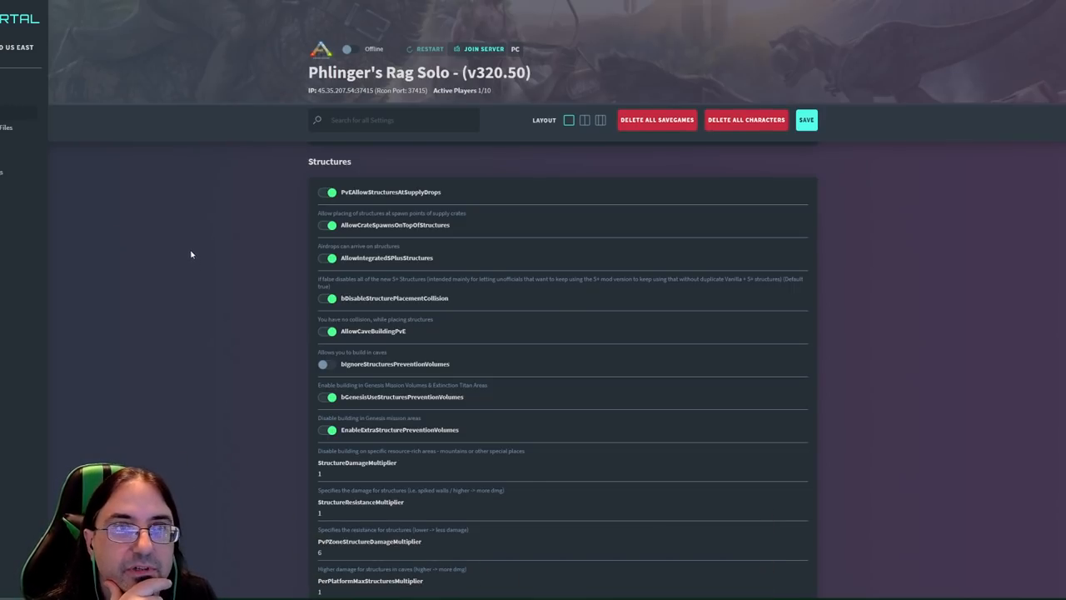
mouse_move(206, 290)
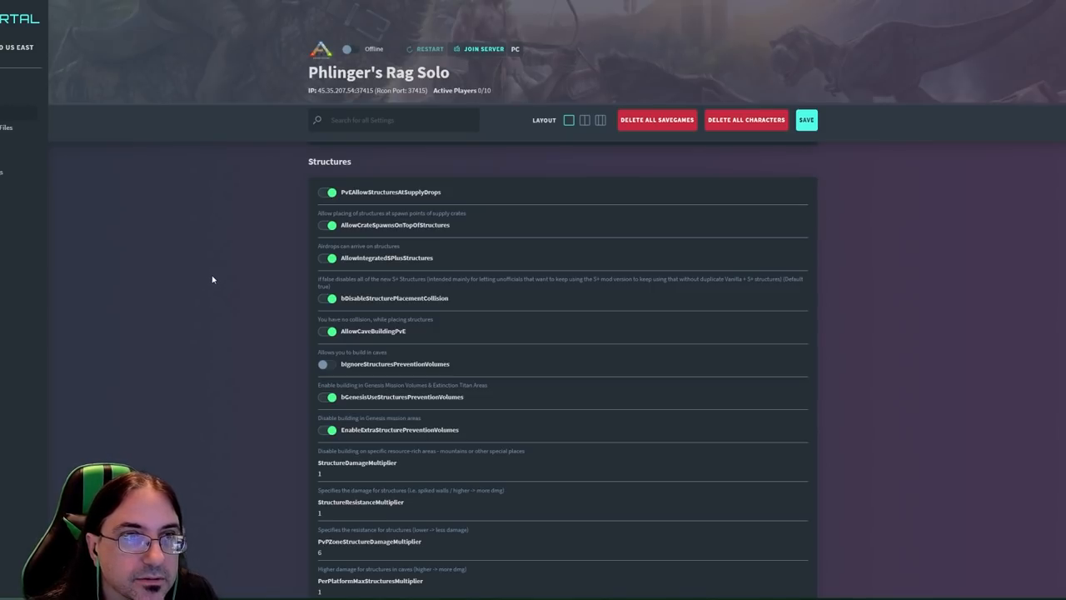
mouse_move(467, 247)
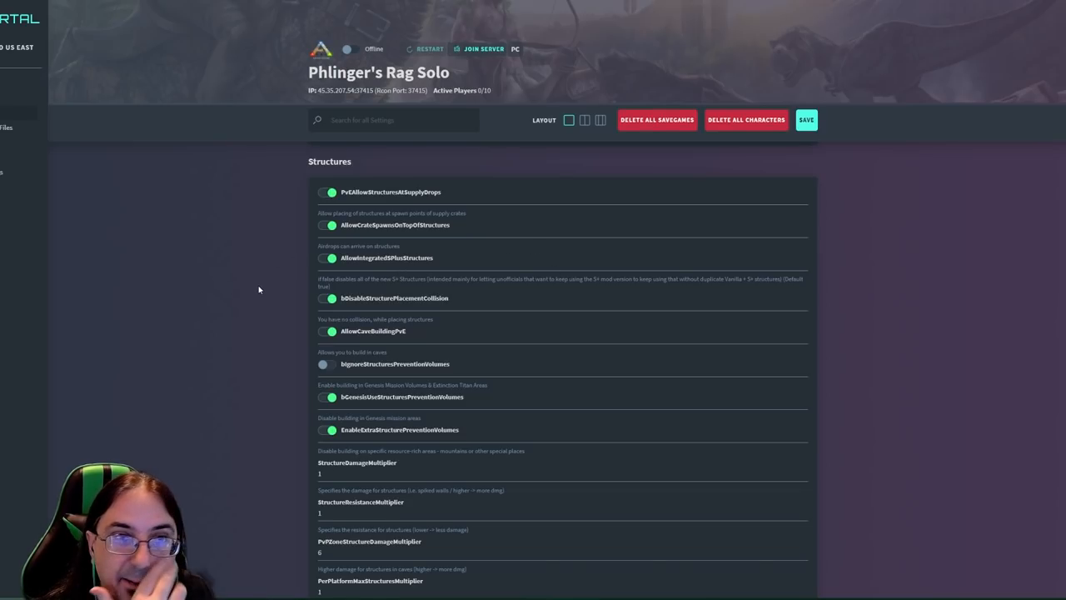
mouse_move(170, 300)
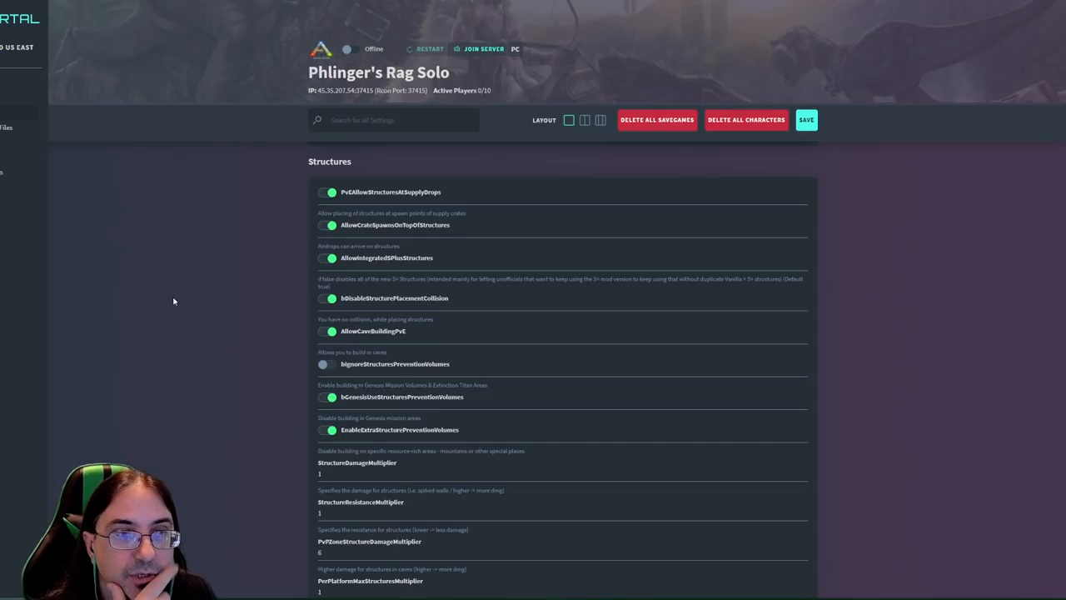
mouse_move(176, 303)
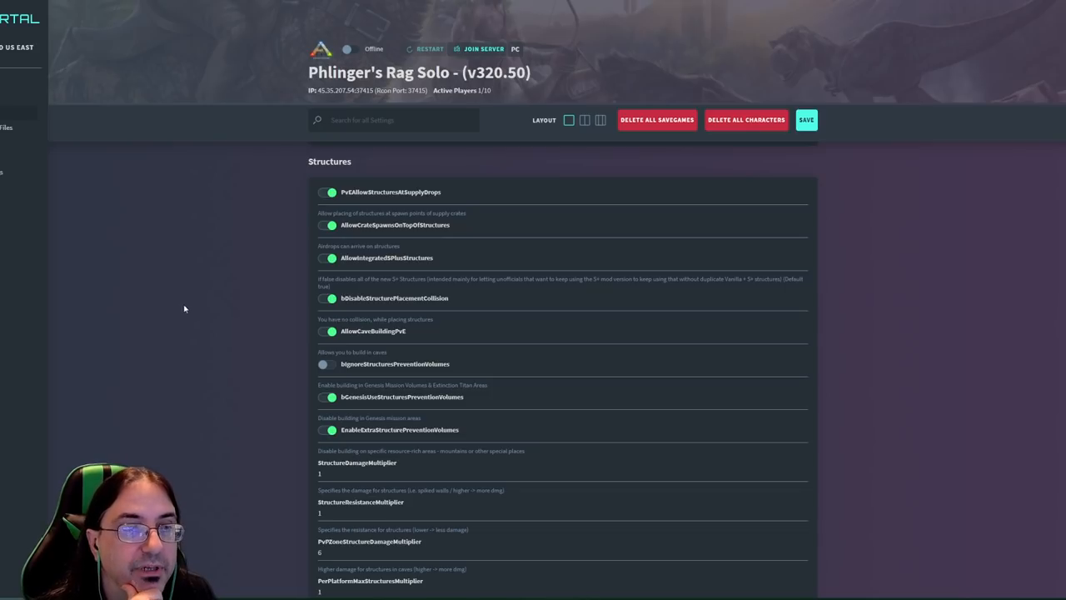
scroll("down", 3)
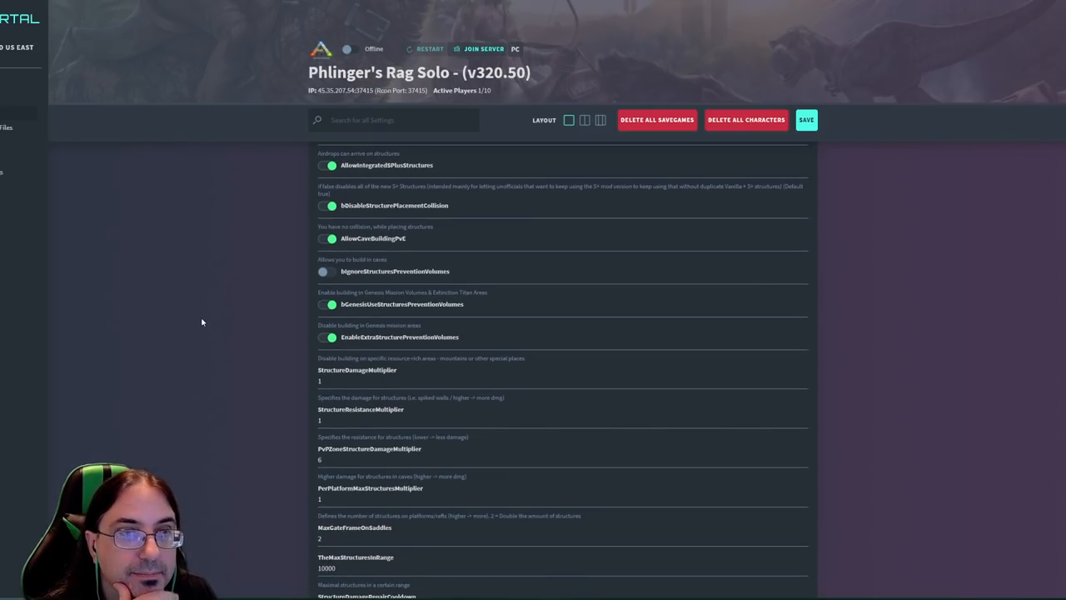
scroll("down", 3)
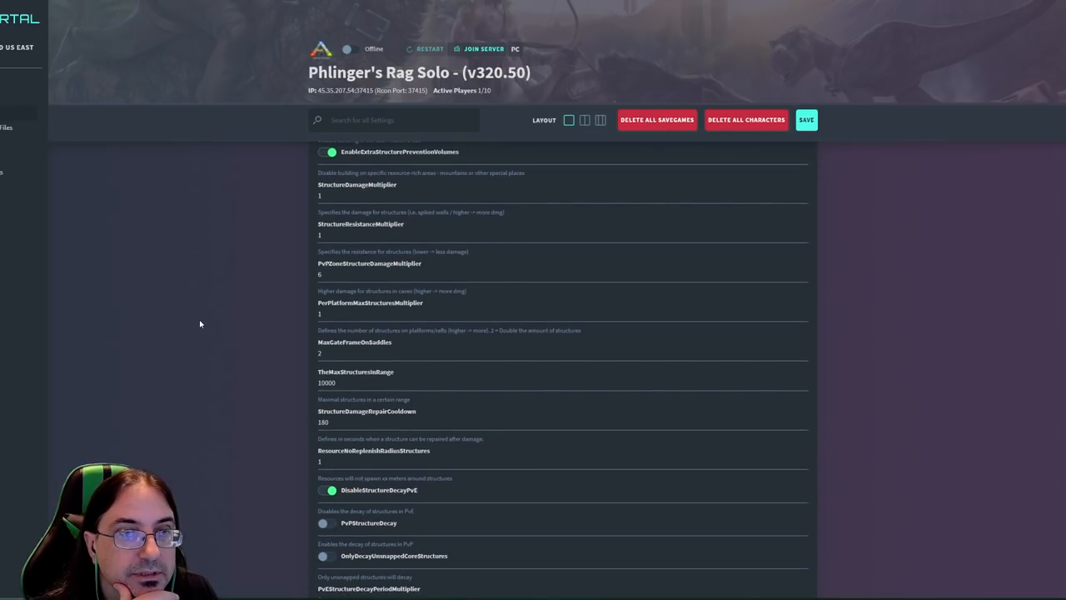
scroll("down", 3)
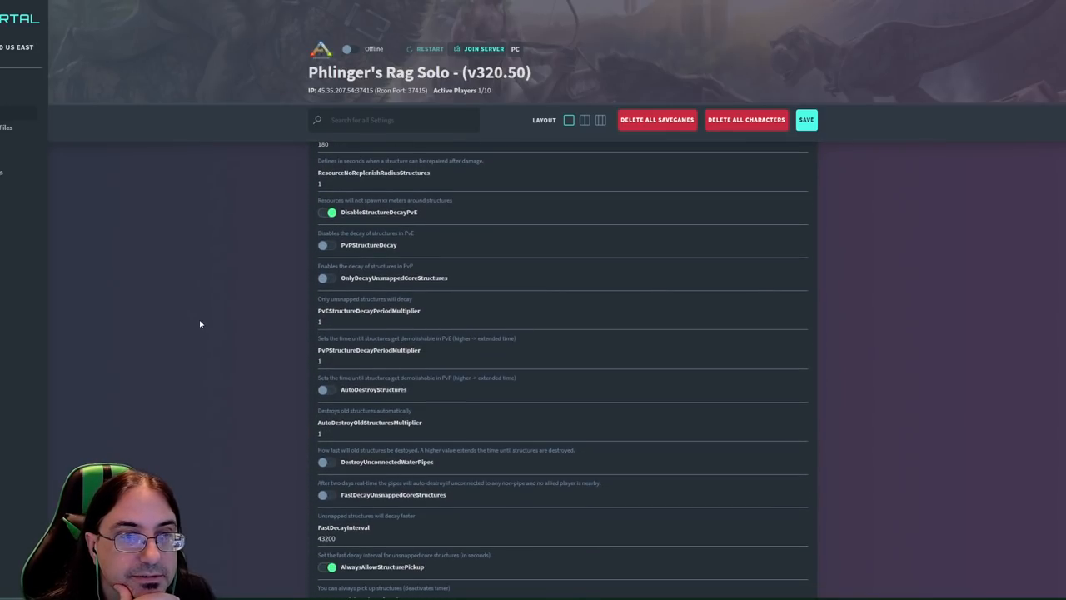
scroll("down", 3)
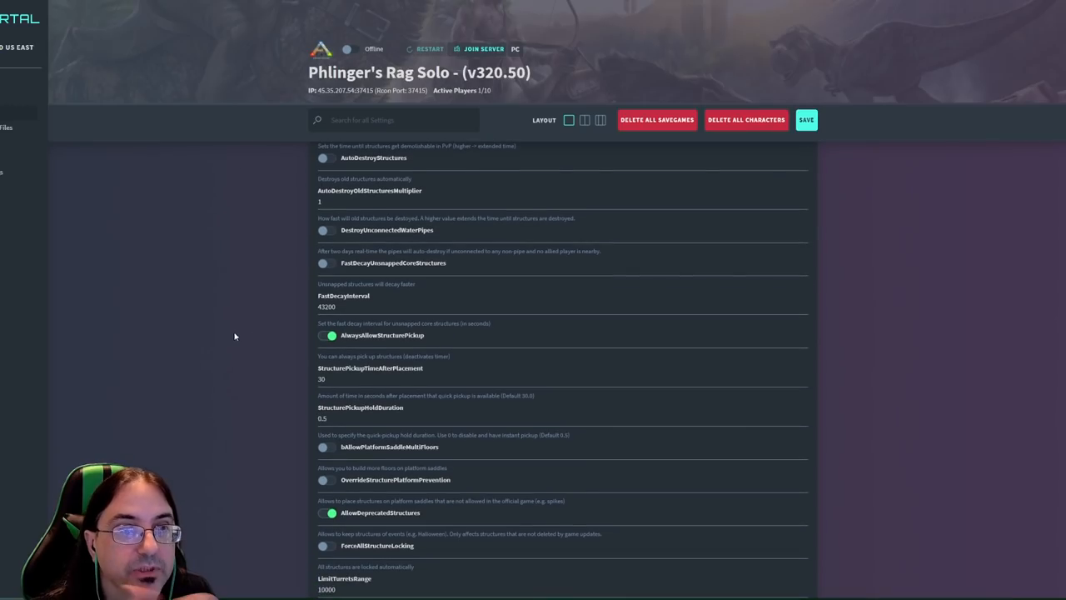
mouse_move(367, 348)
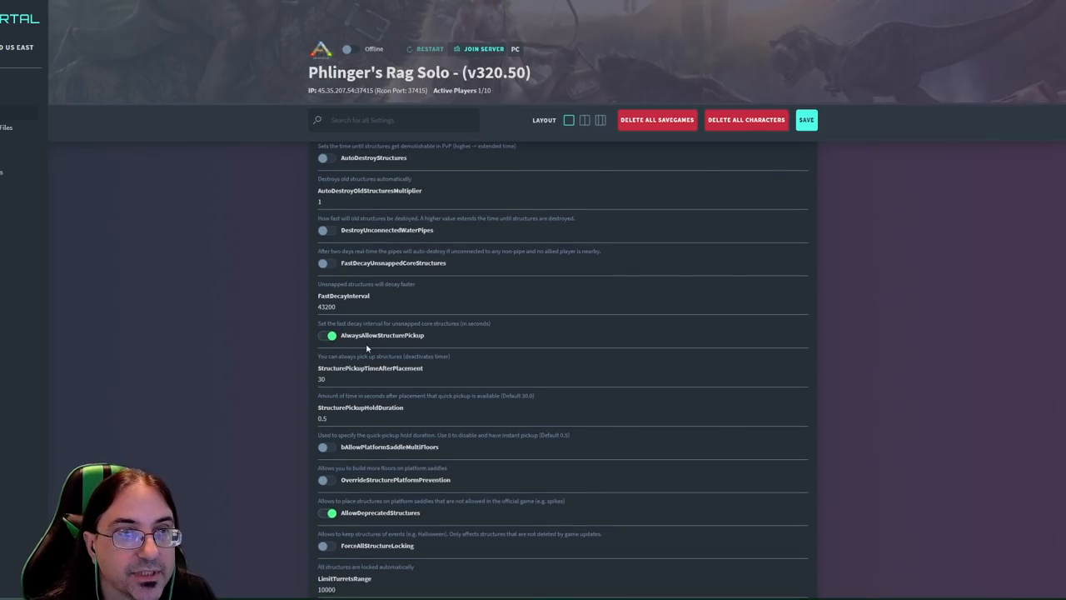
mouse_move(242, 362)
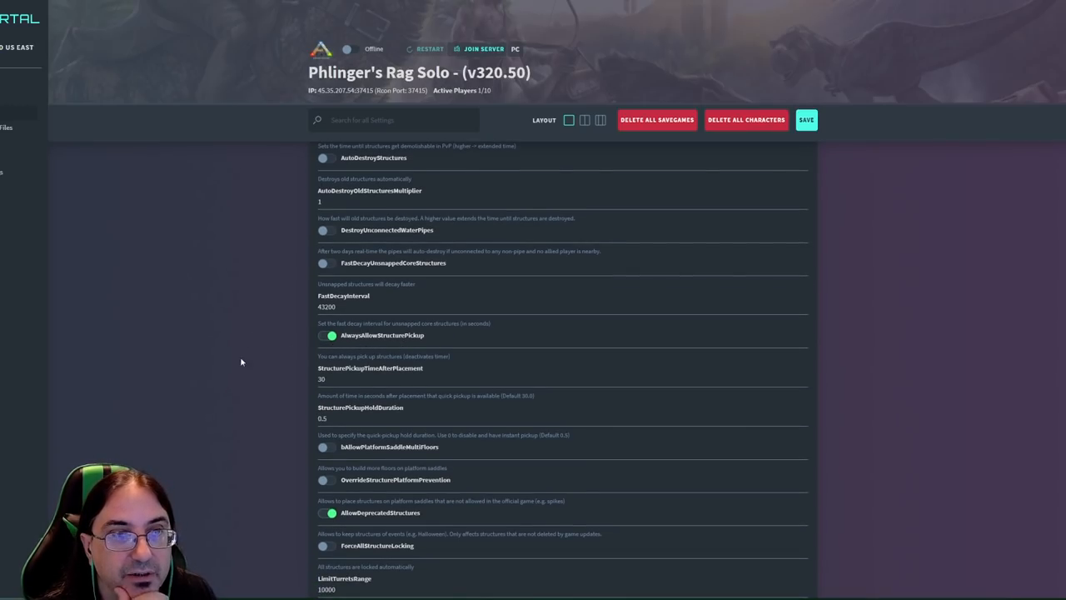
mouse_move(197, 366)
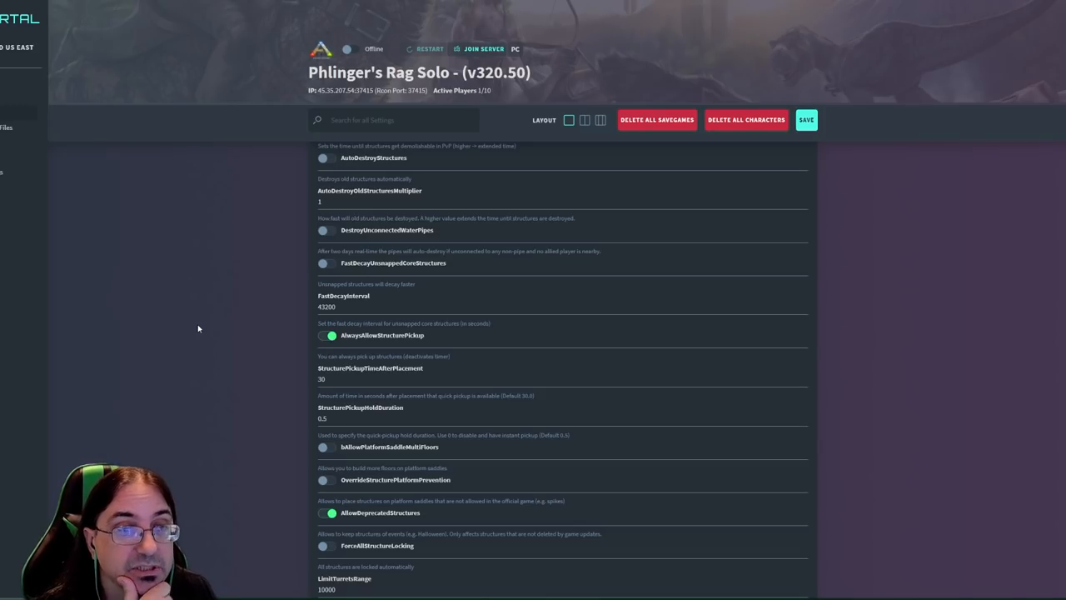
scroll("down", 3)
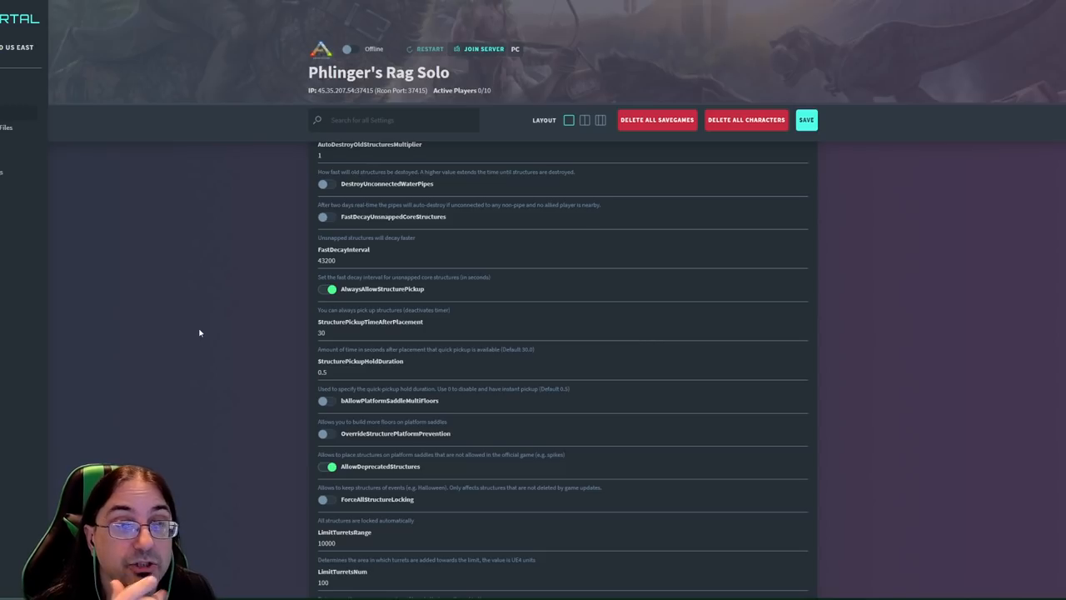
scroll("down", 3)
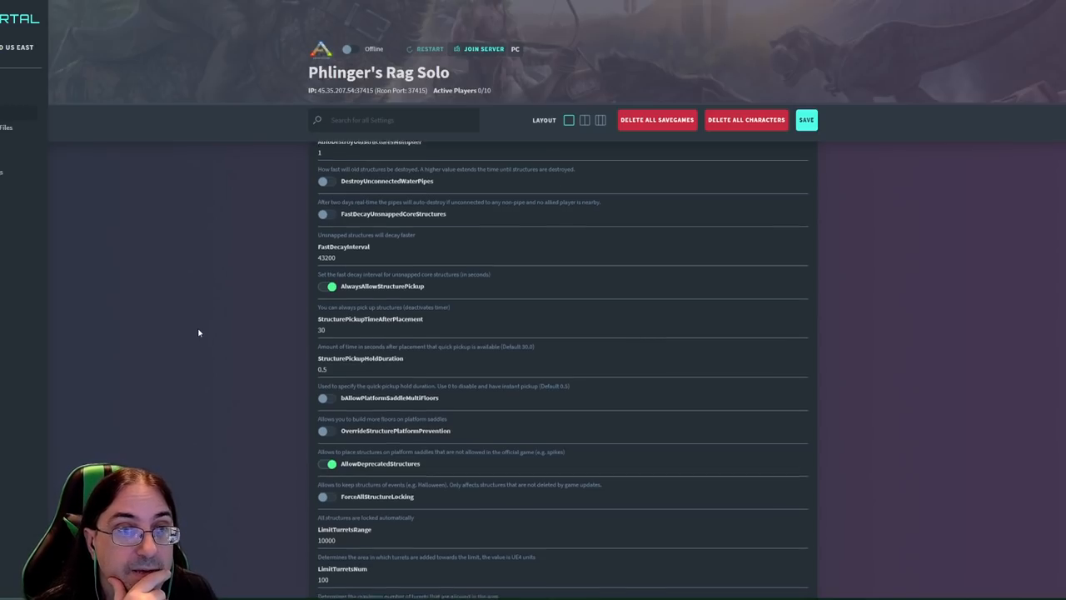
scroll("down", 3)
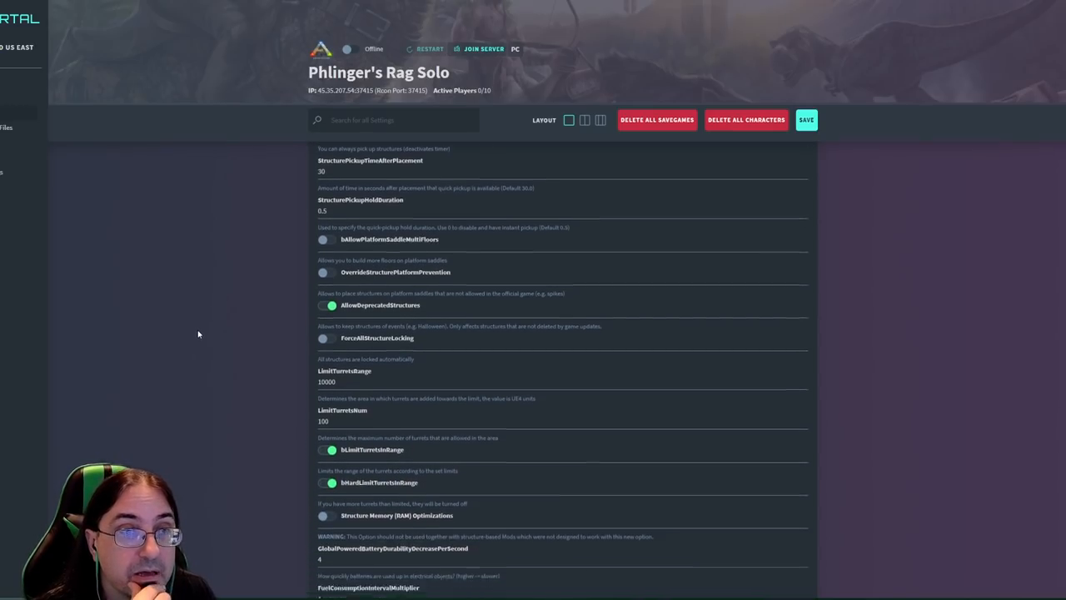
scroll("down", 3)
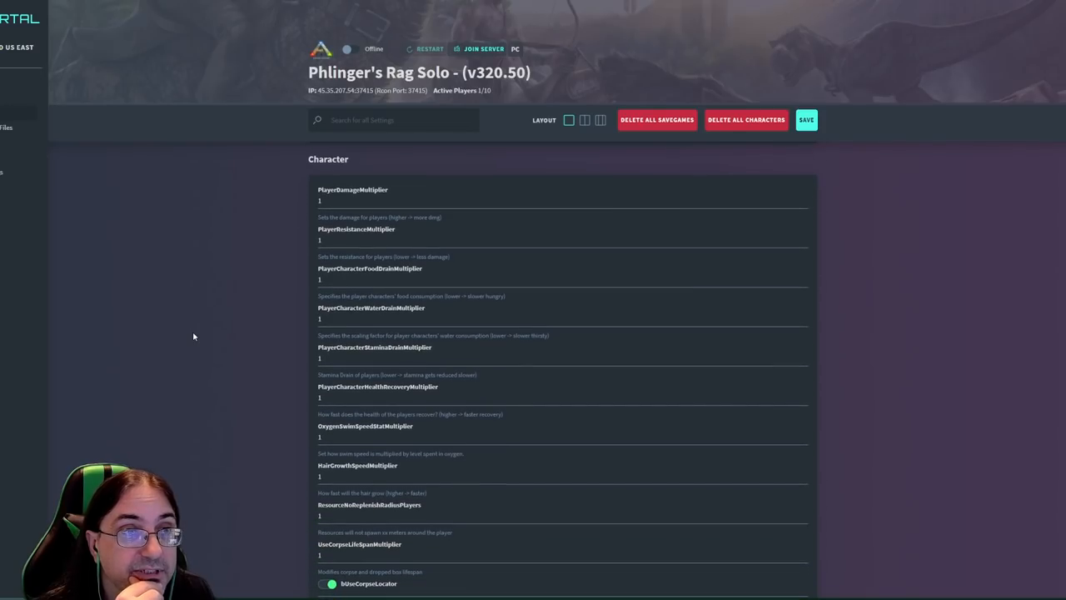
scroll("down", 3)
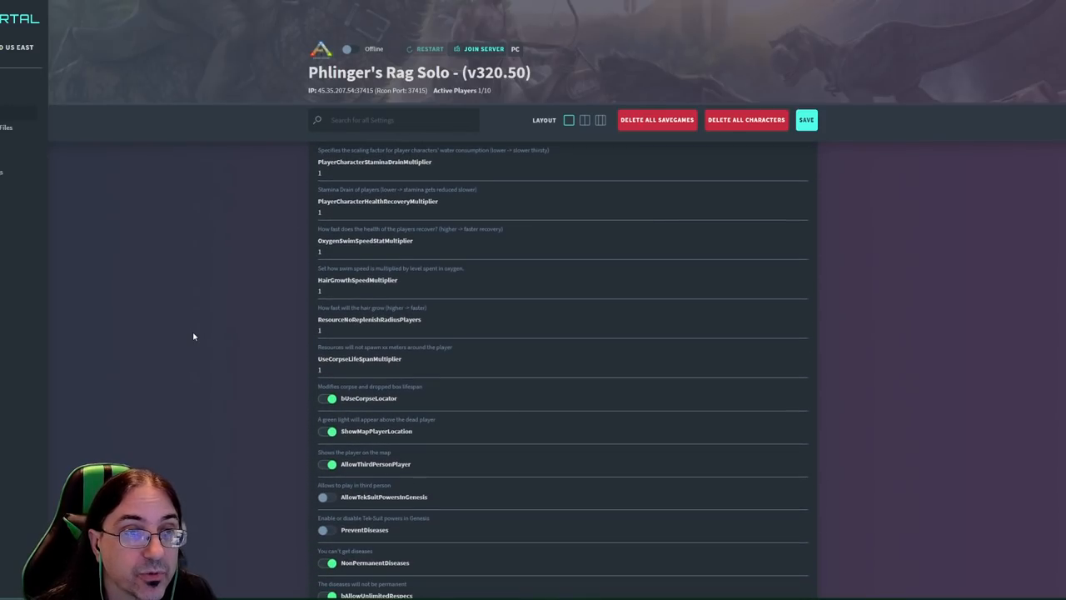
scroll("down", 3)
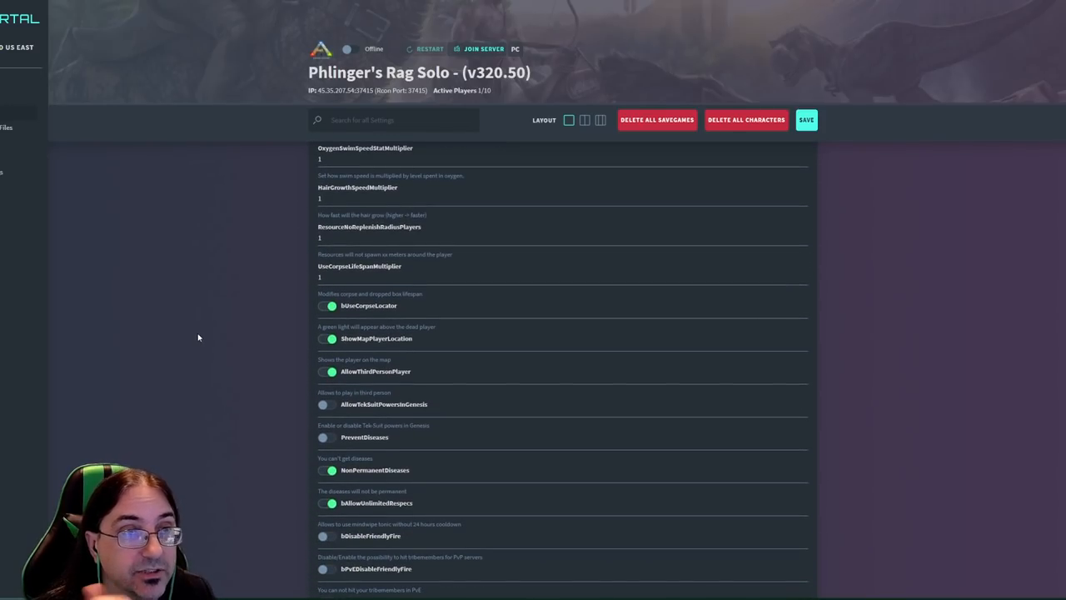
scroll("down", 3)
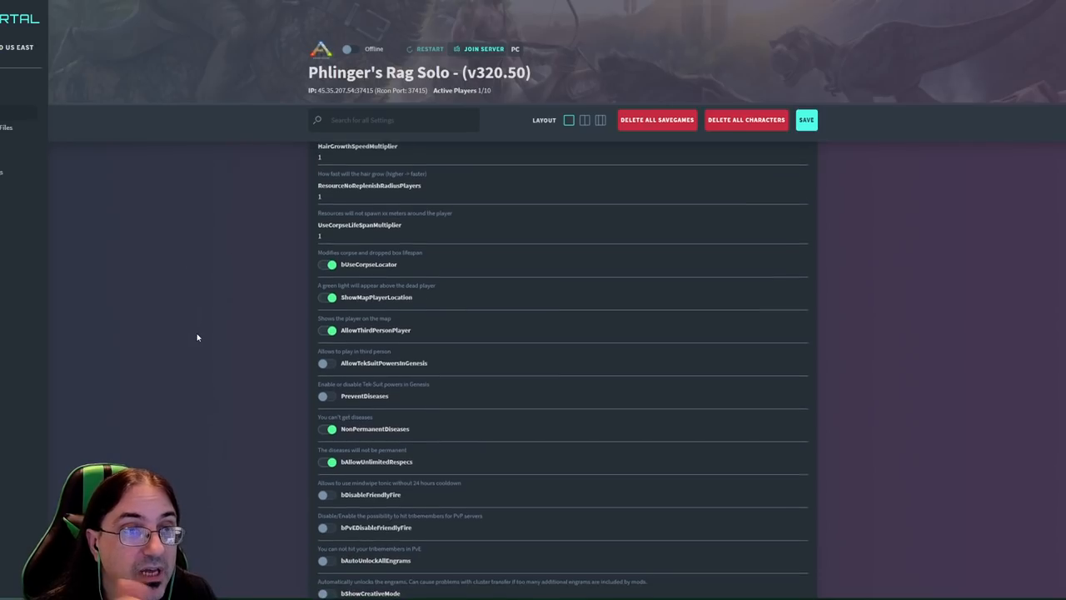
scroll("down", 3)
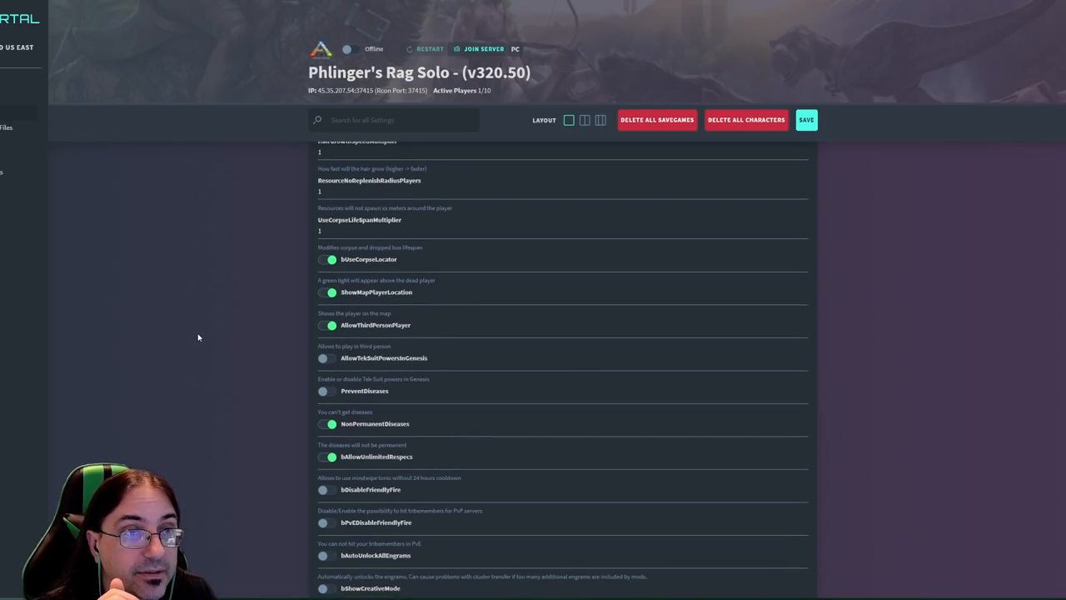
scroll("down", 3)
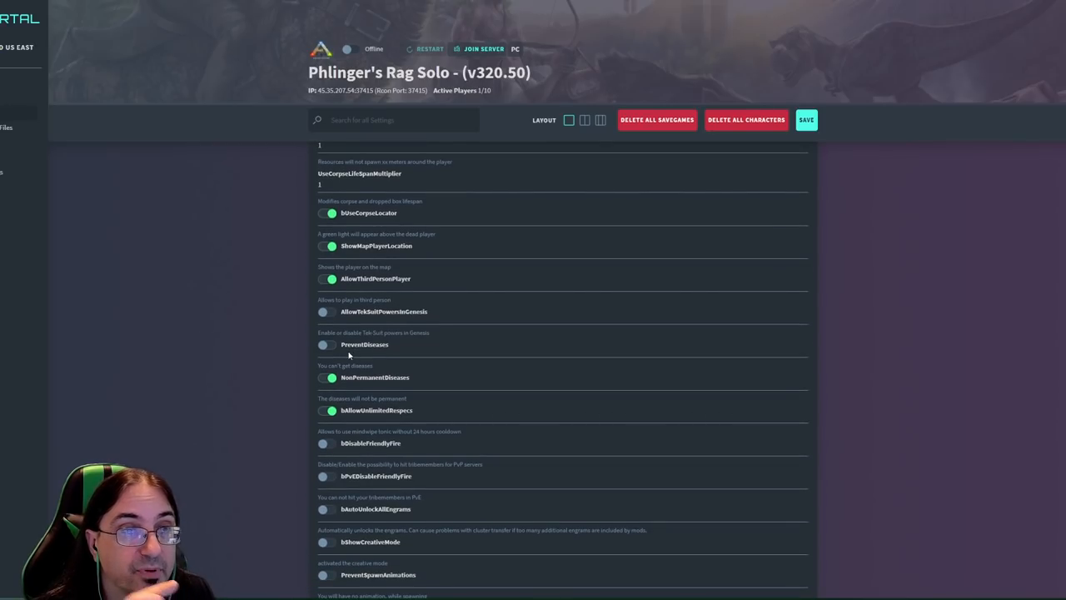
mouse_move(230, 341)
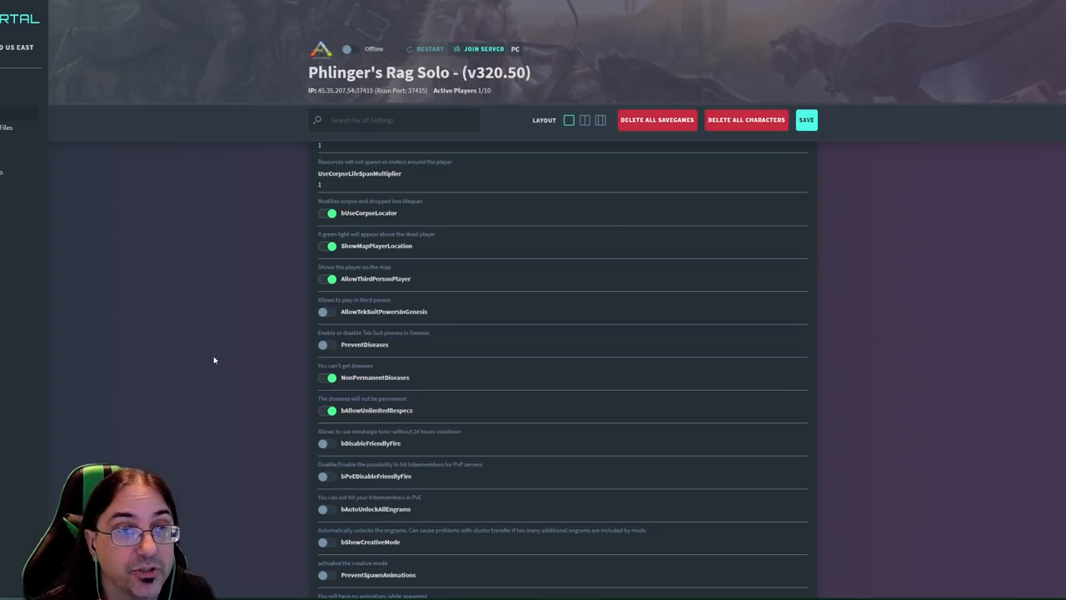
mouse_move(199, 354)
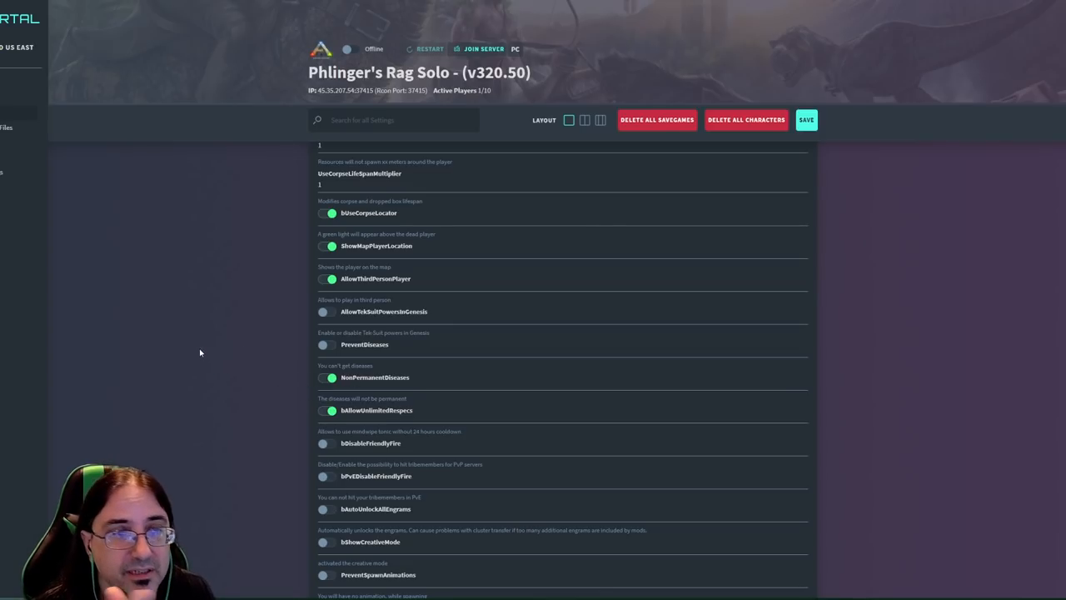
mouse_move(196, 326)
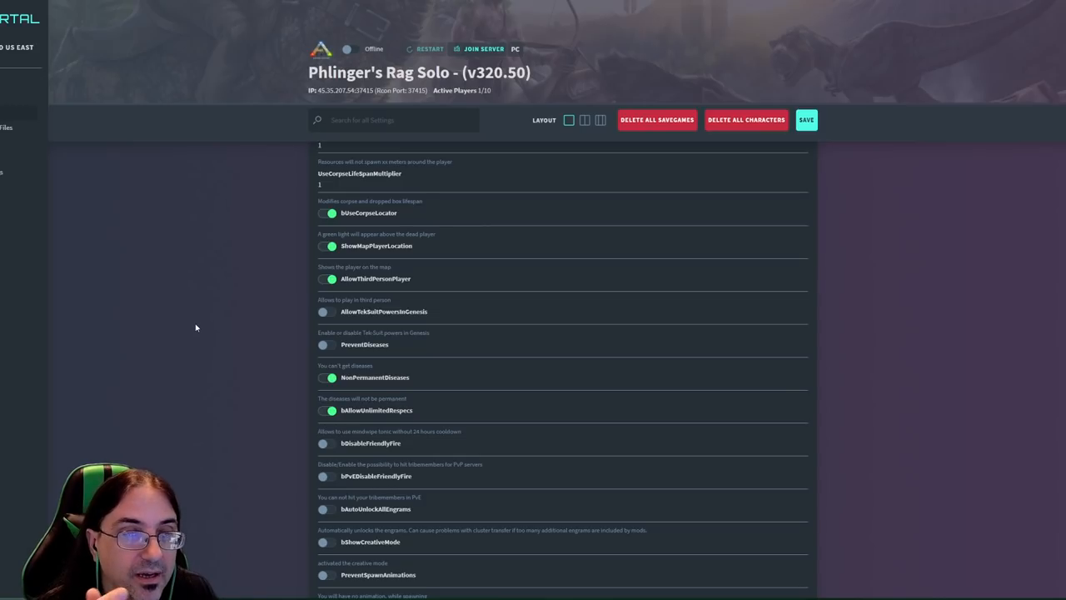
mouse_move(200, 327)
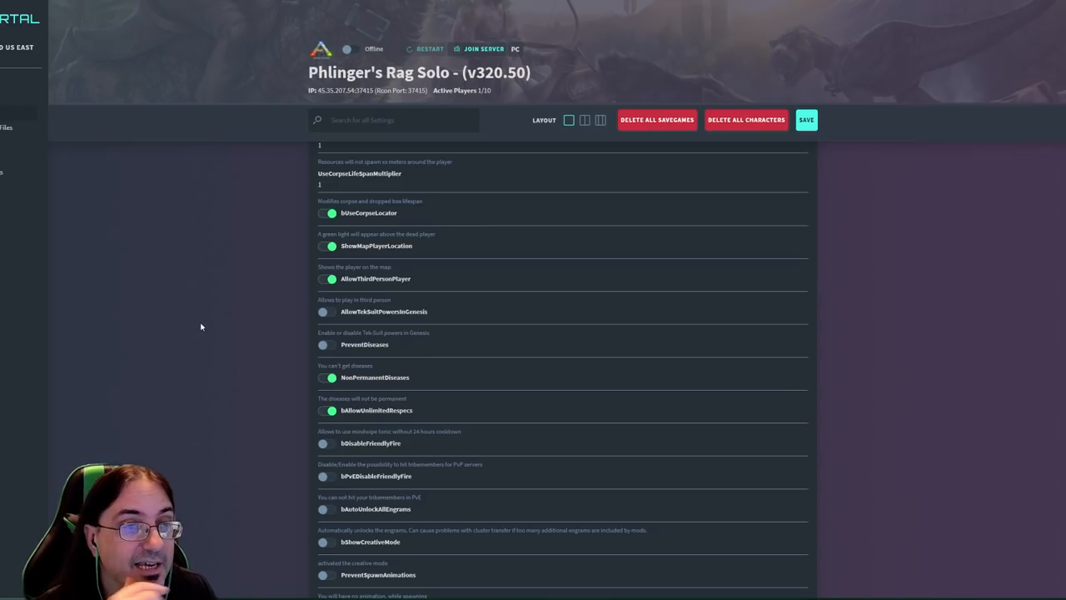
mouse_move(198, 324)
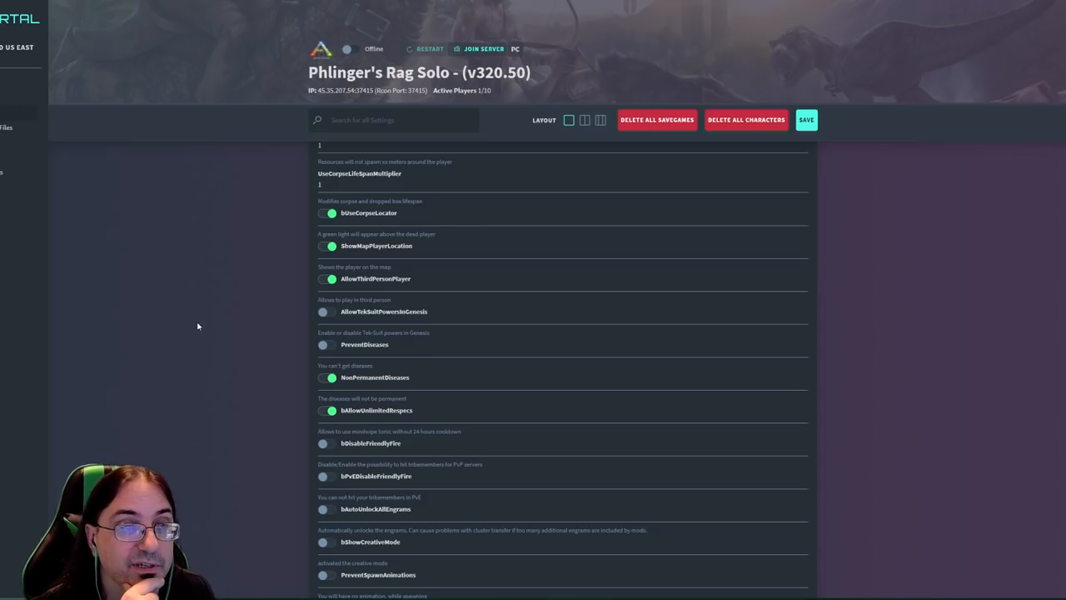
mouse_move(223, 397)
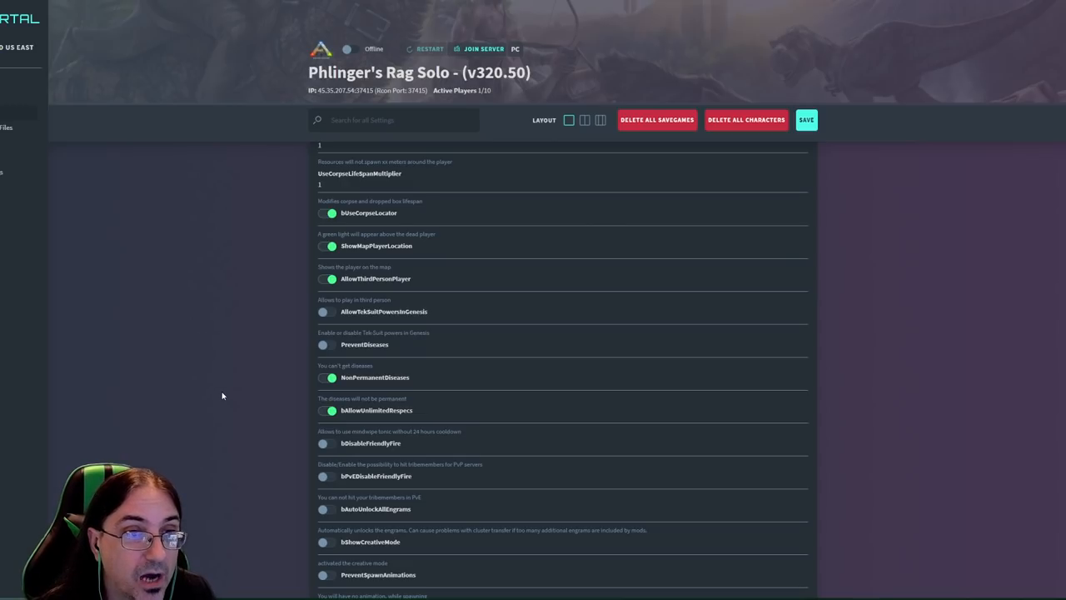
scroll("down", 3)
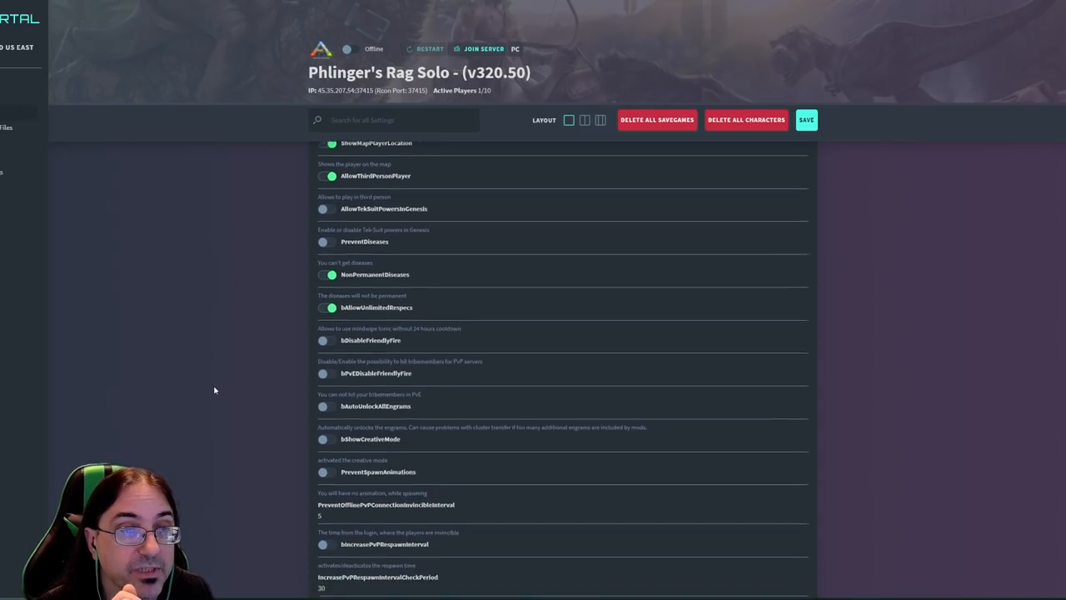
scroll("down", 3)
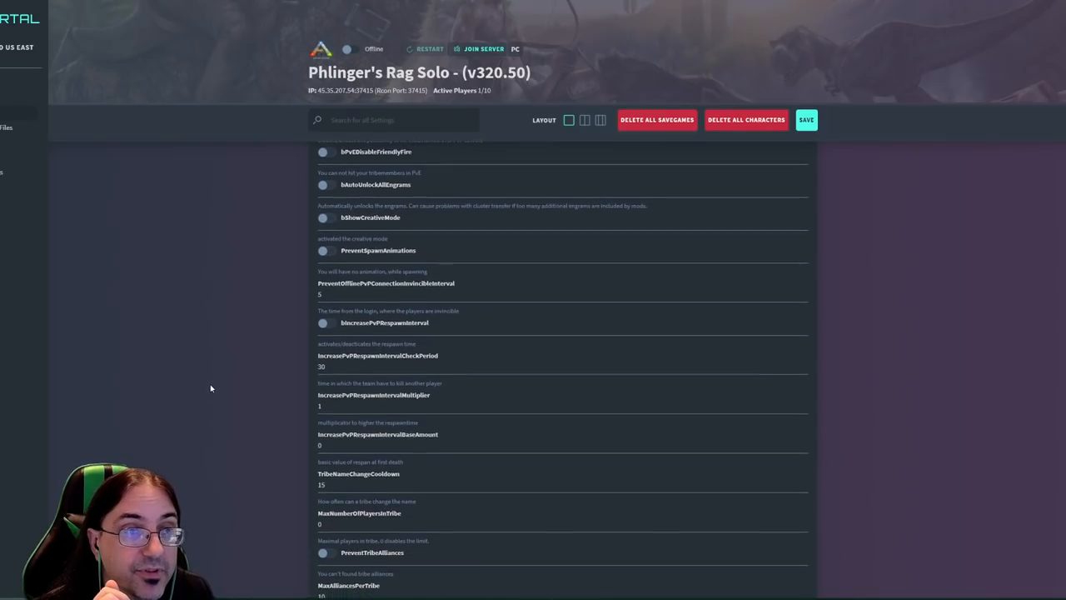
scroll("down", 3)
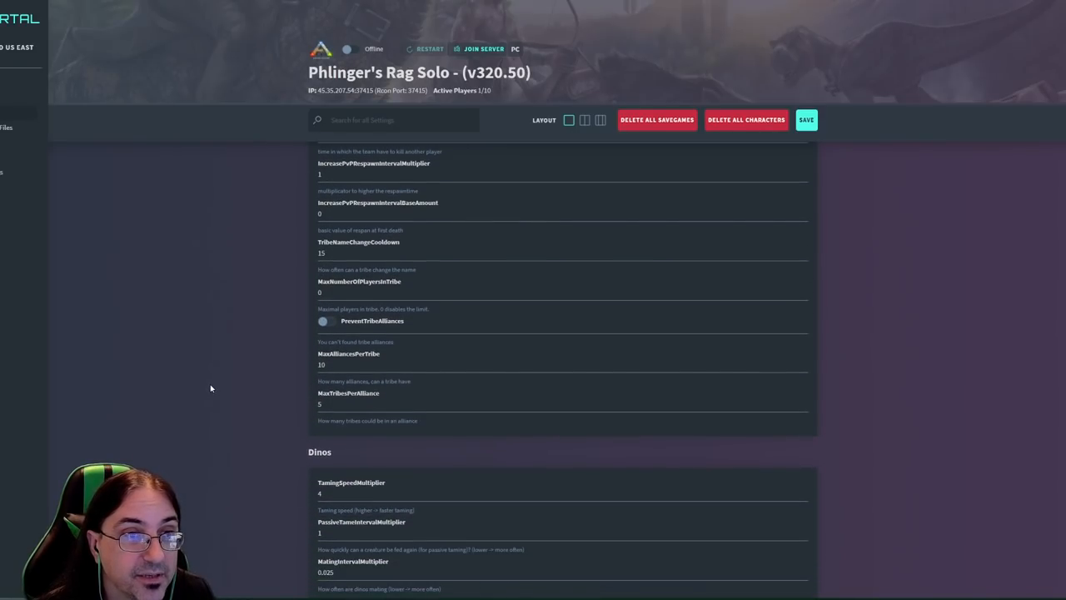
scroll("down", 3)
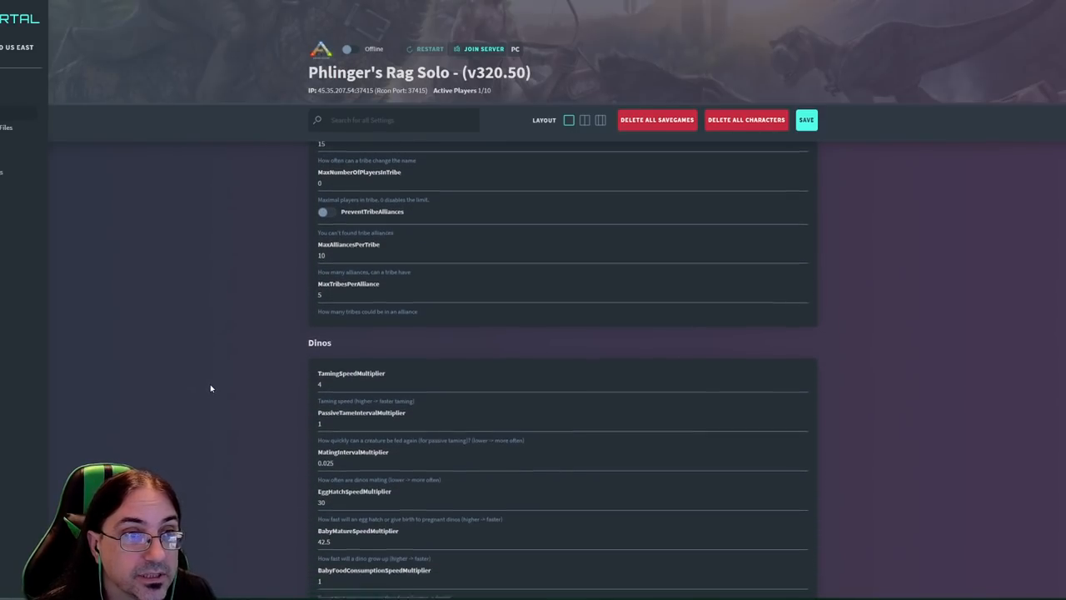
scroll("down", 3)
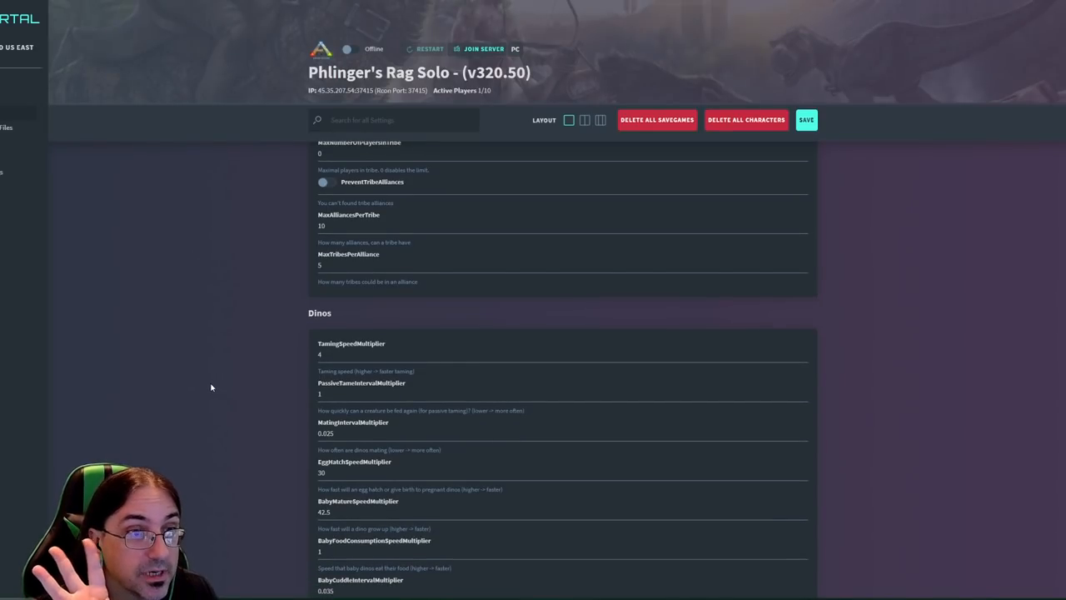
scroll("down", 3)
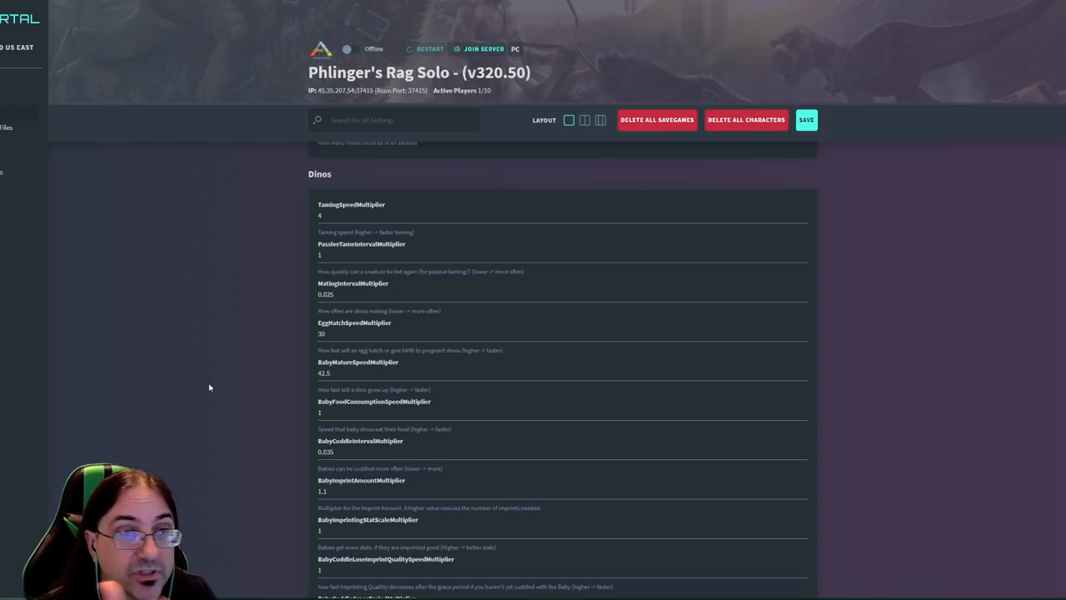
scroll("down", 3)
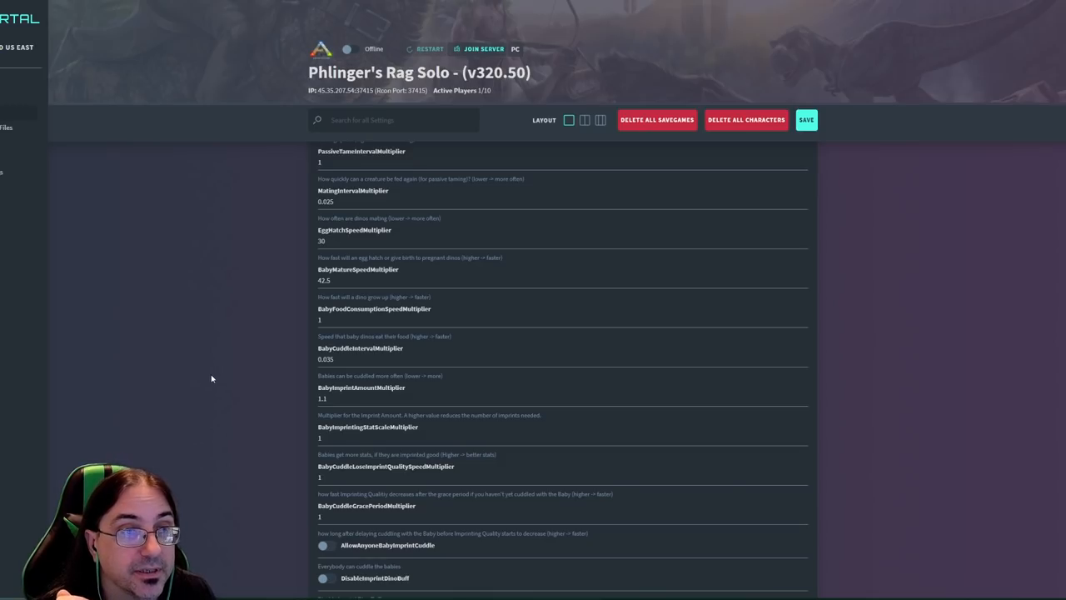
scroll("down", 3)
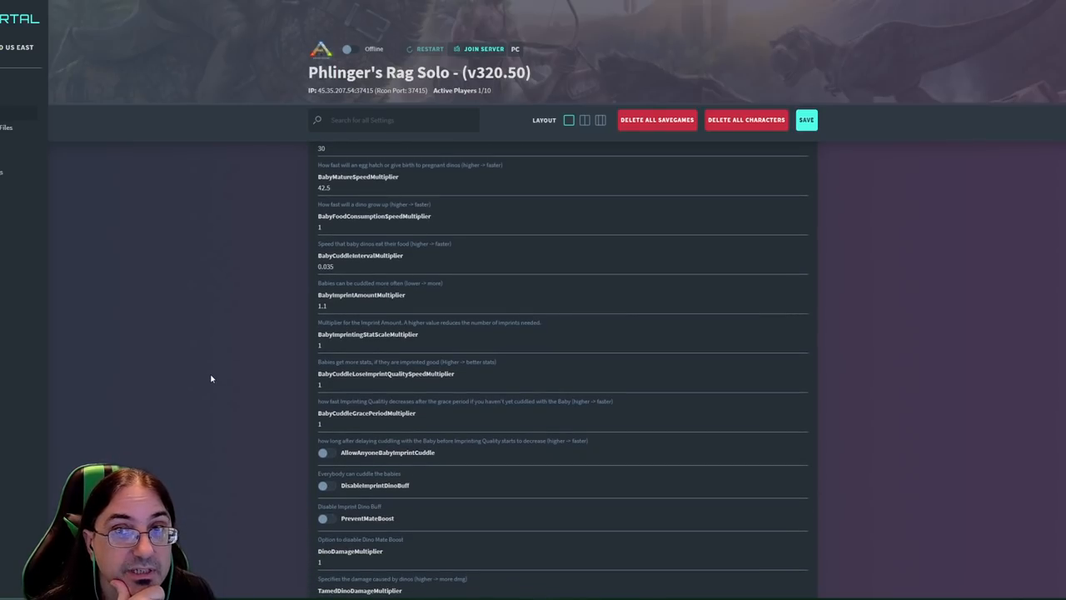
scroll("down", 3)
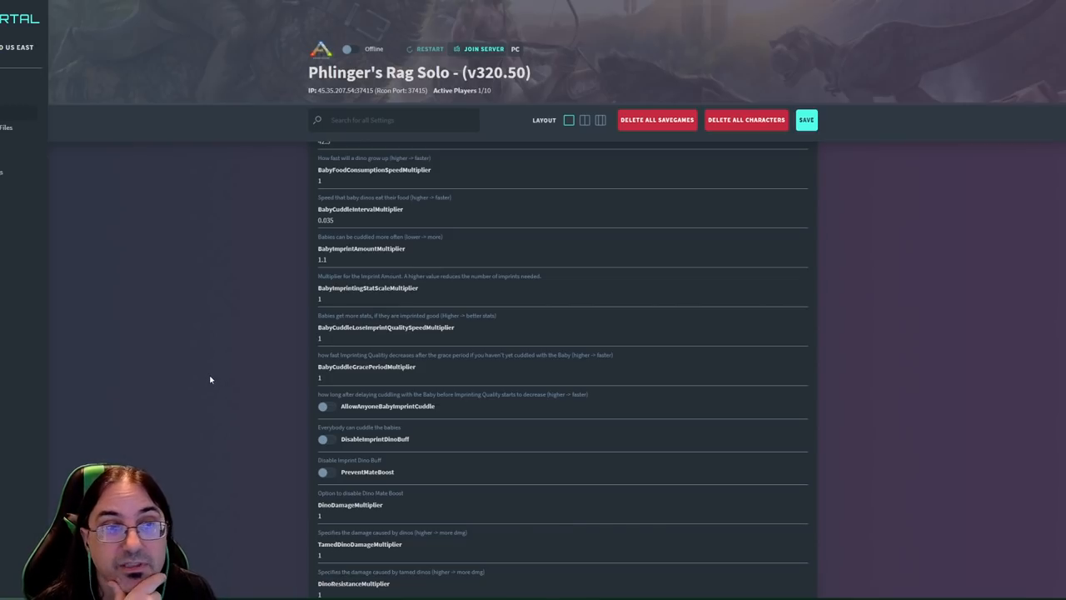
scroll("down", 3)
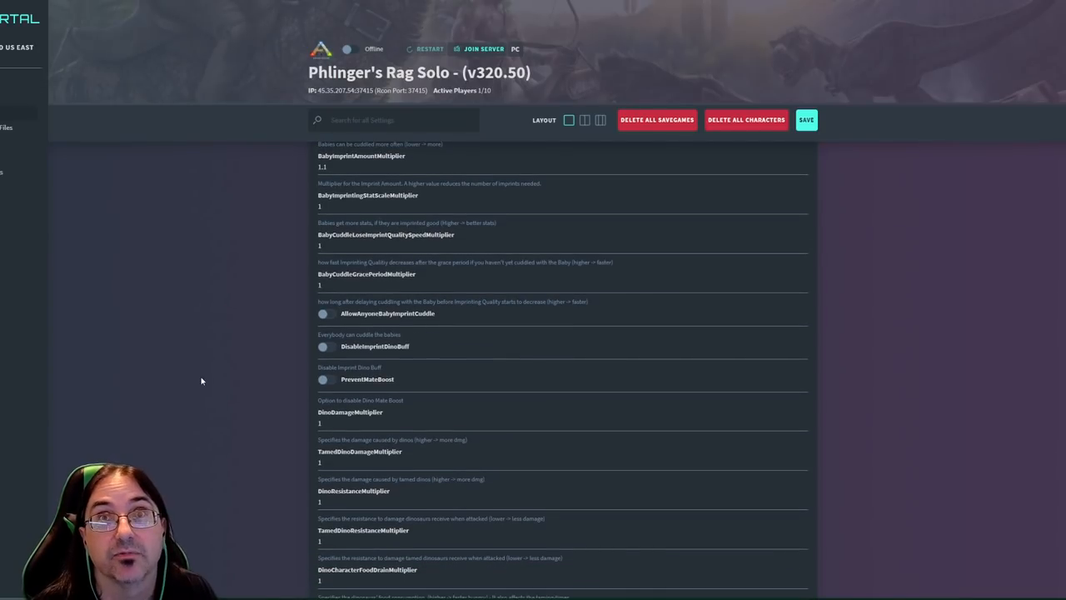
scroll("down", 3)
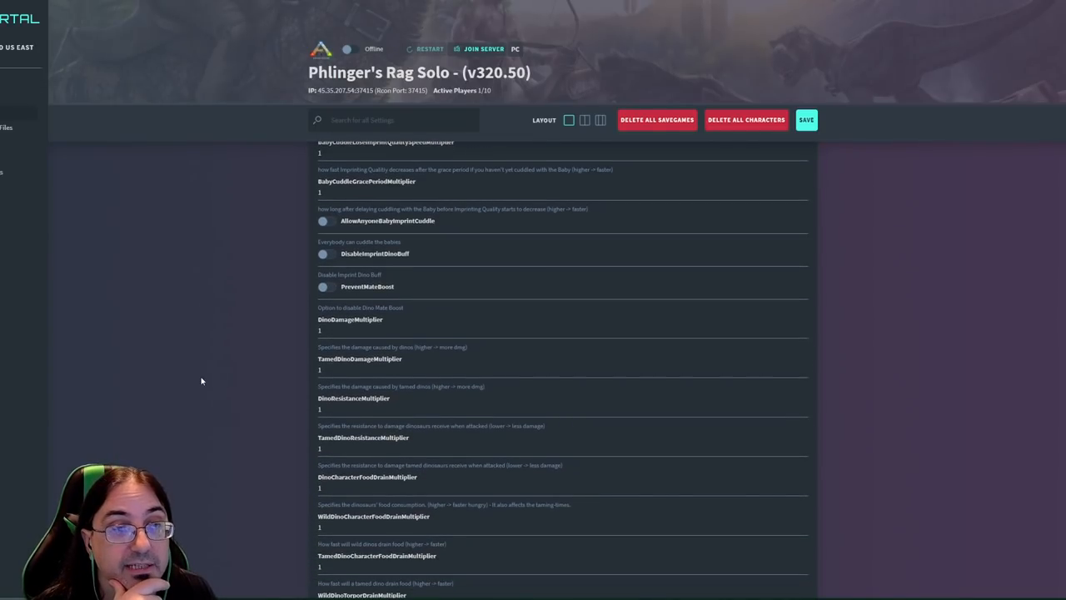
scroll("down", 3)
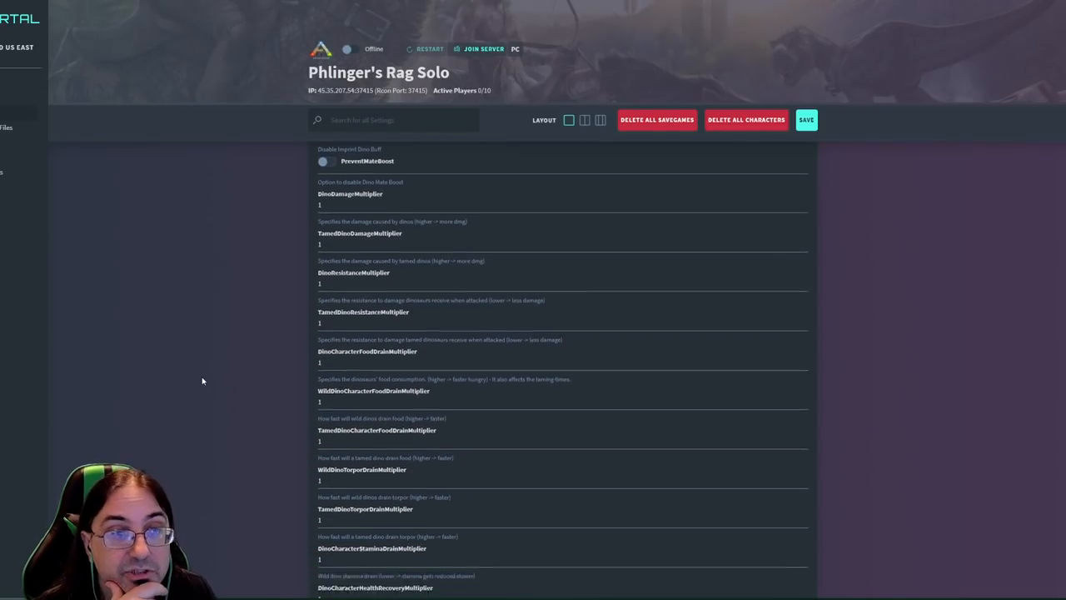
scroll("down", 3)
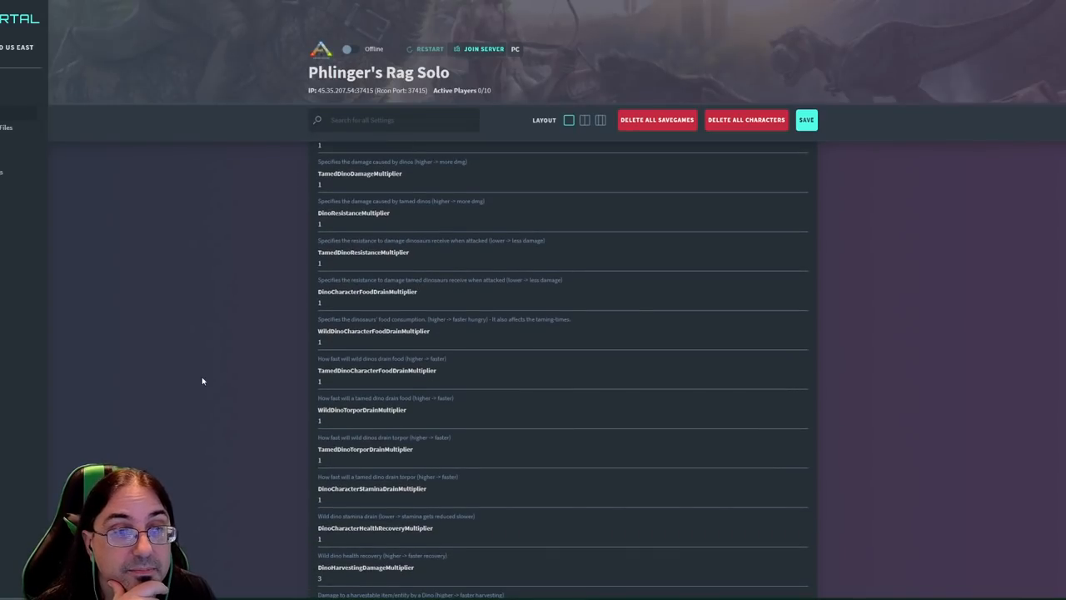
scroll("down", 3)
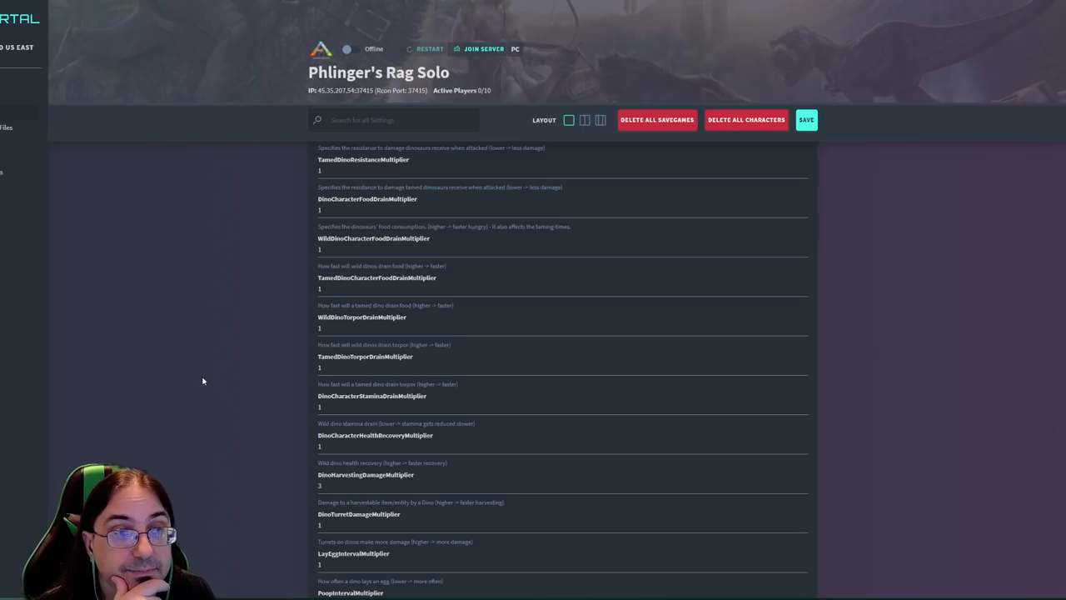
scroll("down", 3)
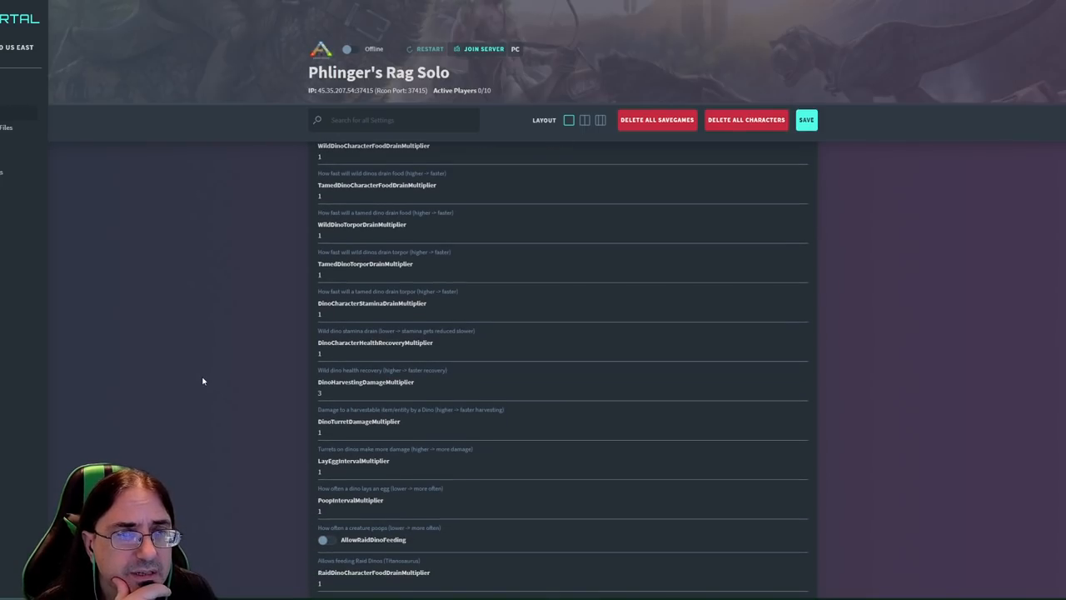
scroll("down", 3)
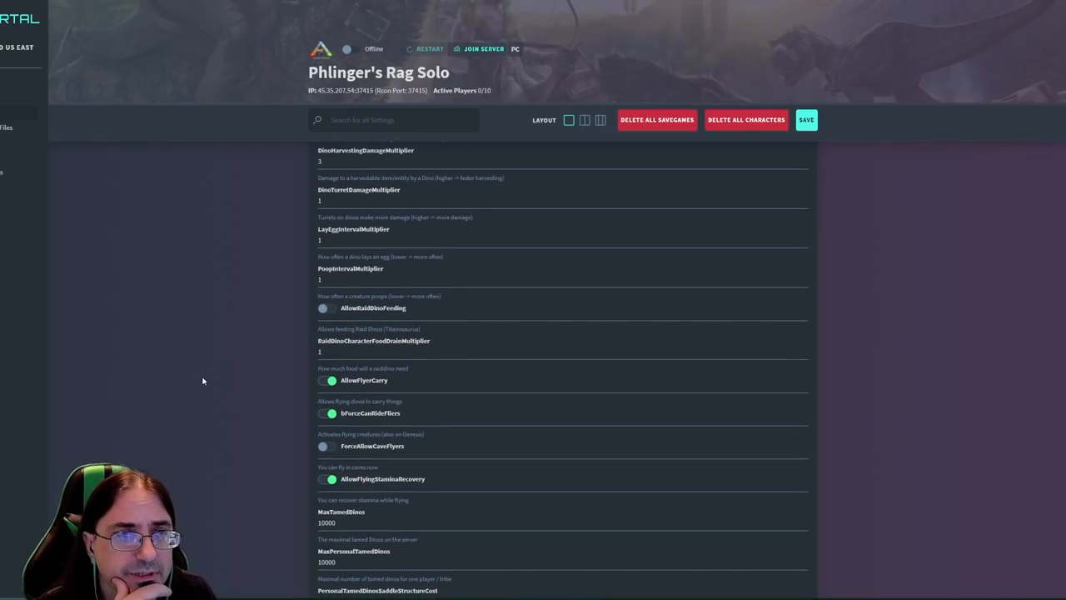
scroll("down", 3)
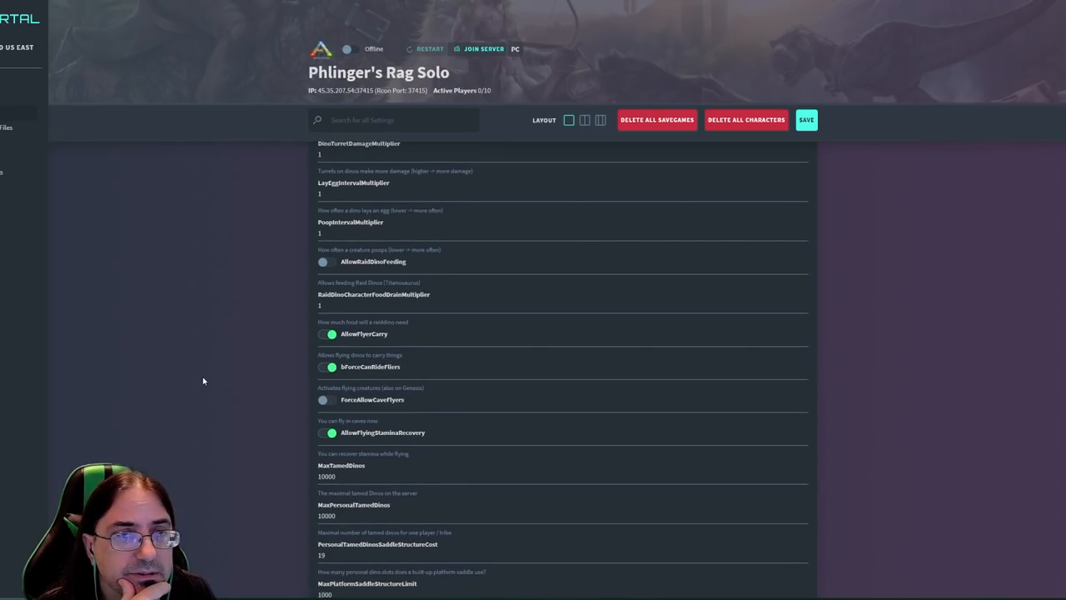
scroll("down", 3)
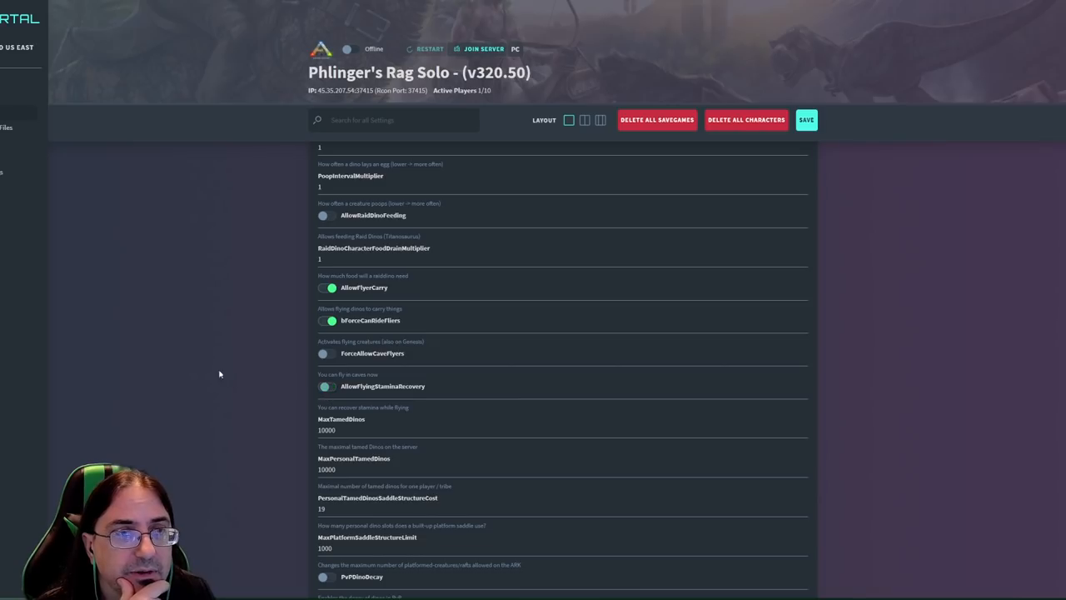
left_click(323, 386)
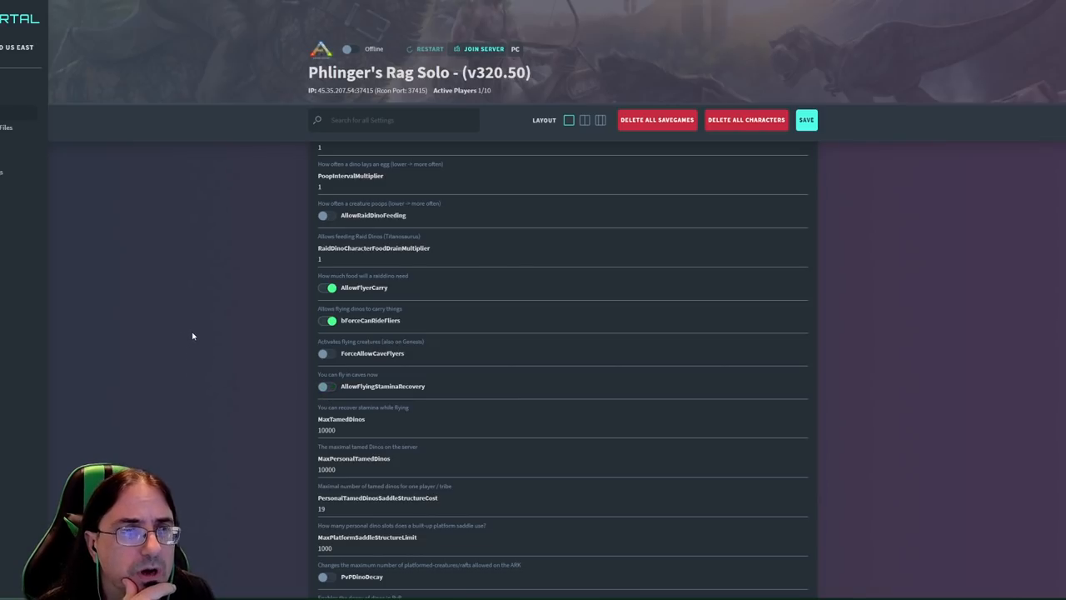
scroll("down", 3)
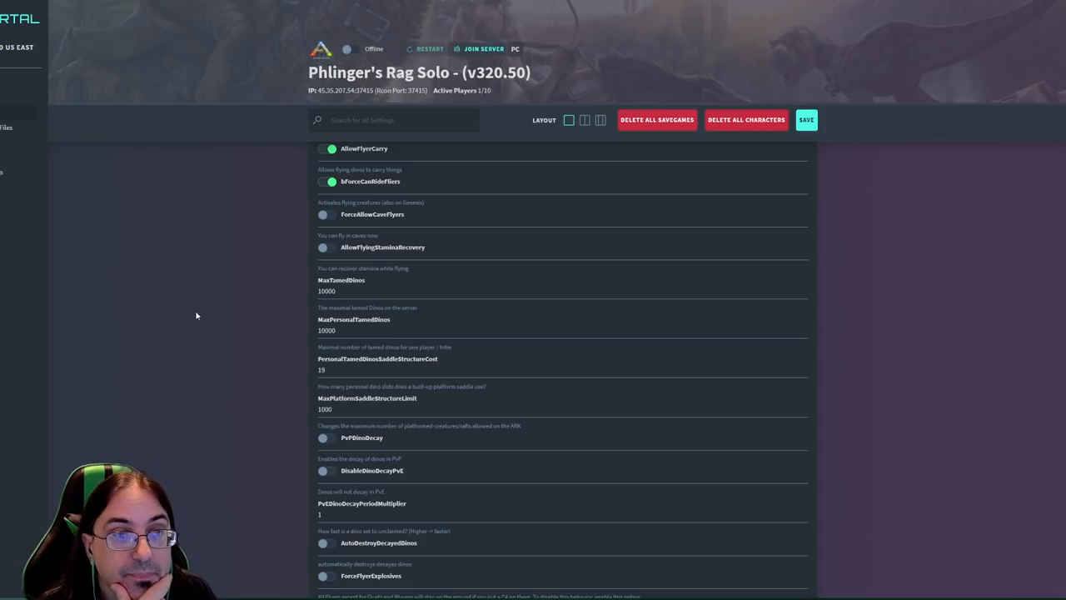
scroll("down", 3)
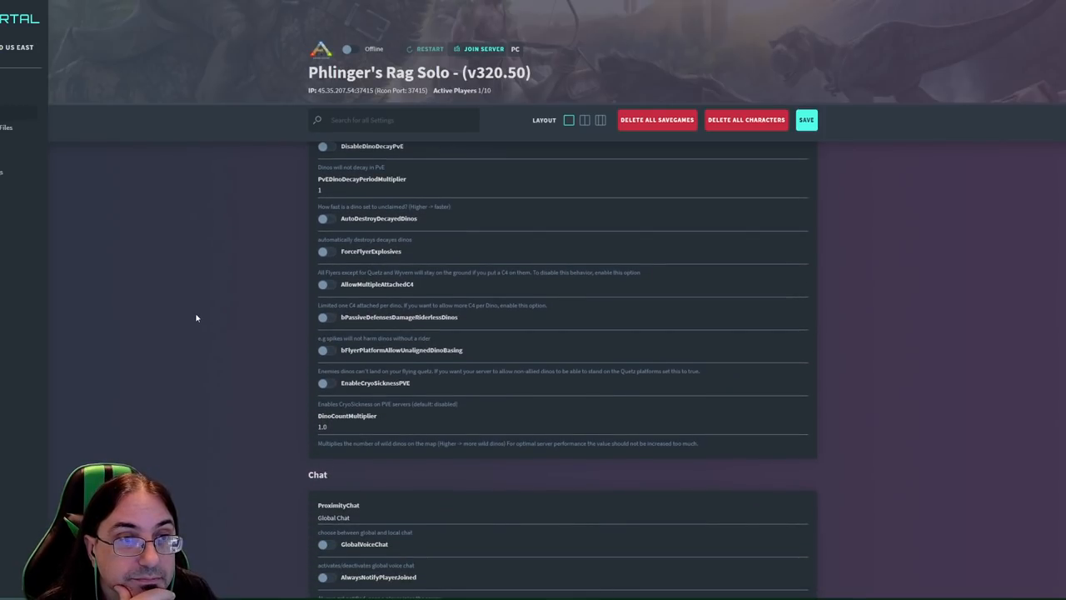
scroll("down", 3)
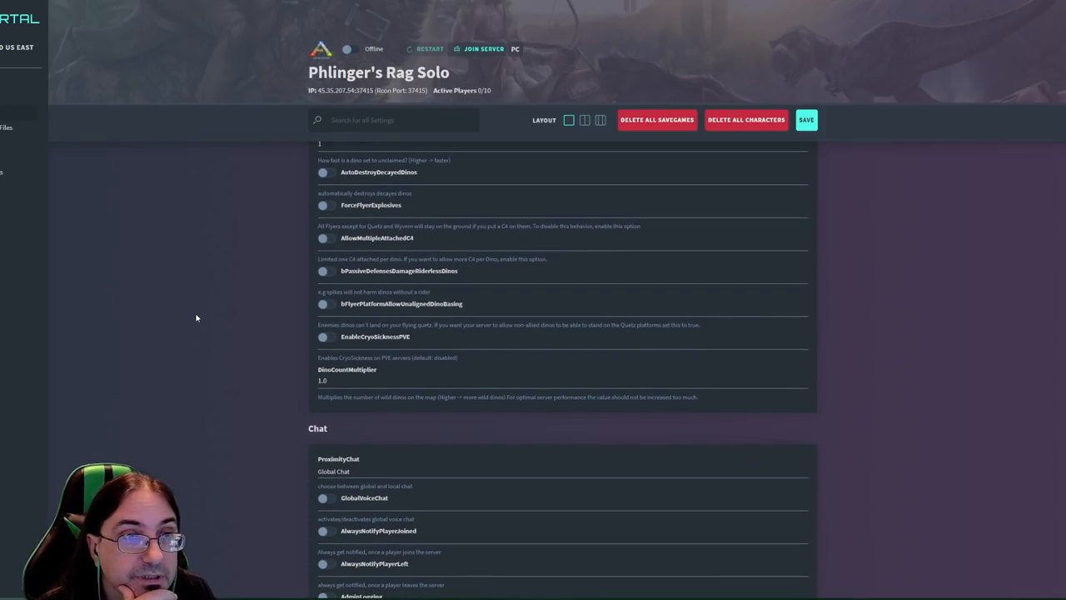
scroll("down", 3)
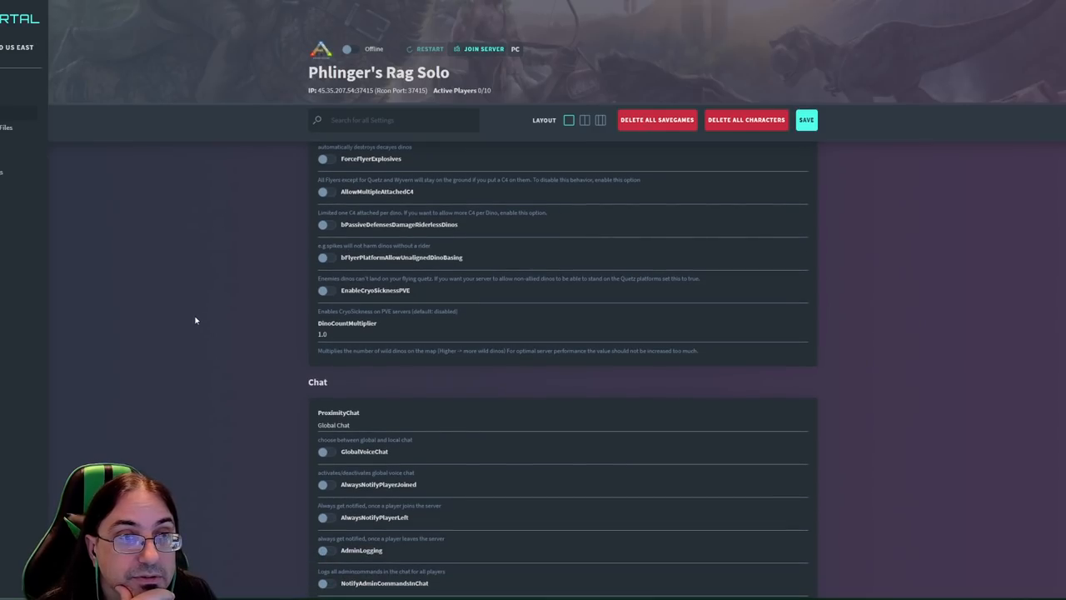
scroll("down", 3)
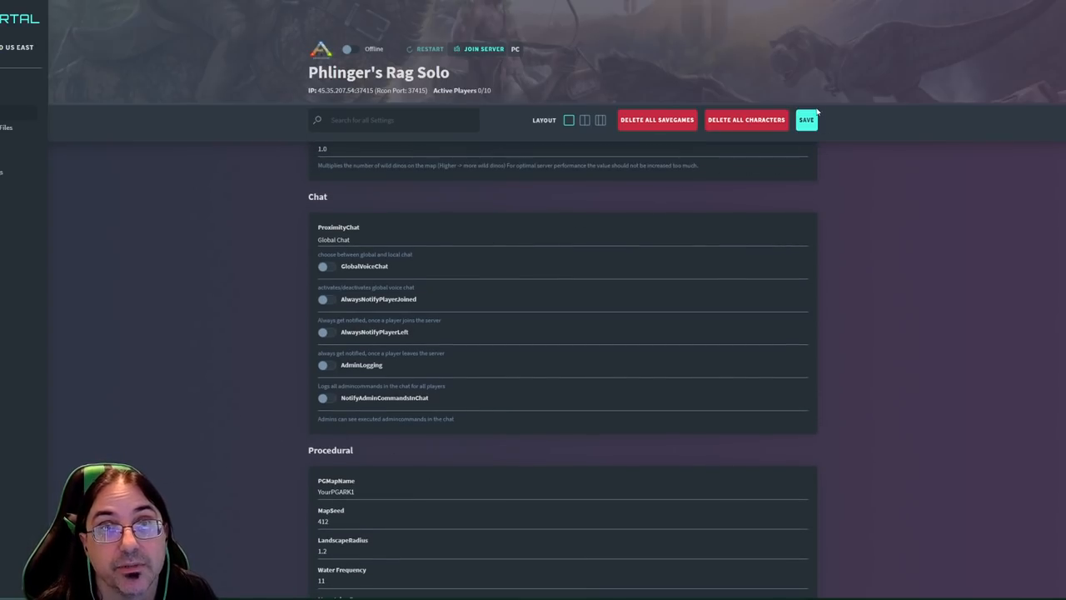
left_click(807, 120)
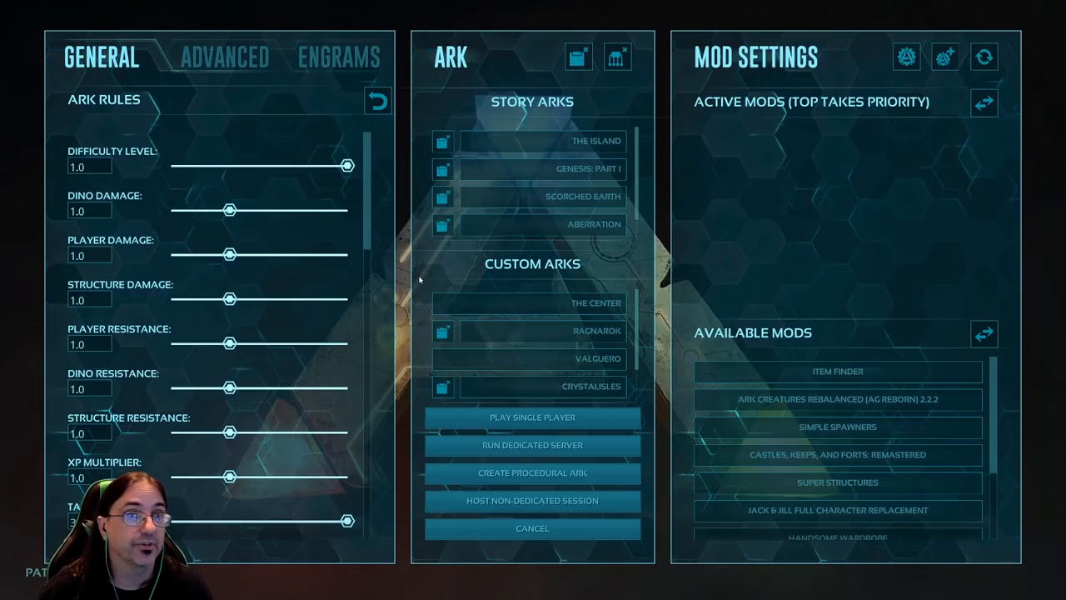
mouse_move(887, 153)
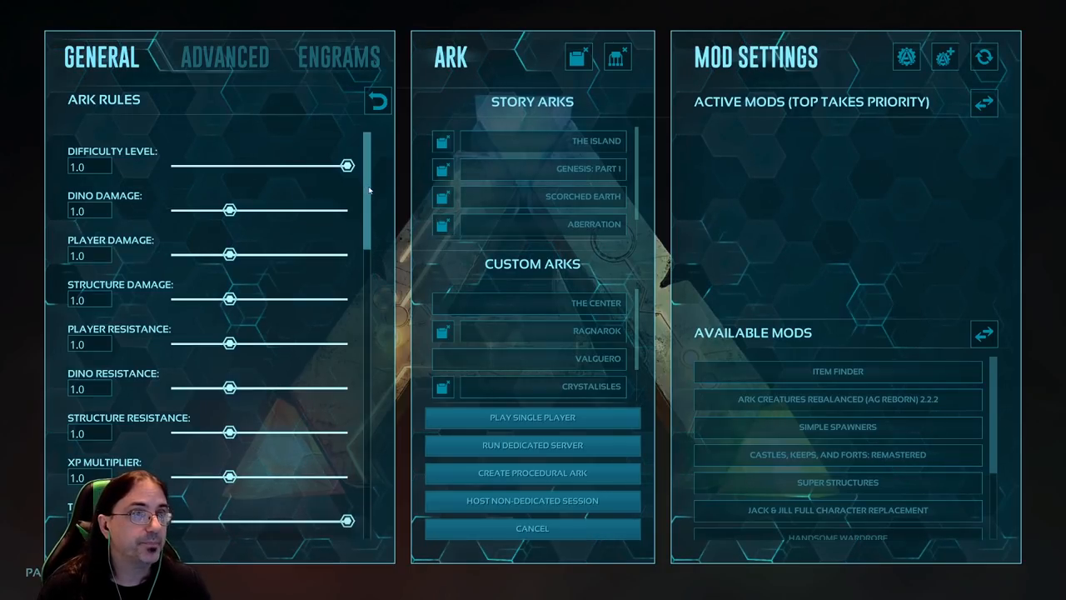
Step: Scroll down through the General ARK Rules toggles to review them without changes
scroll("down", 3)
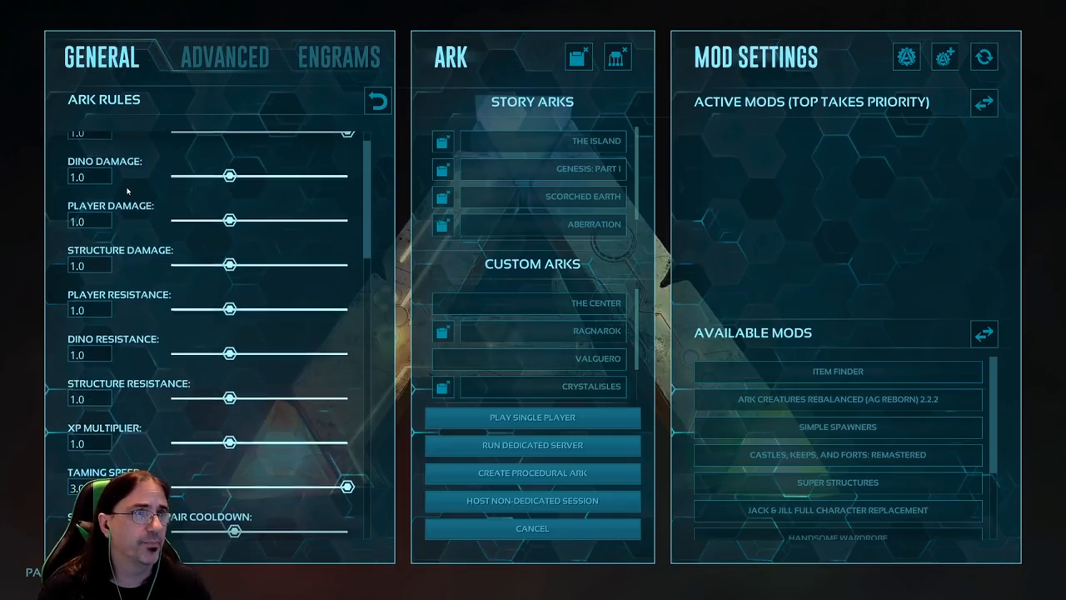
scroll("down", 3)
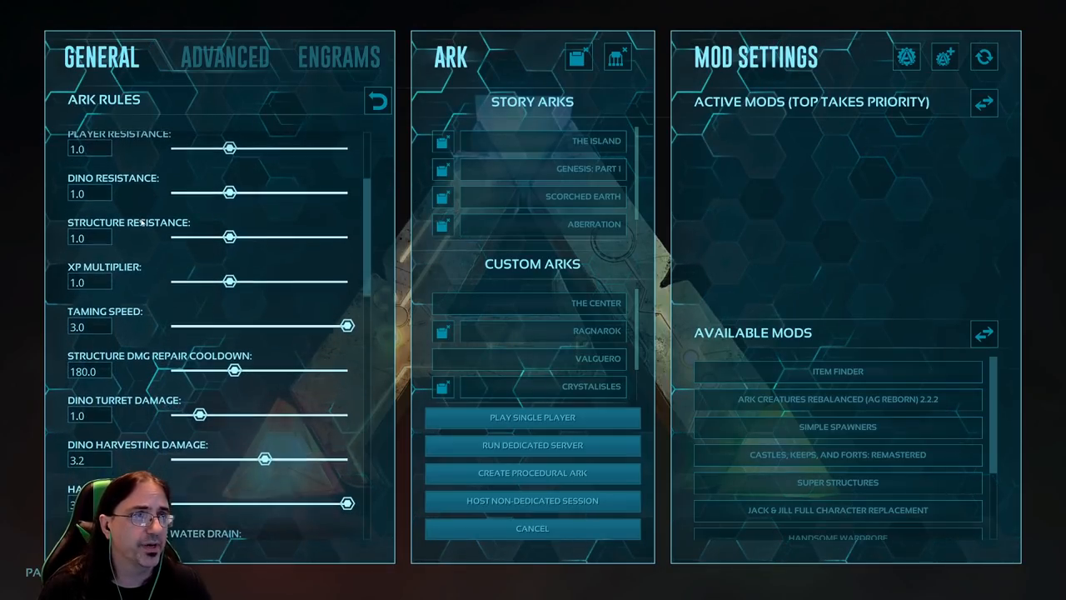
scroll("down", 3)
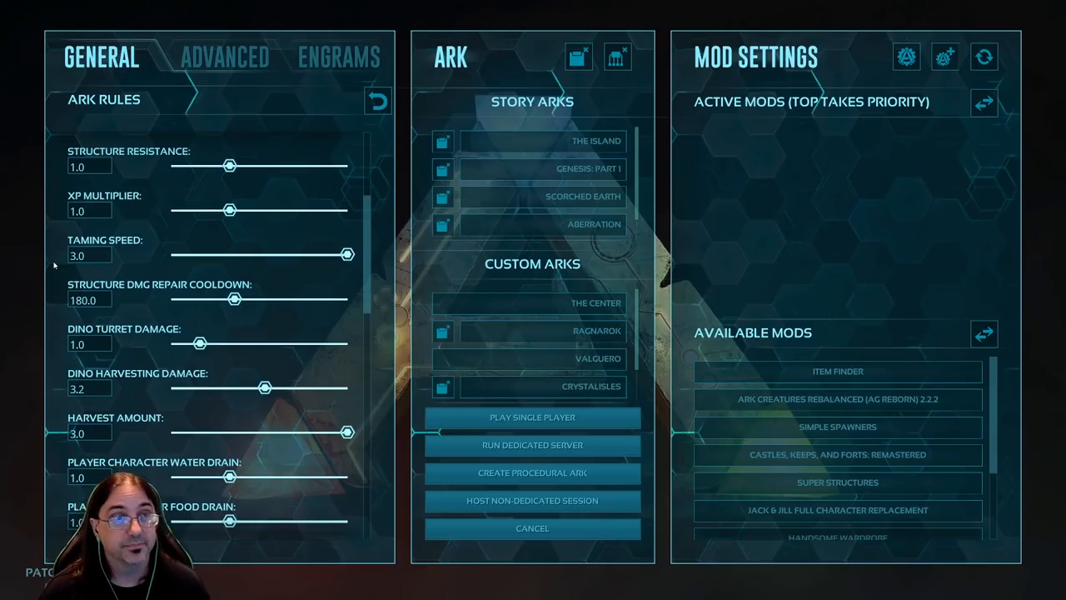
scroll("down", 3)
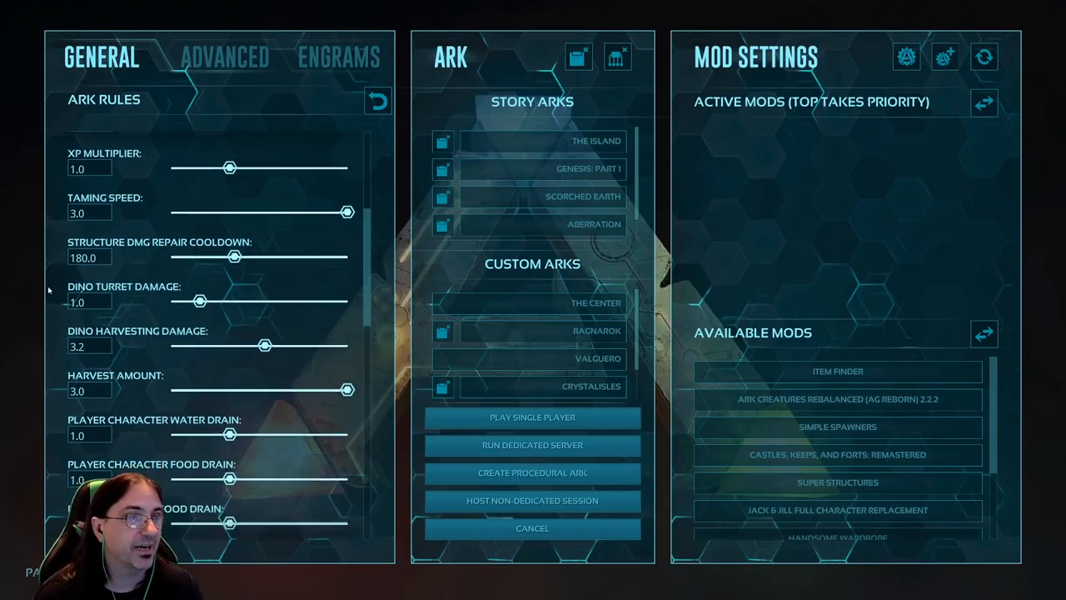
scroll("down", 3)
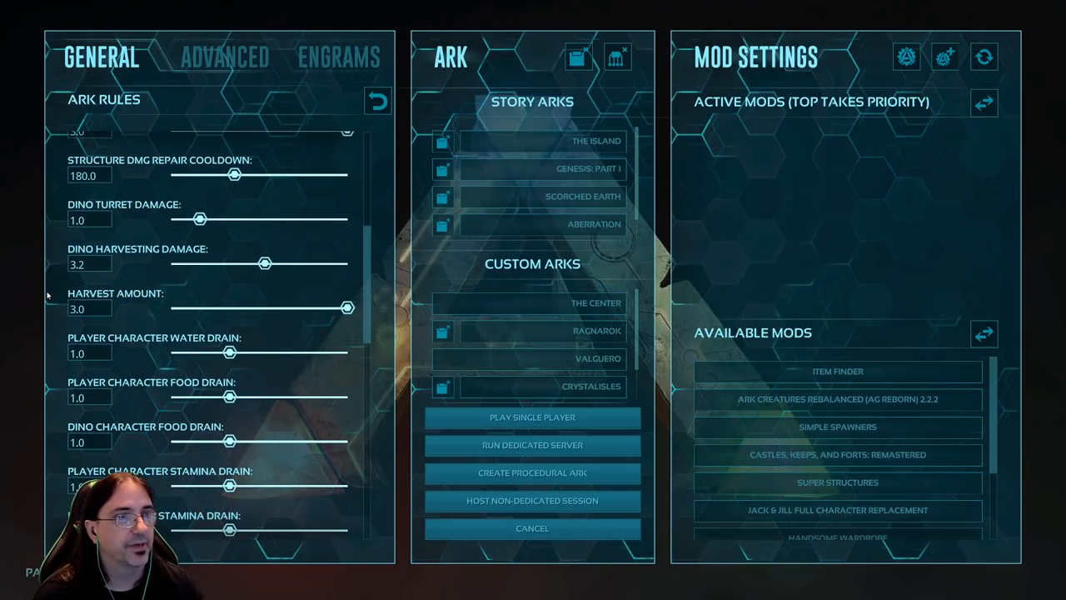
scroll("down", 3)
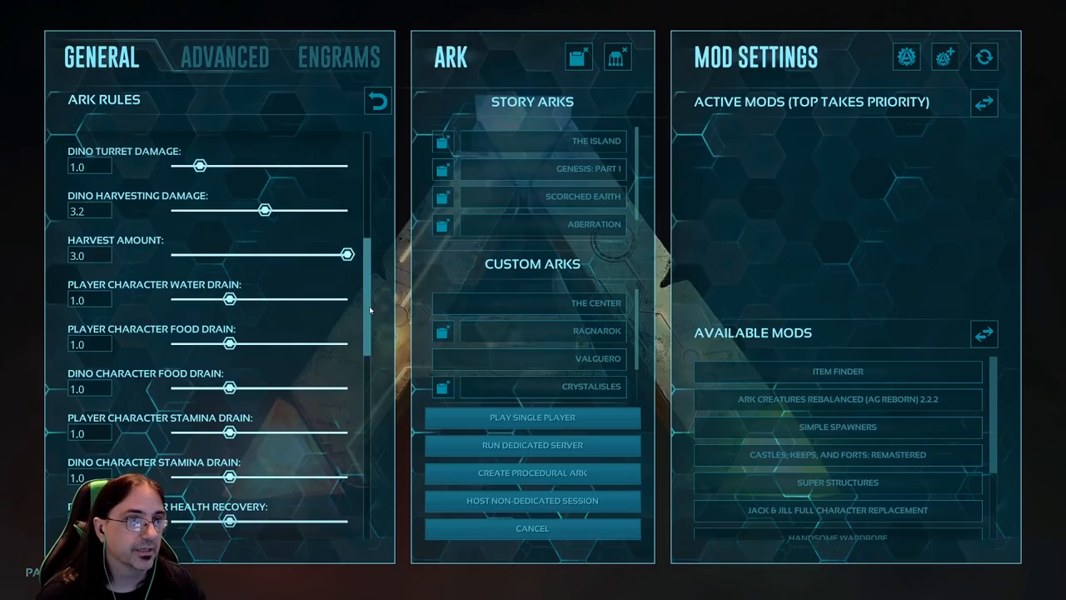
scroll("down", 3)
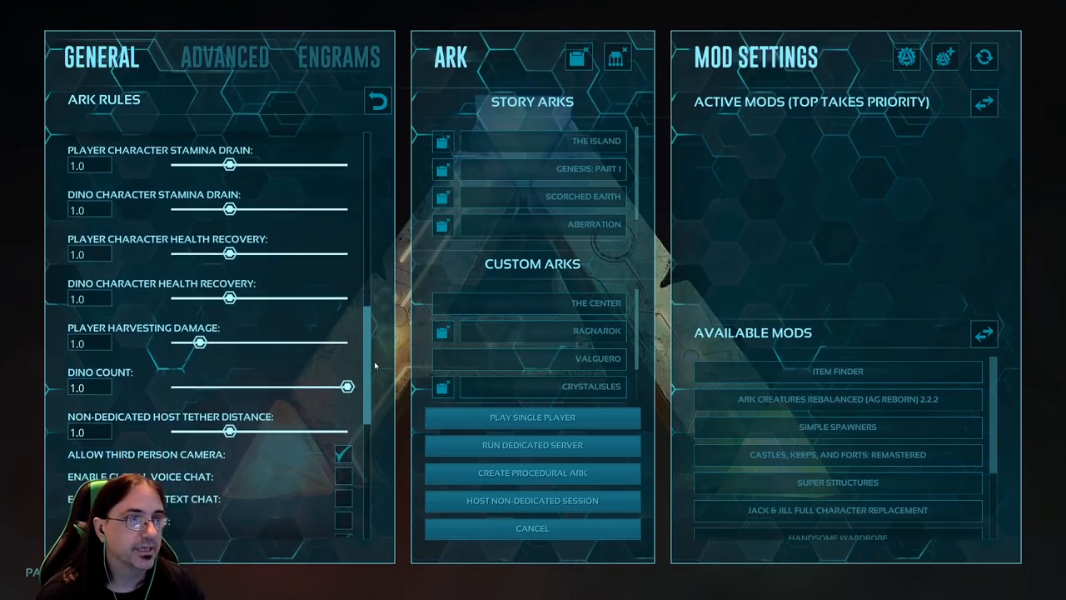
scroll("down", 3)
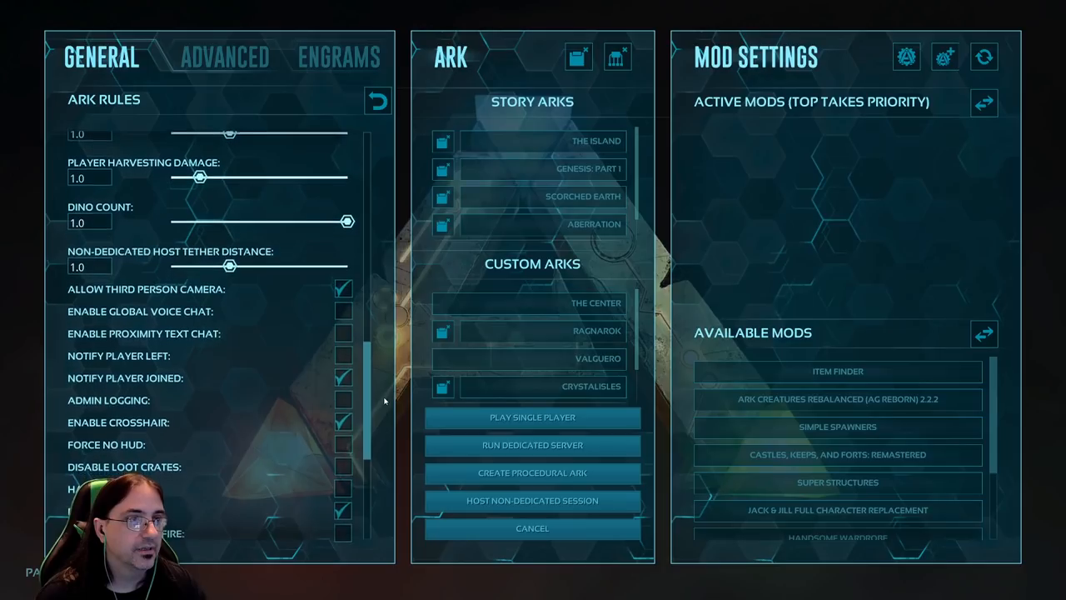
scroll("down", 3)
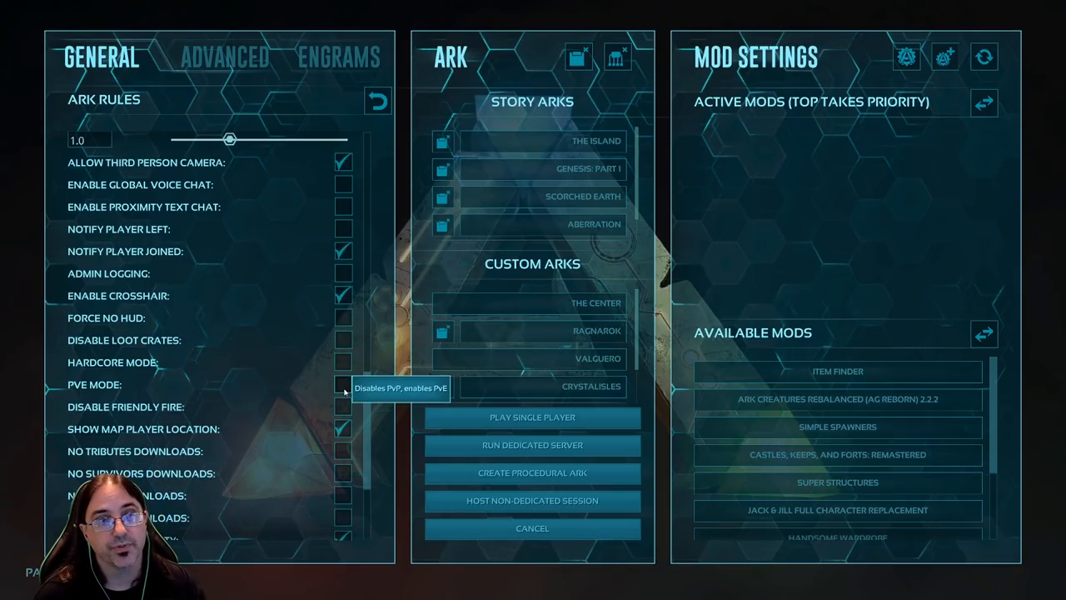
left_click(343, 383)
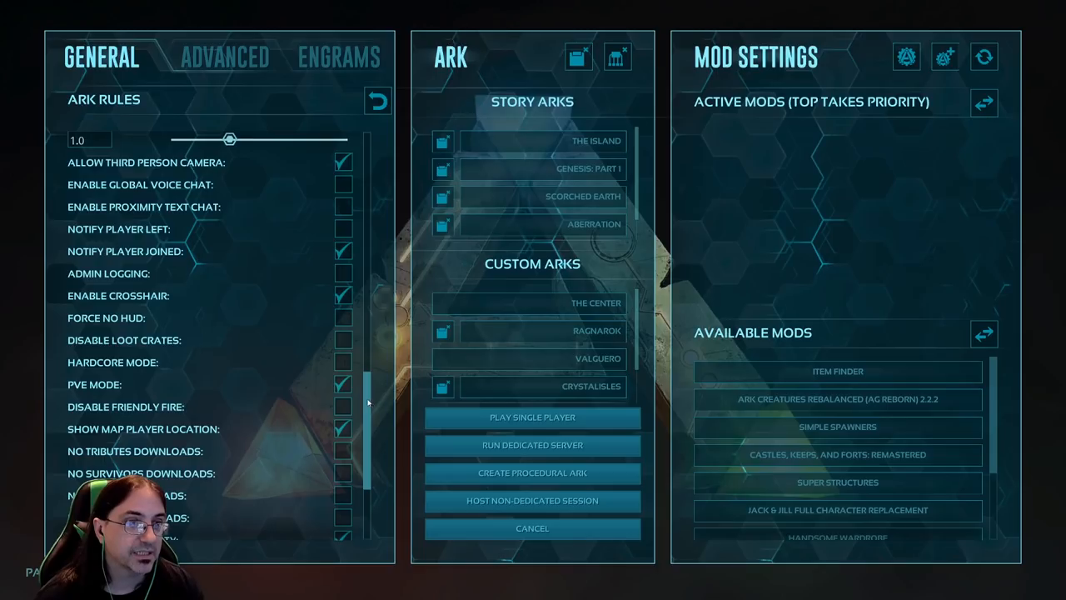
scroll("down", 3)
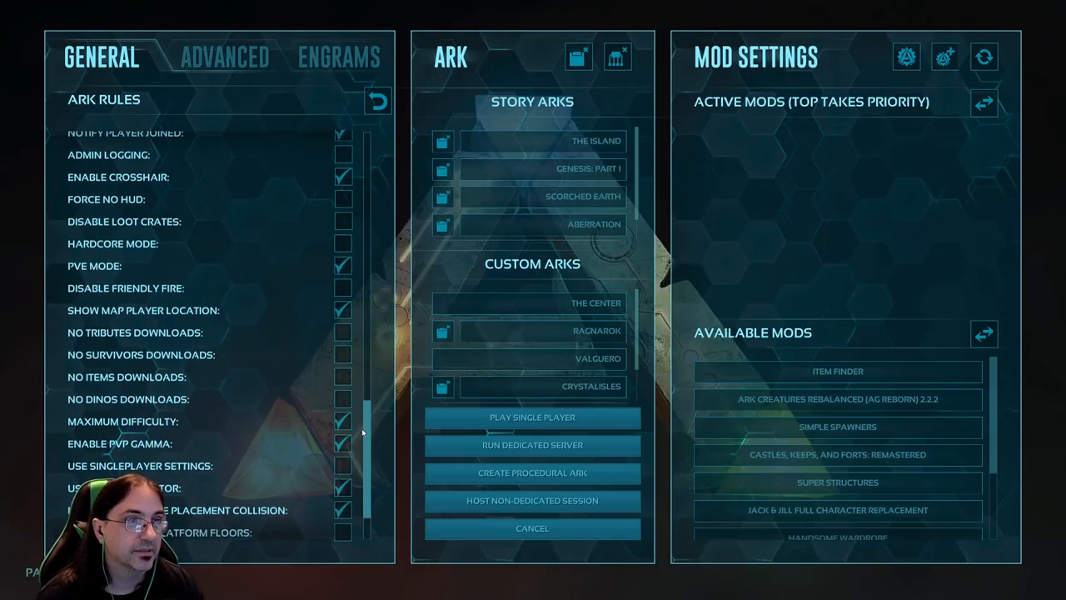
scroll("down", 3)
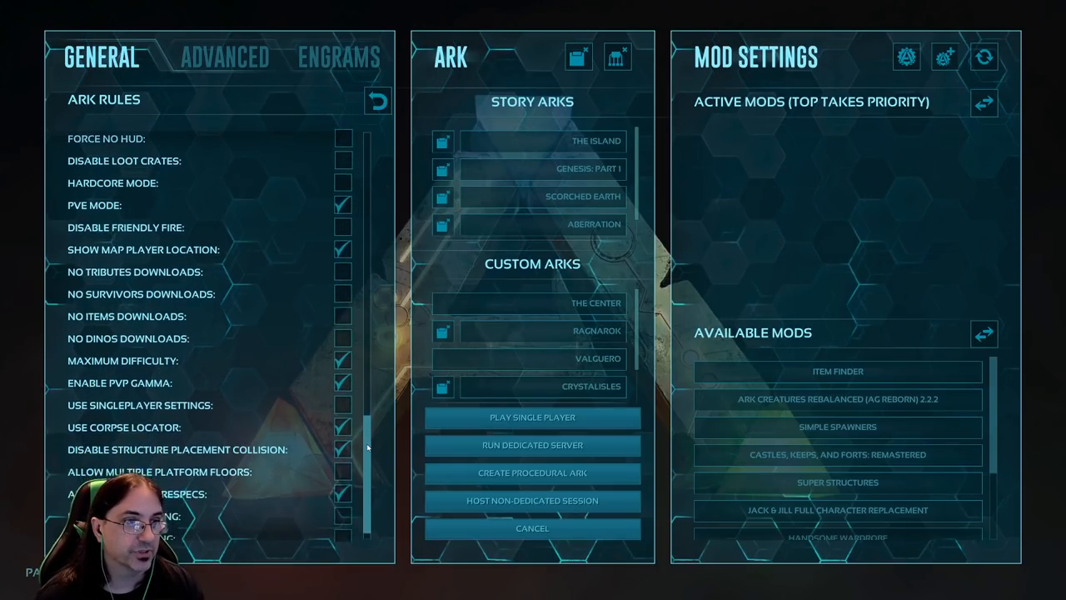
scroll("down", 3)
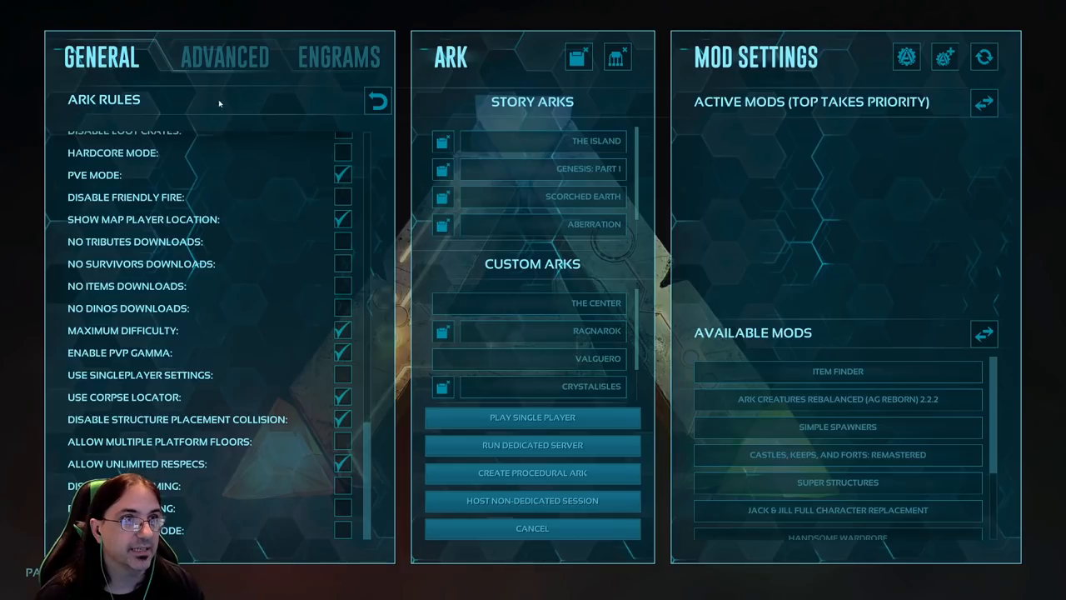
Step: Switch the single-player game rules to the Advanced tab showing PvE options
left_click(224, 57)
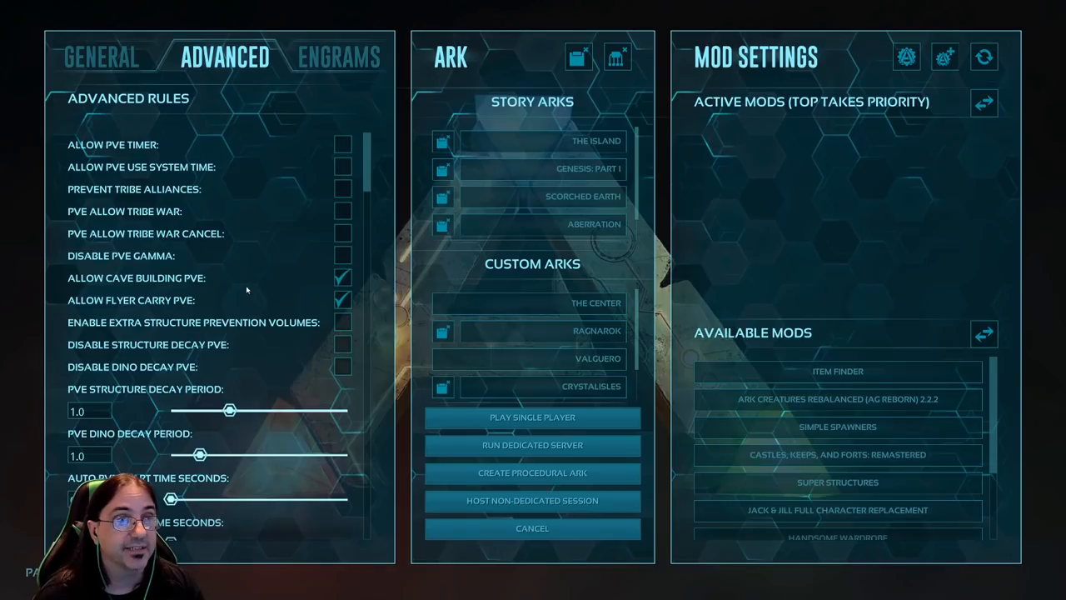
scroll("down", 3)
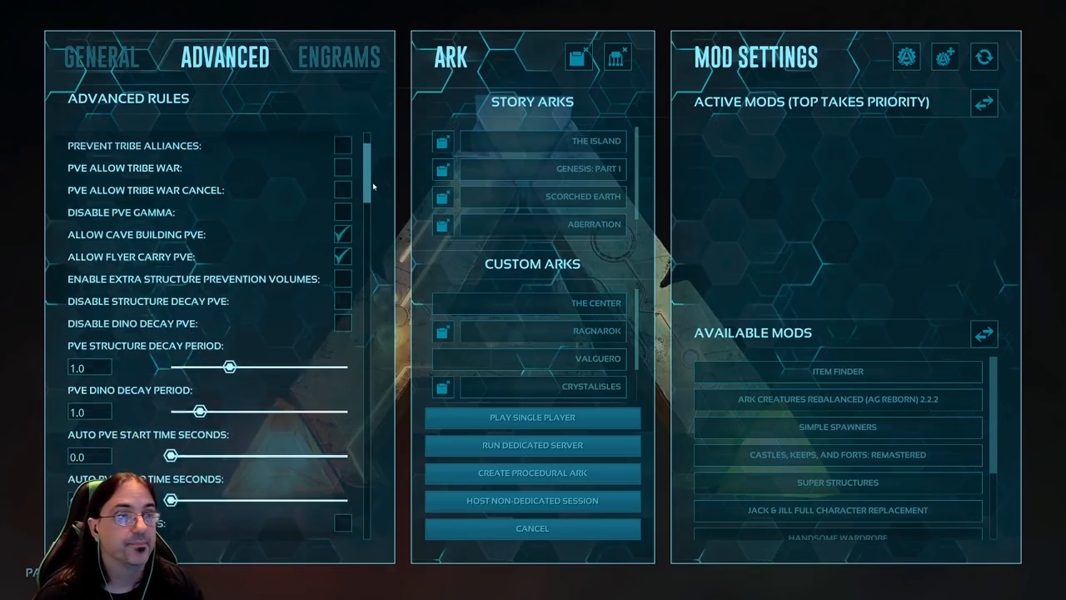
scroll("down", 3)
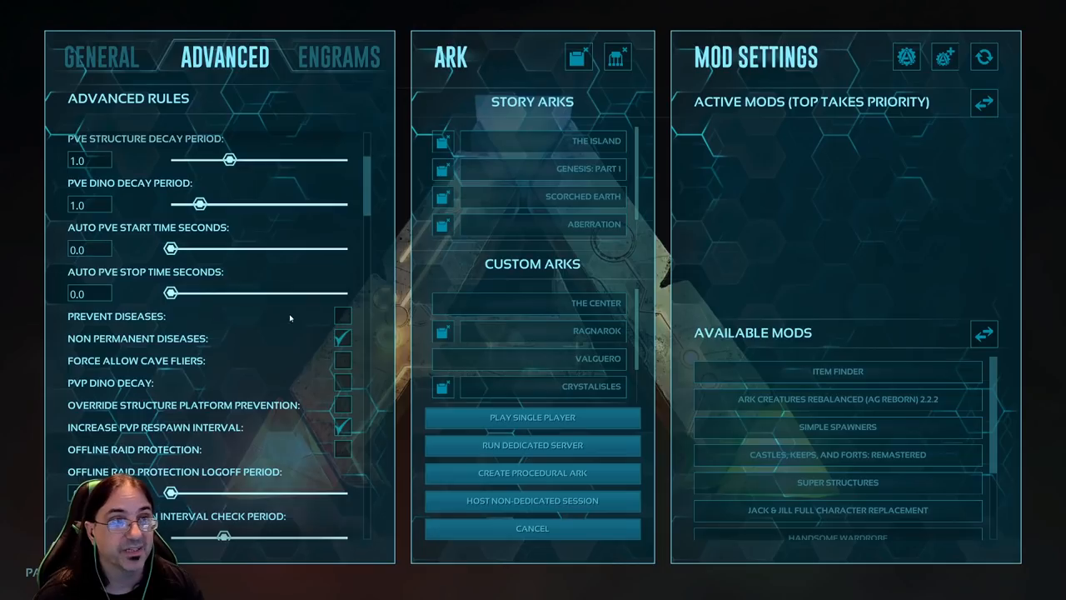
scroll("down", 3)
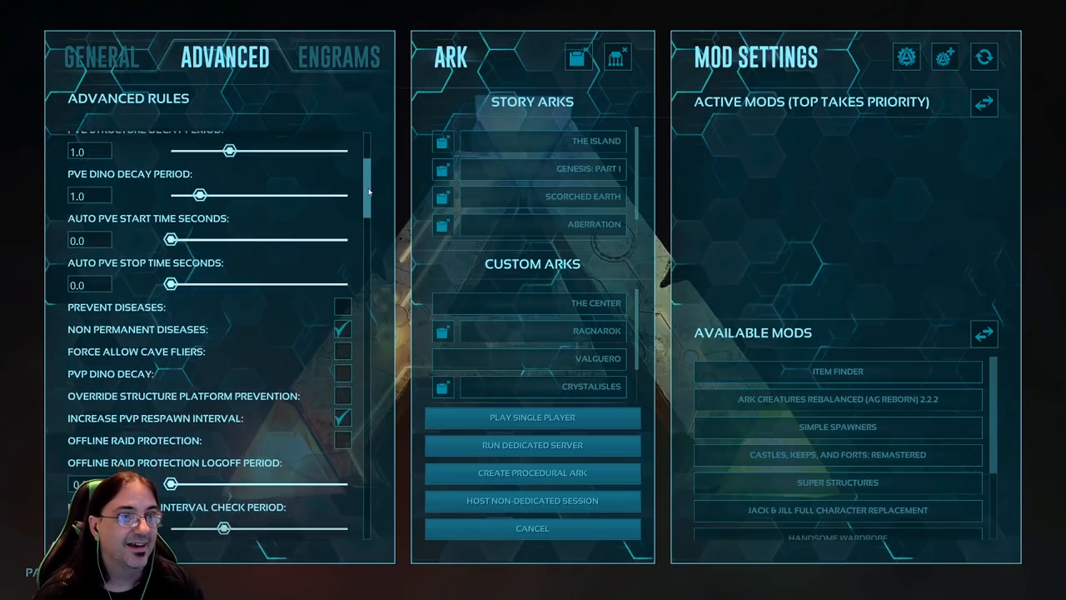
scroll("down", 3)
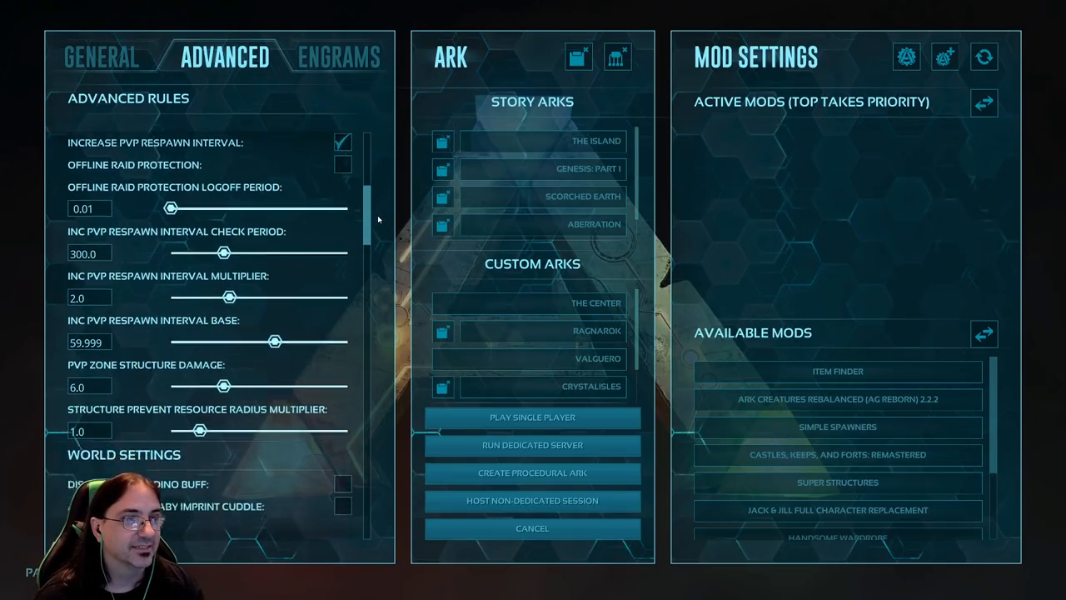
scroll("down", 3)
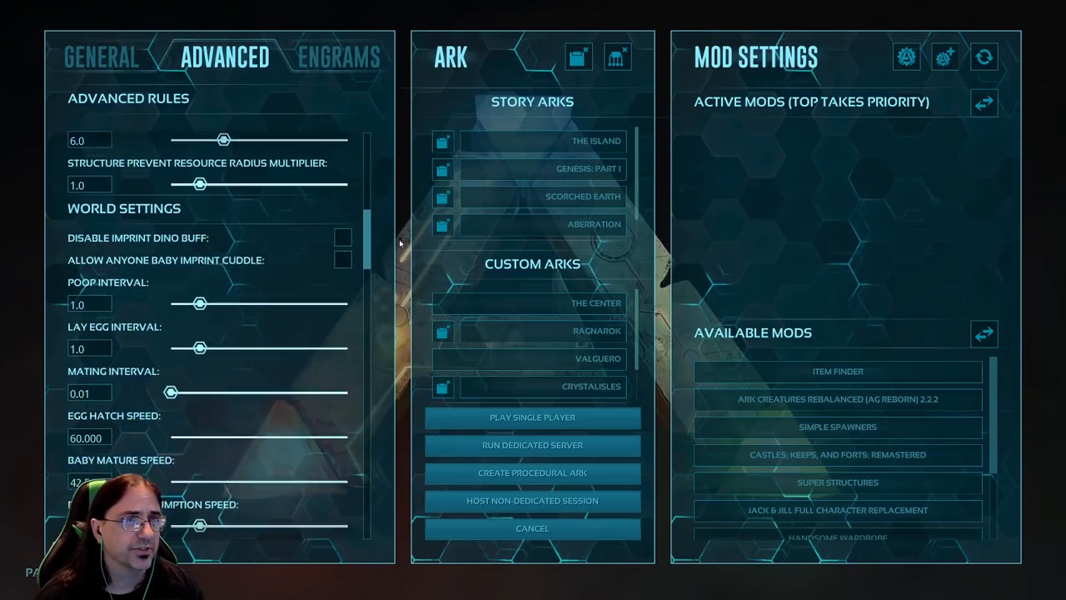
scroll("down", 3)
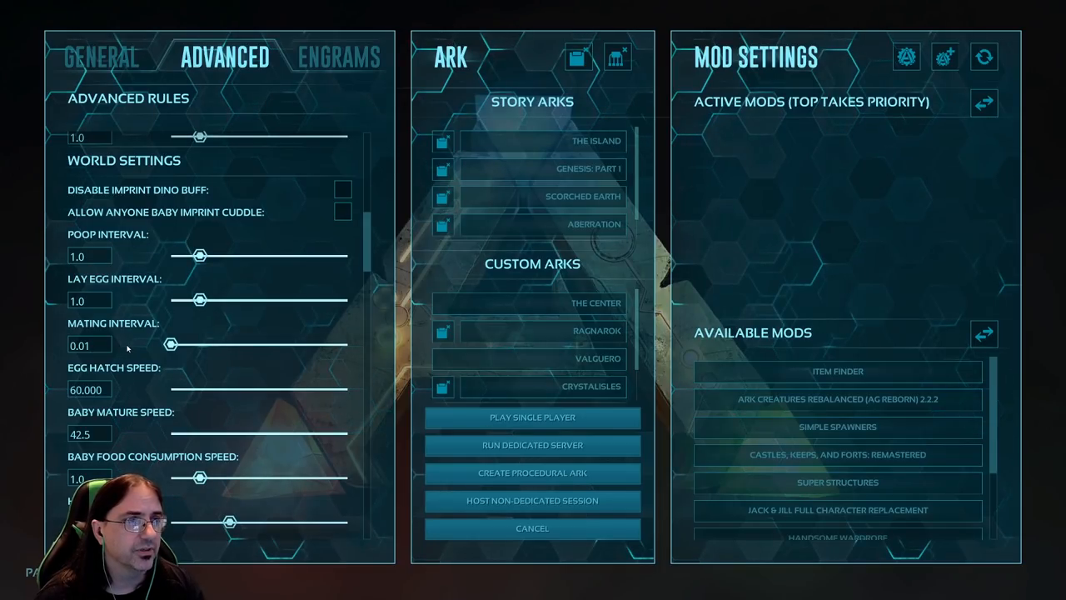
scroll("down", 3)
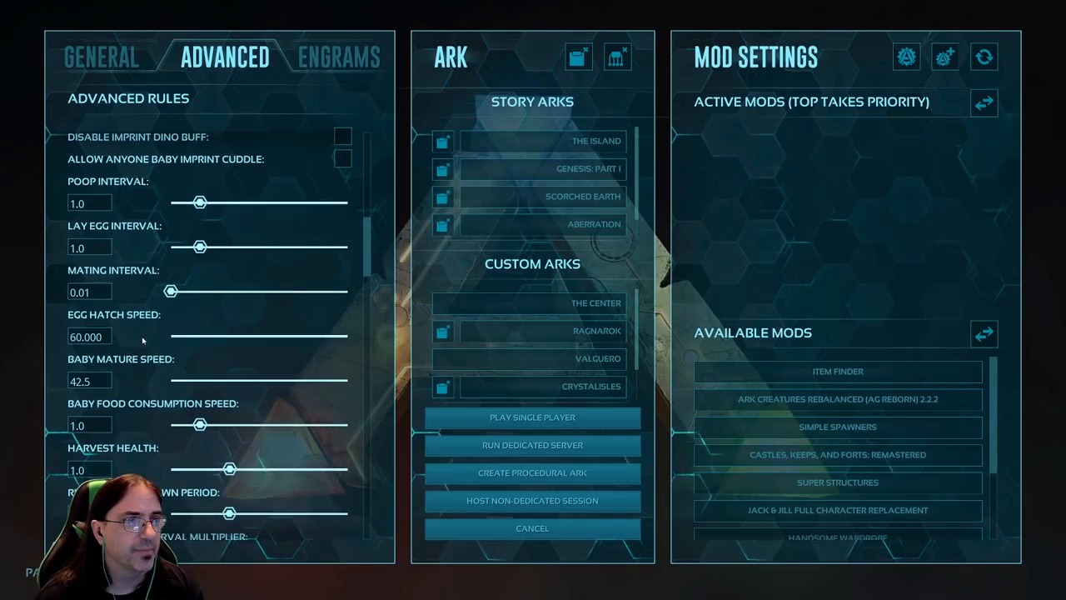
scroll("down", 3)
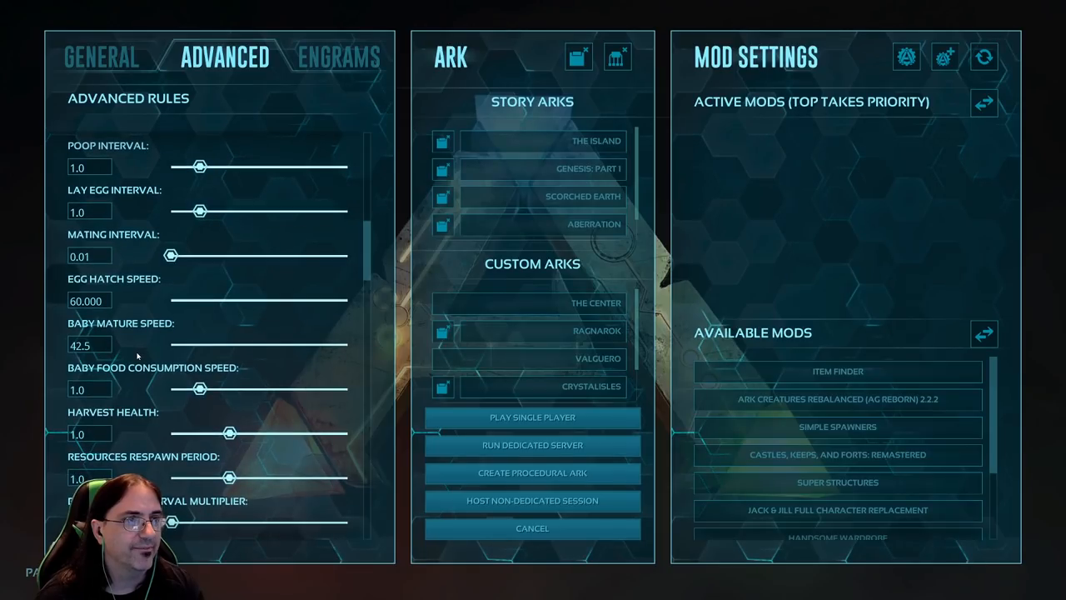
scroll("down", 3)
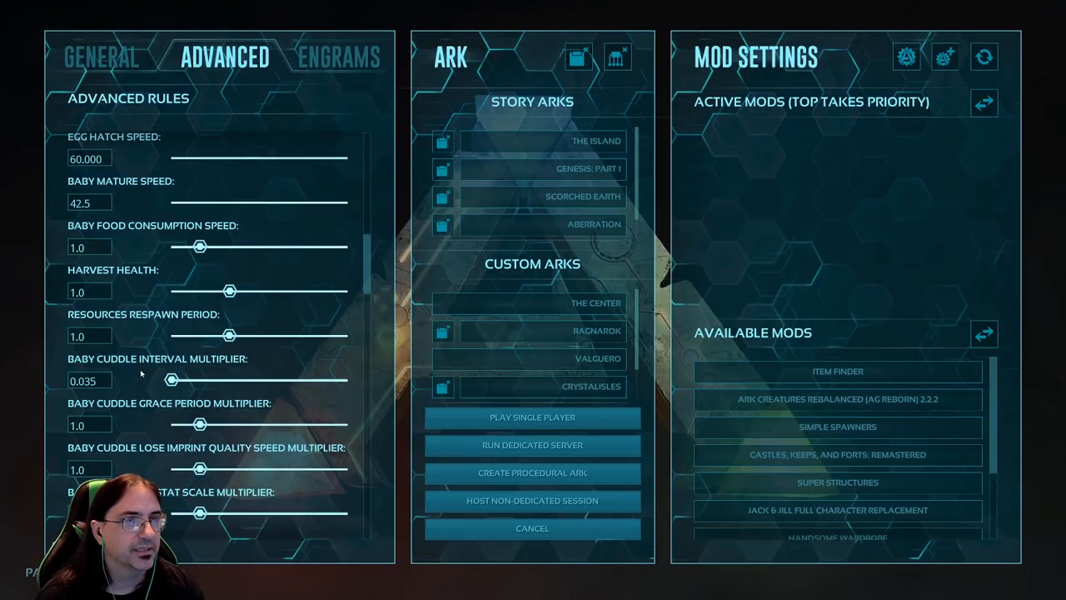
scroll("down", 3)
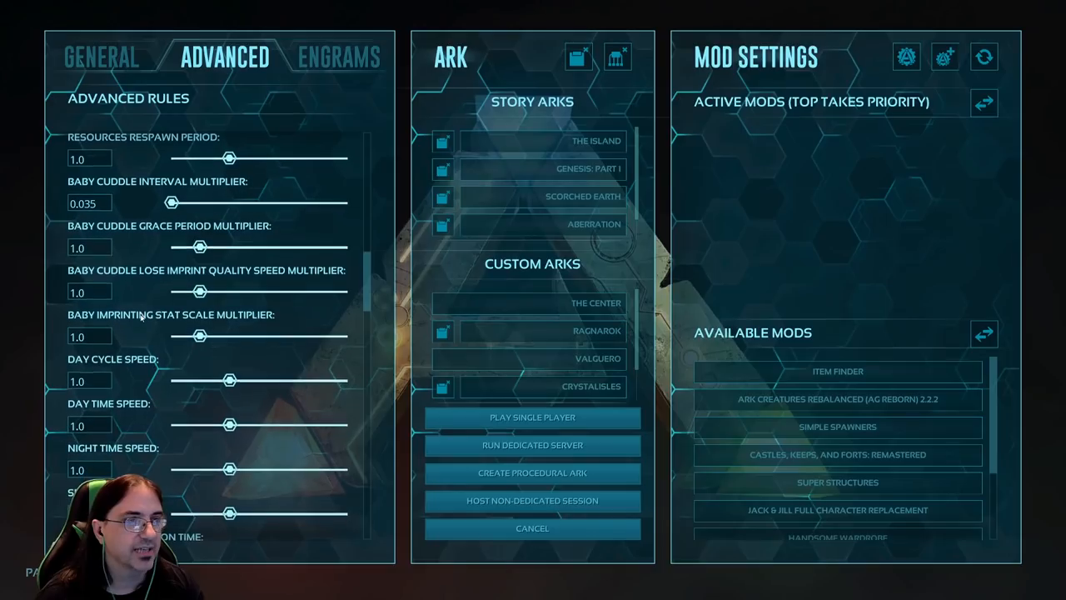
scroll("down", 3)
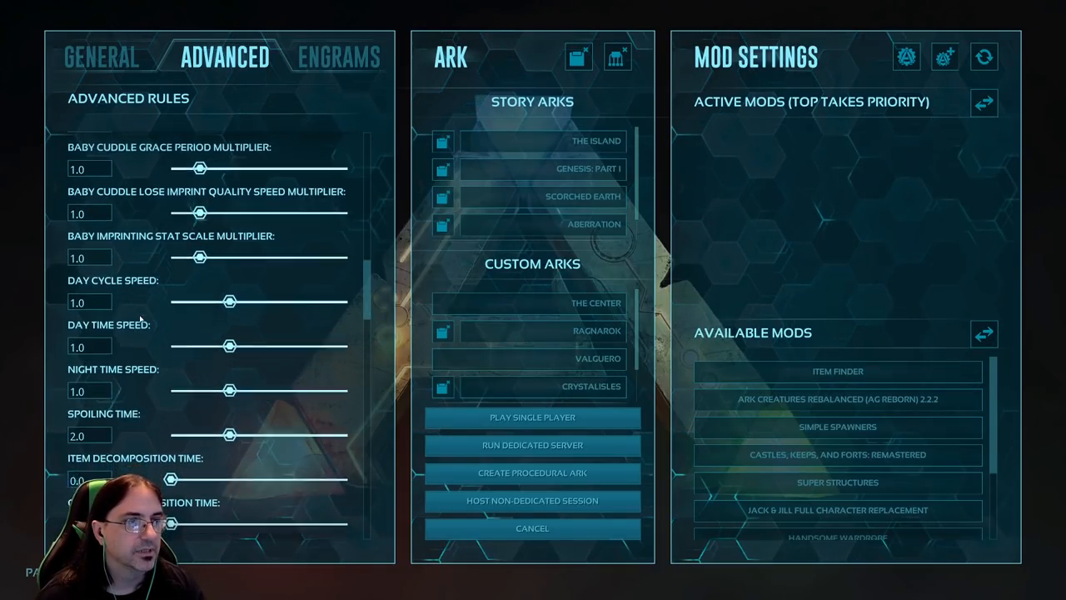
scroll("down", 3)
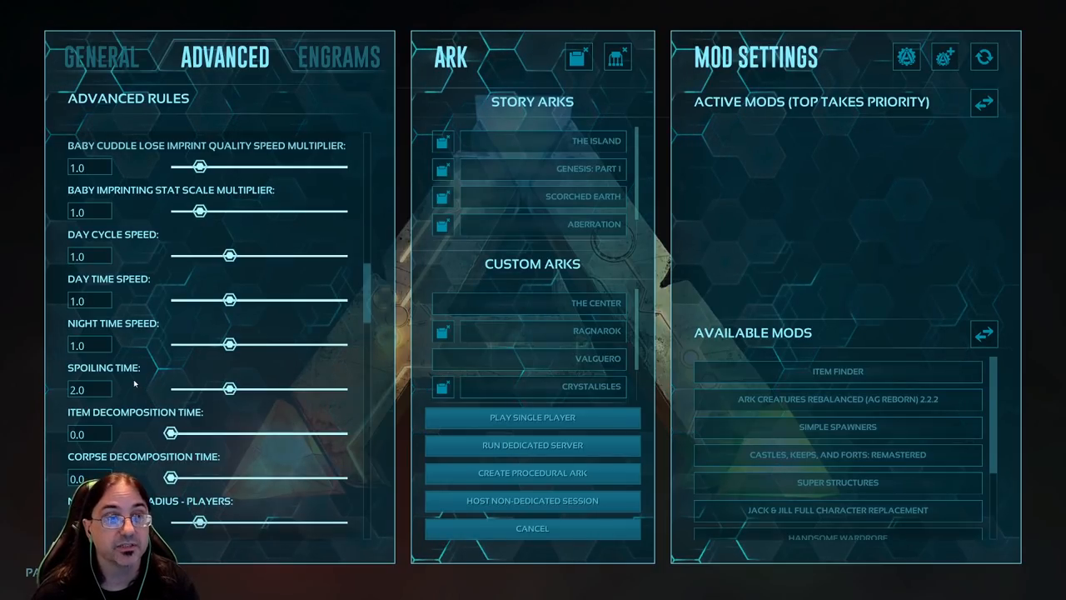
scroll("down", 3)
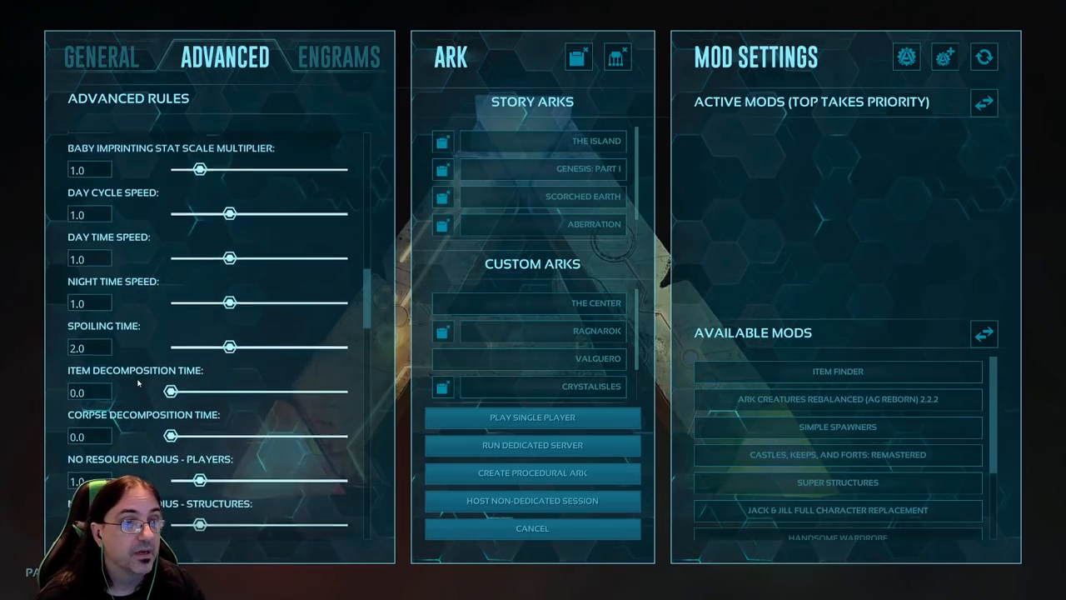
scroll("down", 3)
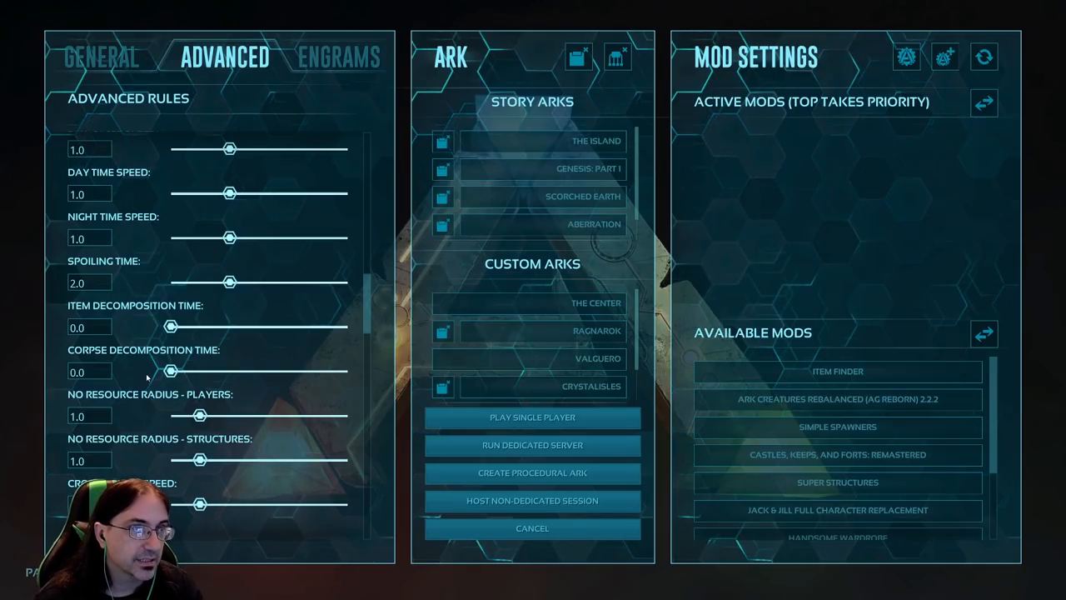
scroll("down", 3)
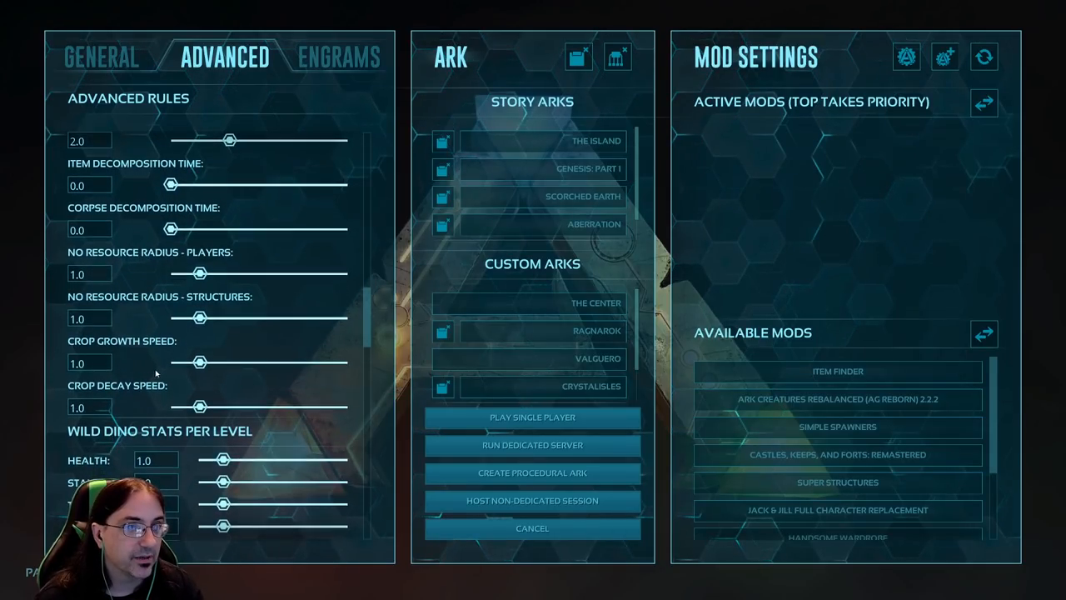
scroll("down", 3)
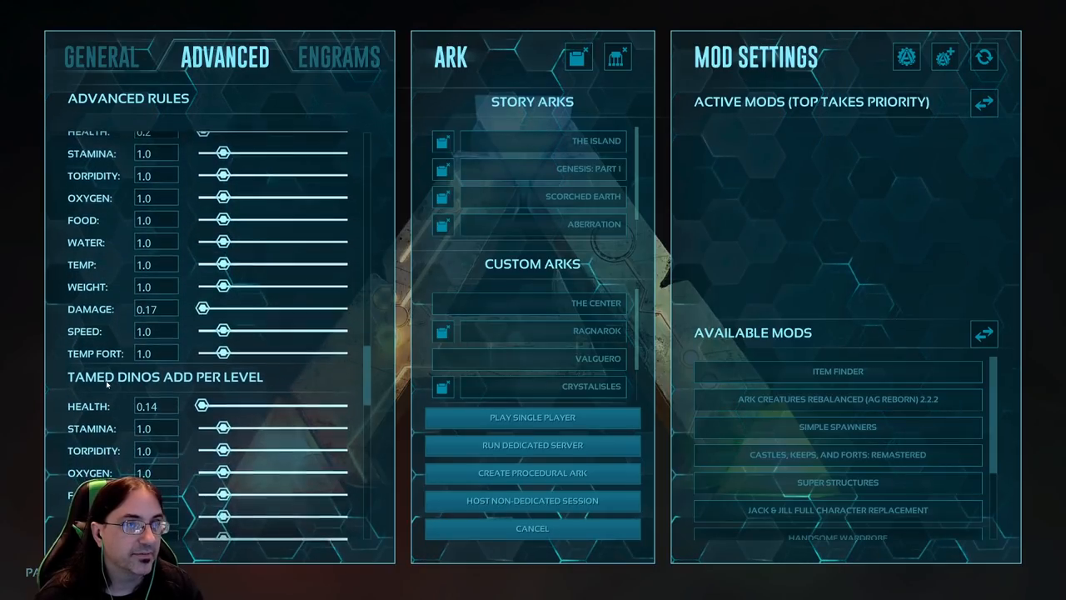
scroll("down", 3)
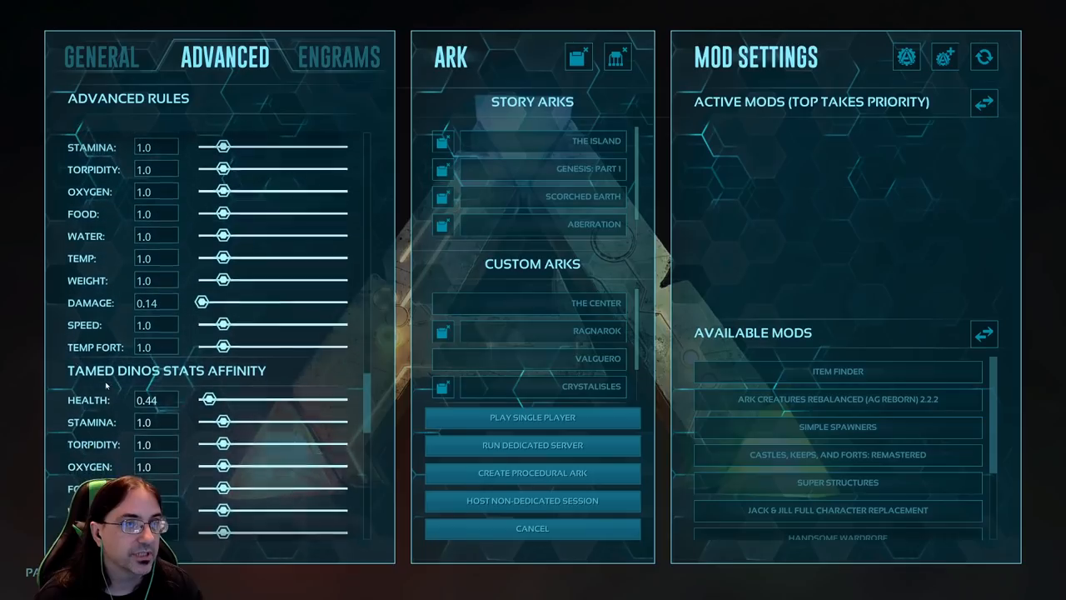
scroll("down", 3)
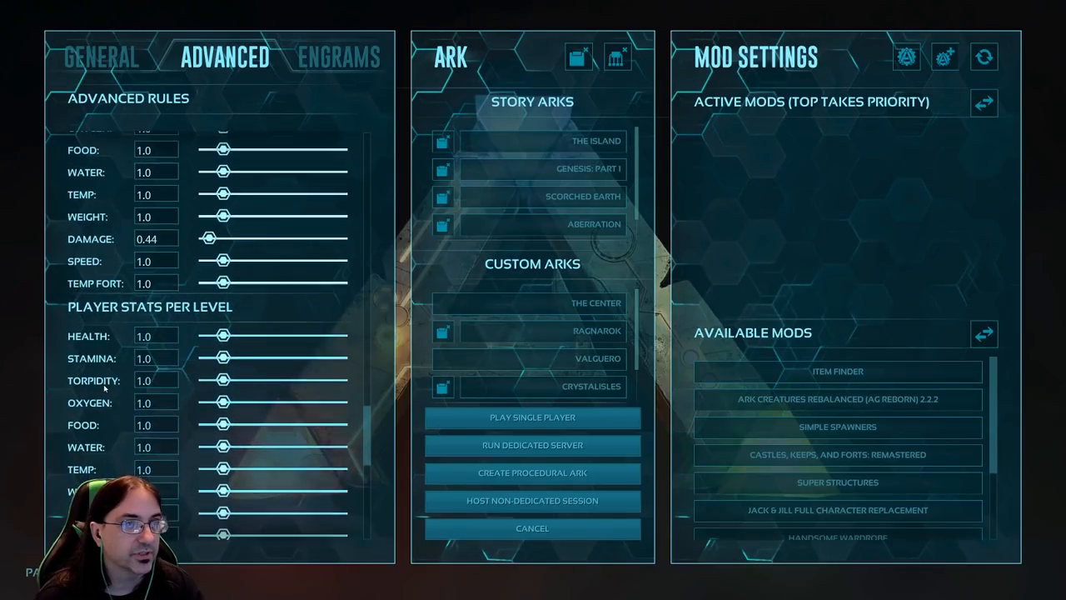
scroll("down", 3)
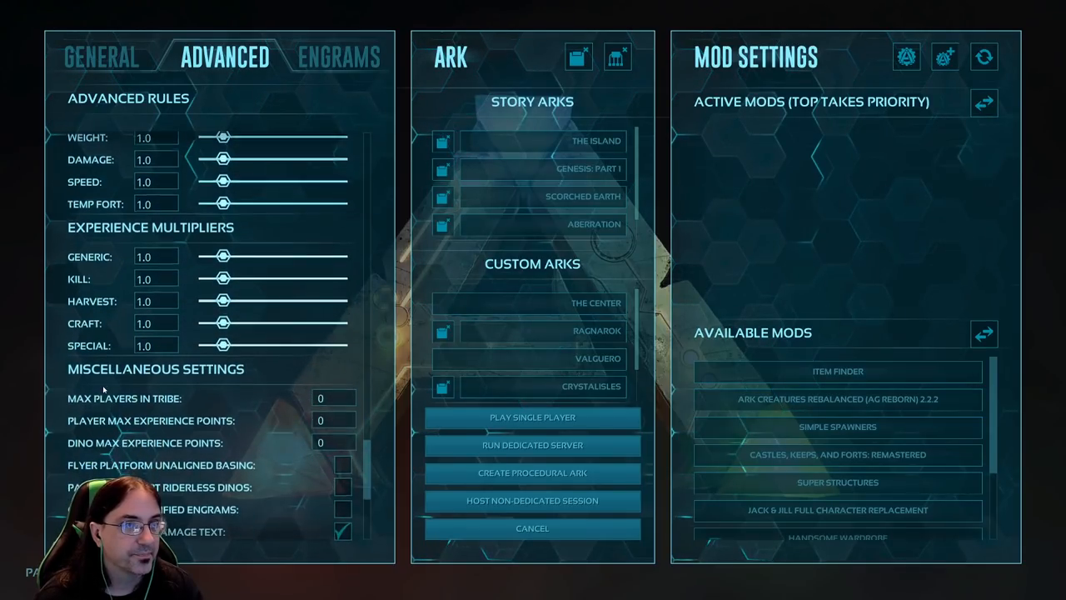
scroll("down", 3)
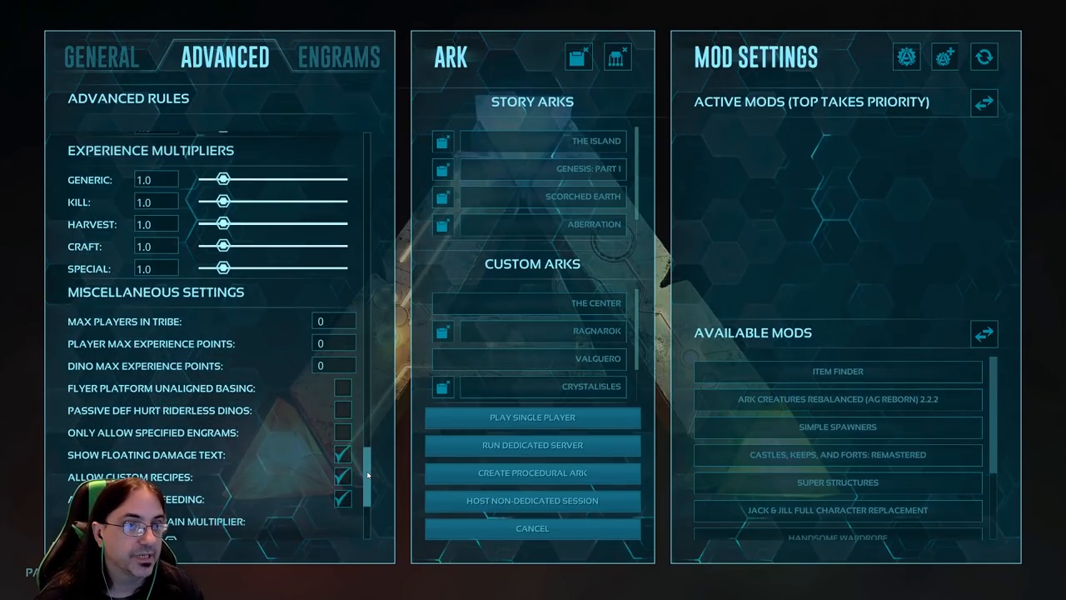
Step: Scroll the Advanced rules down to the raid dino, recipe and loot settings
scroll("down", 3)
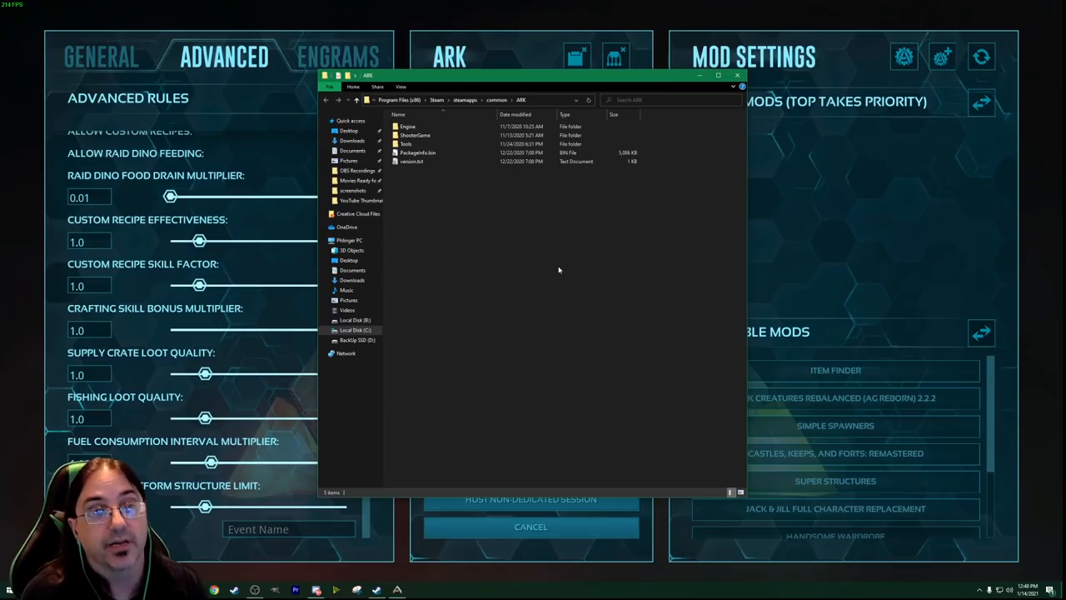
Step: Navigate into ShooterGame > Saved > Config > WindowsNoEditor in the ARK install folder
left_click(415, 135)
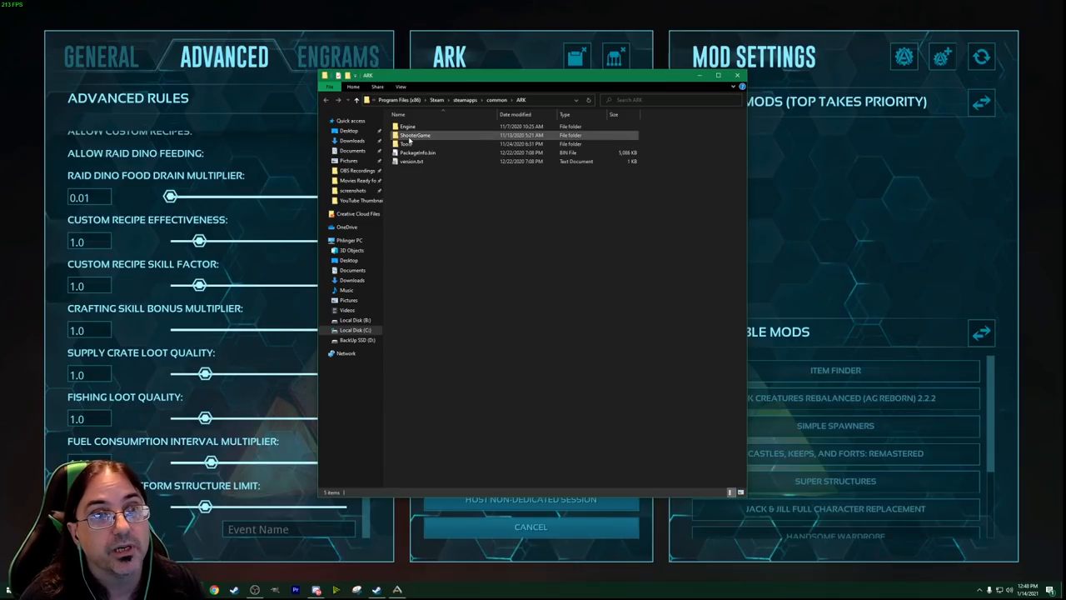
double_click(415, 135)
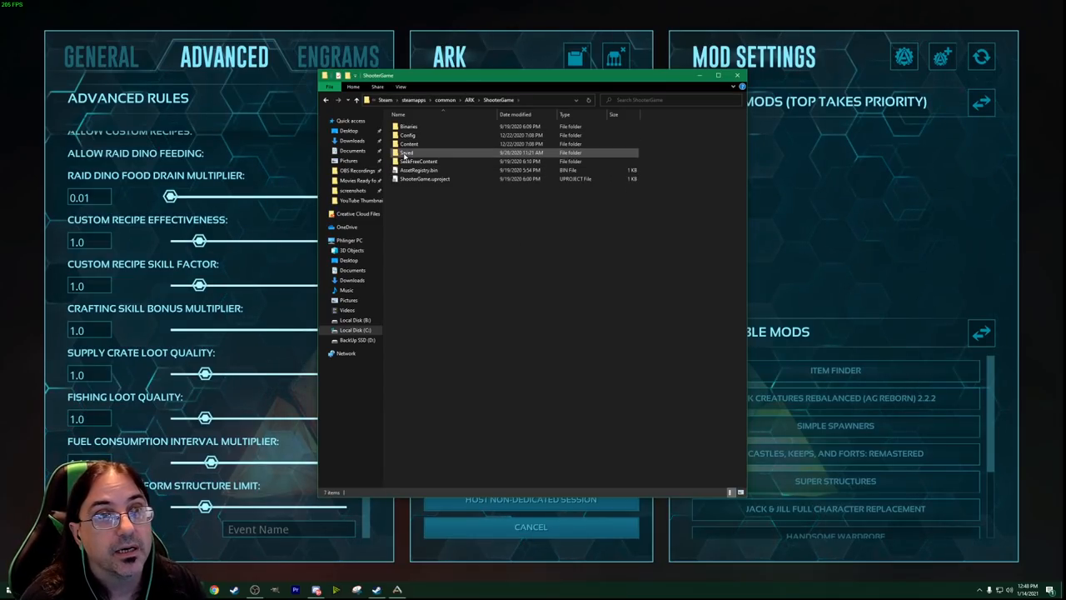
double_click(406, 153)
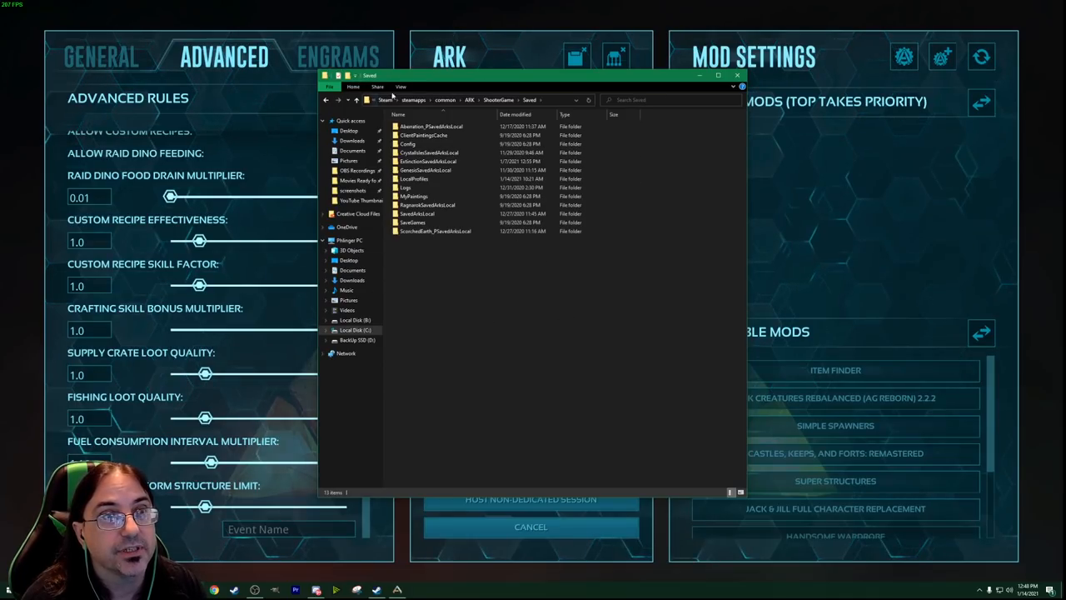
mouse_move(516, 299)
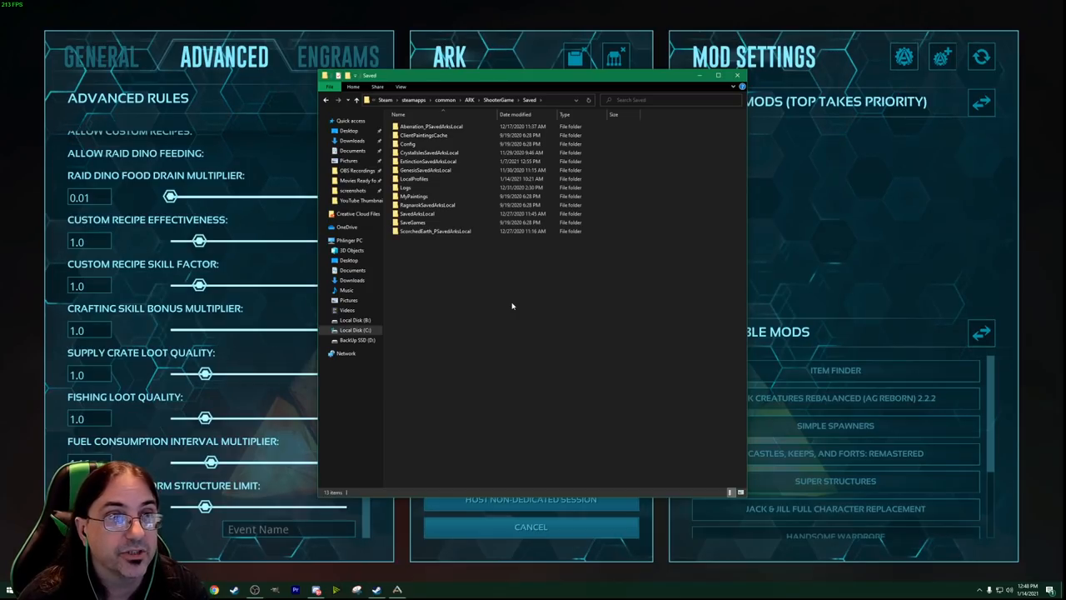
left_click(430, 153)
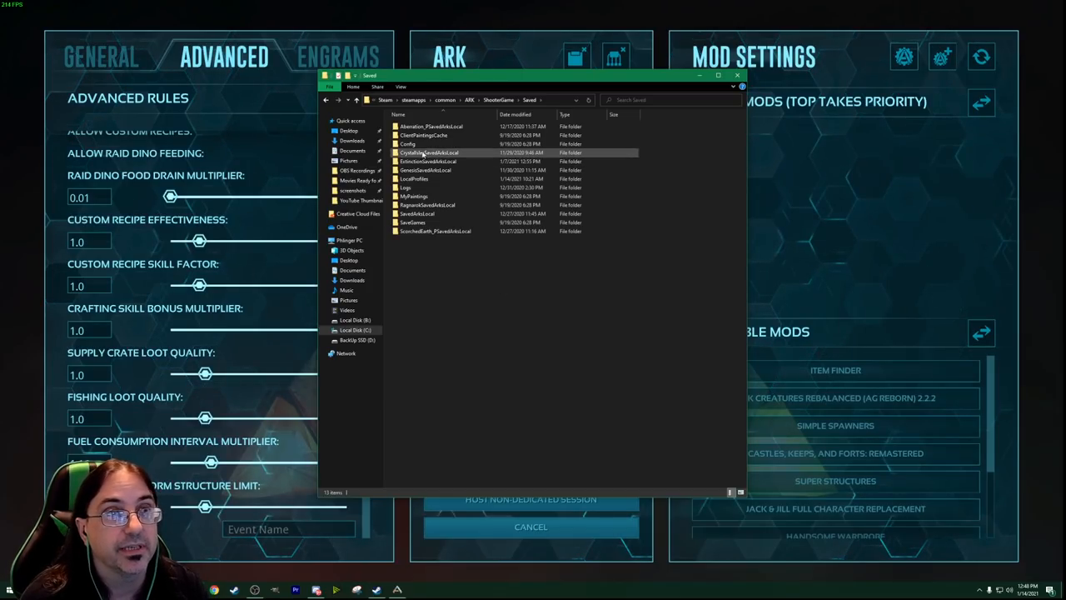
double_click(408, 143)
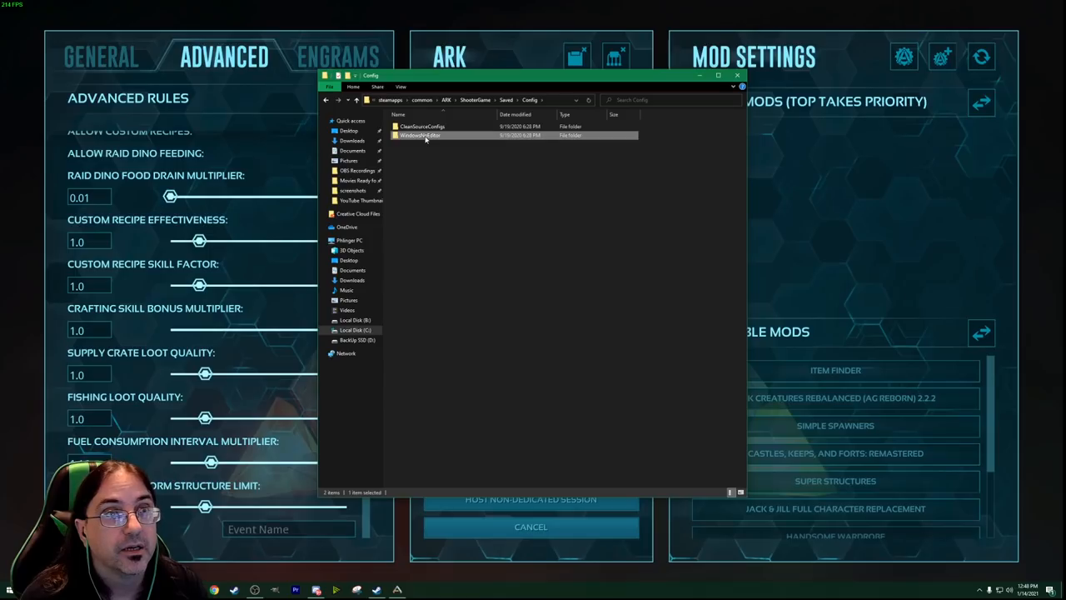
double_click(420, 135)
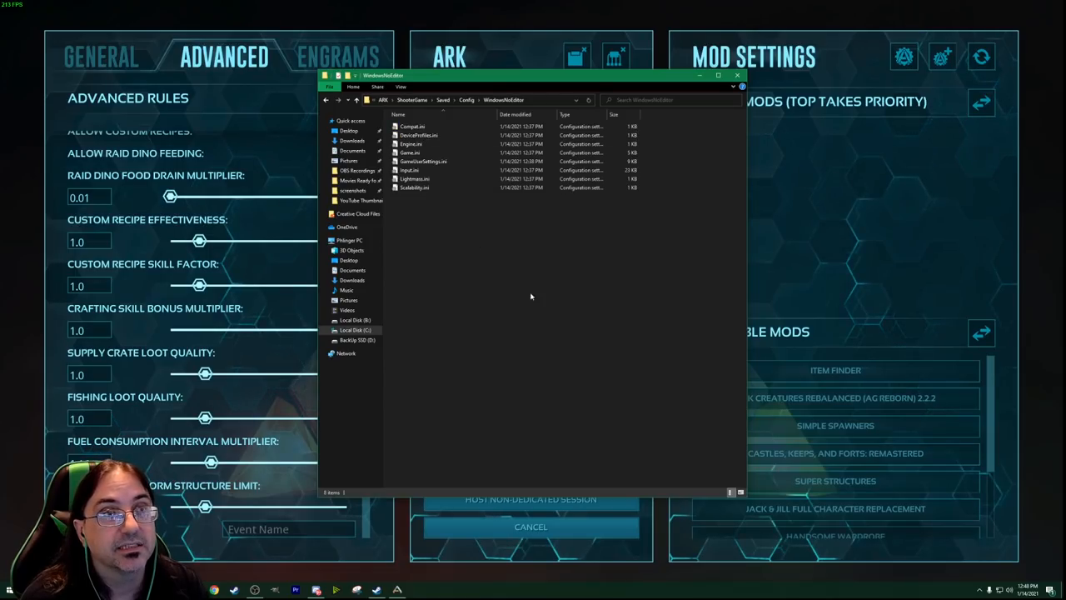
mouse_move(479, 248)
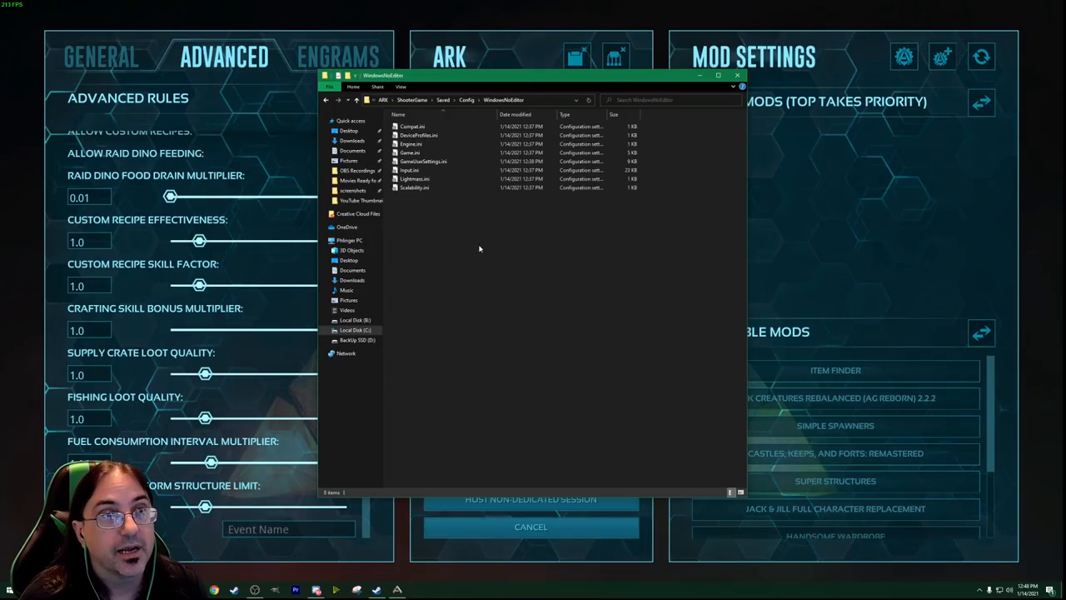
Step: Load GameUserSettings.ini from WindowsNoEditor into Notepad
double_click(423, 160)
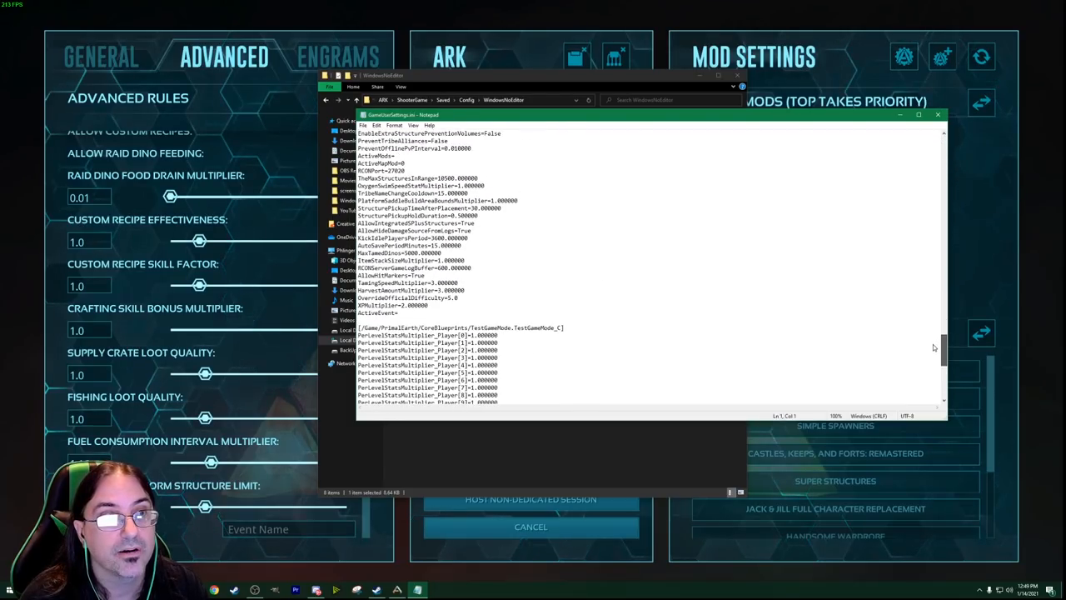
Step: Add the line AlwaysAllowStructurePickup=True to the server settings in GameUserSettings.ini
scroll("up", 3)
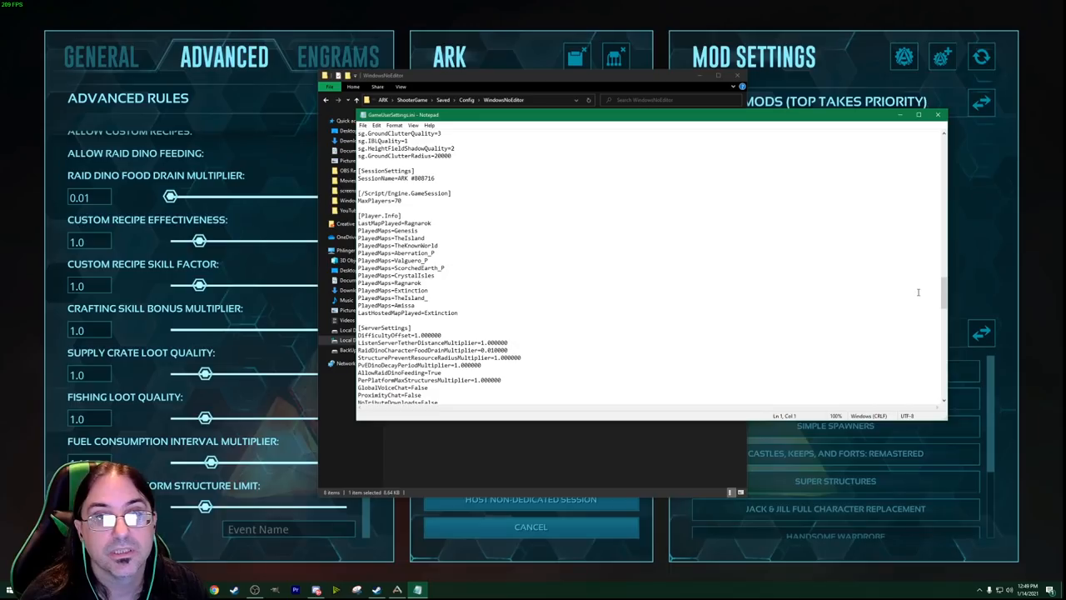
scroll("down", 3)
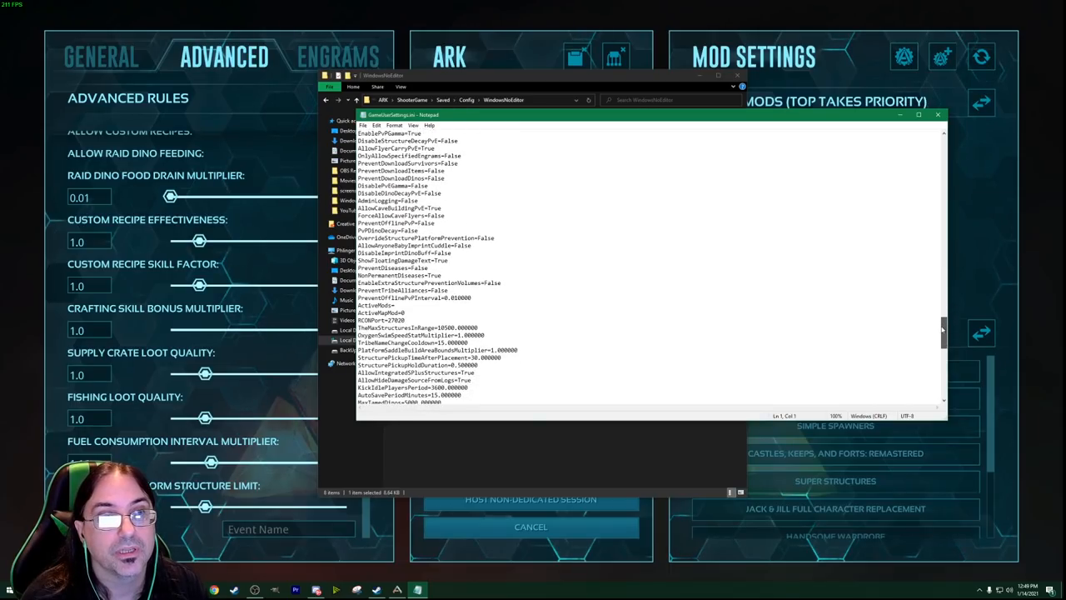
scroll("down", 3)
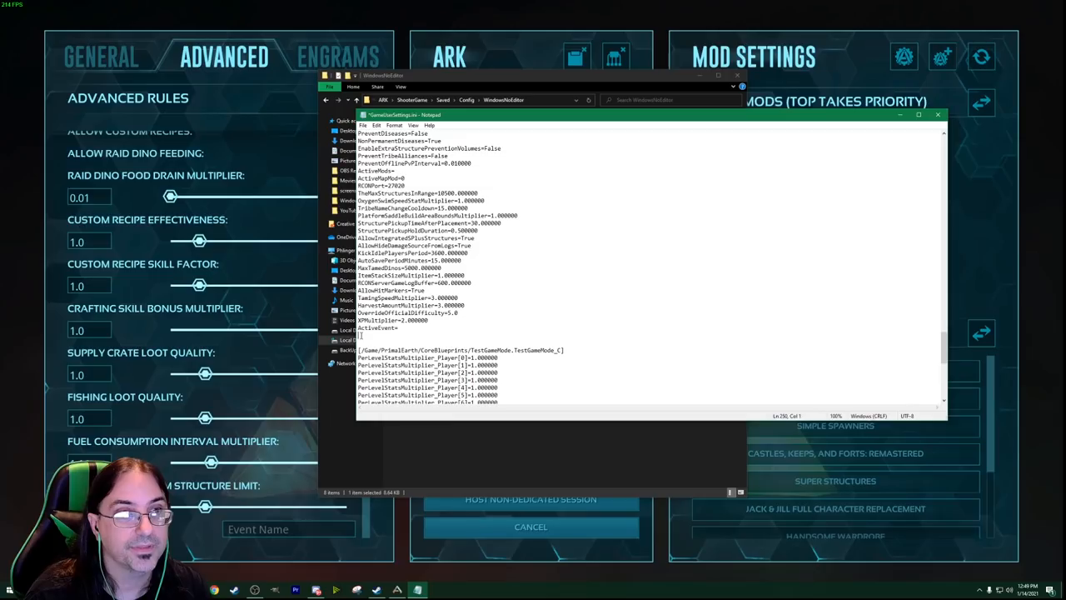
type("AlwaysAllowStructurePickup=True")
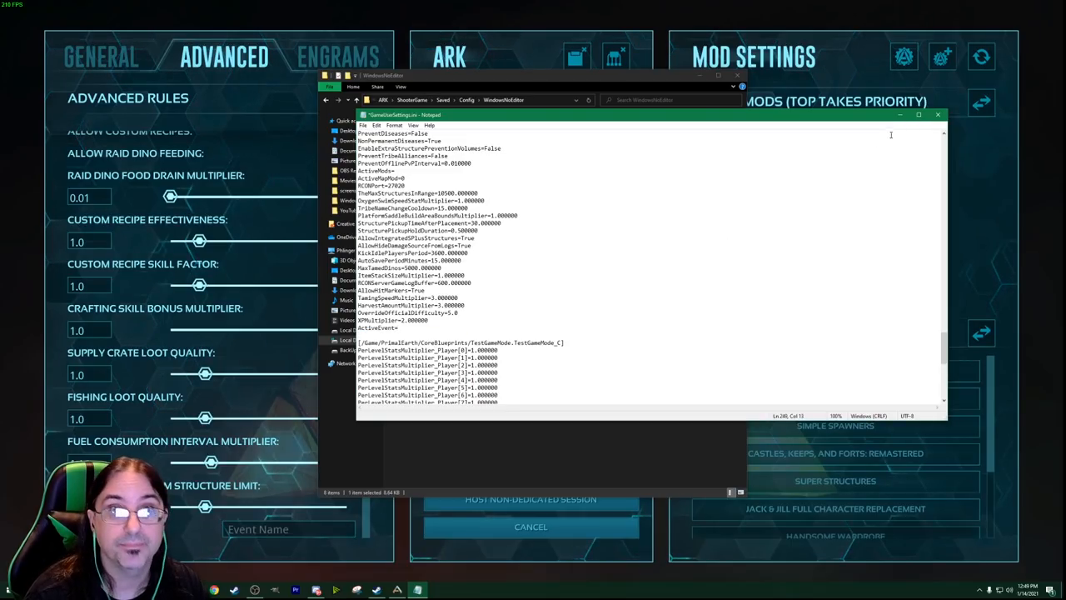
Step: Close GameUserSettings.ini in Notepad and answer the save-changes prompt
left_click(937, 113)
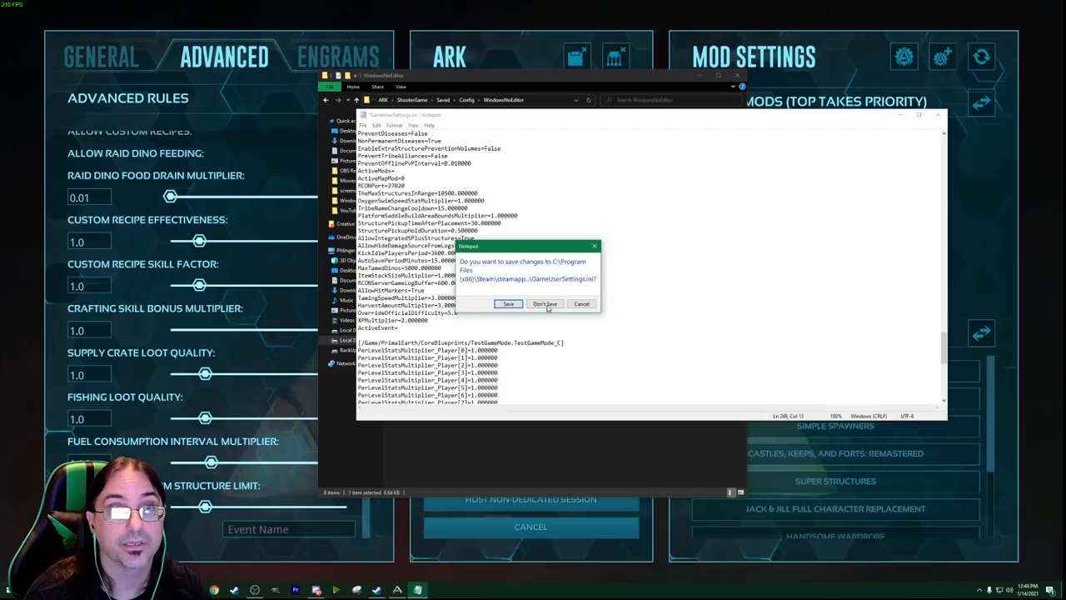
left_click(545, 304)
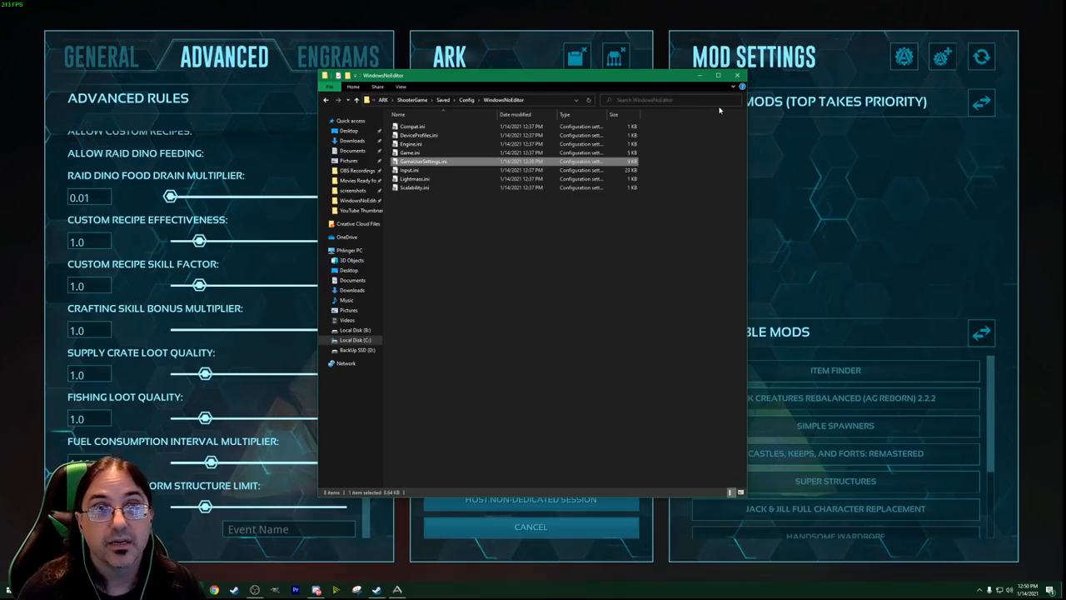
Step: Close the File Explorer window to return to ARK's single-player Advanced settings
left_click(736, 75)
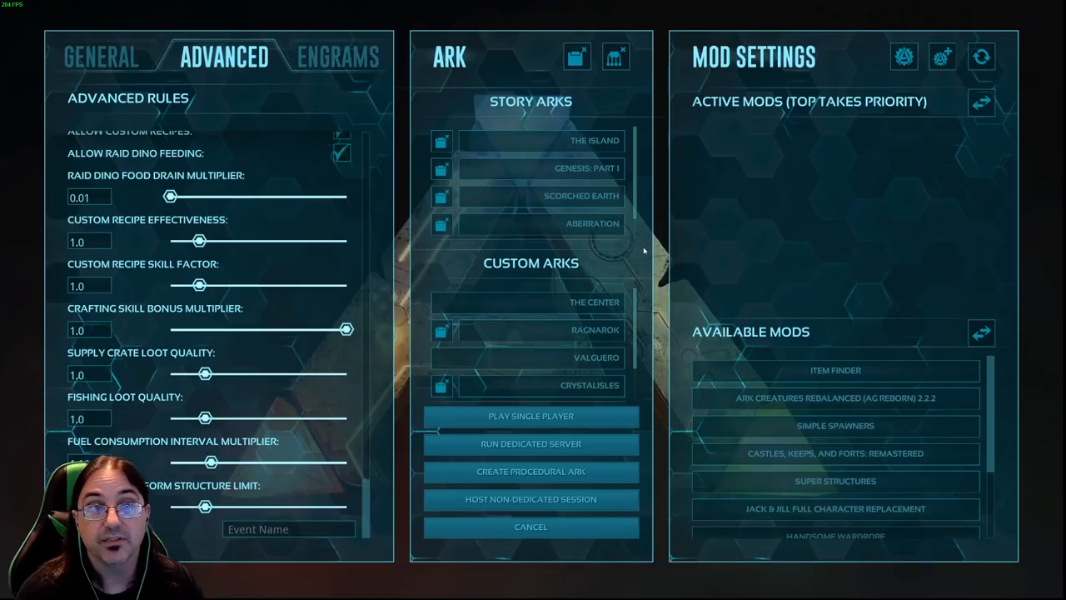